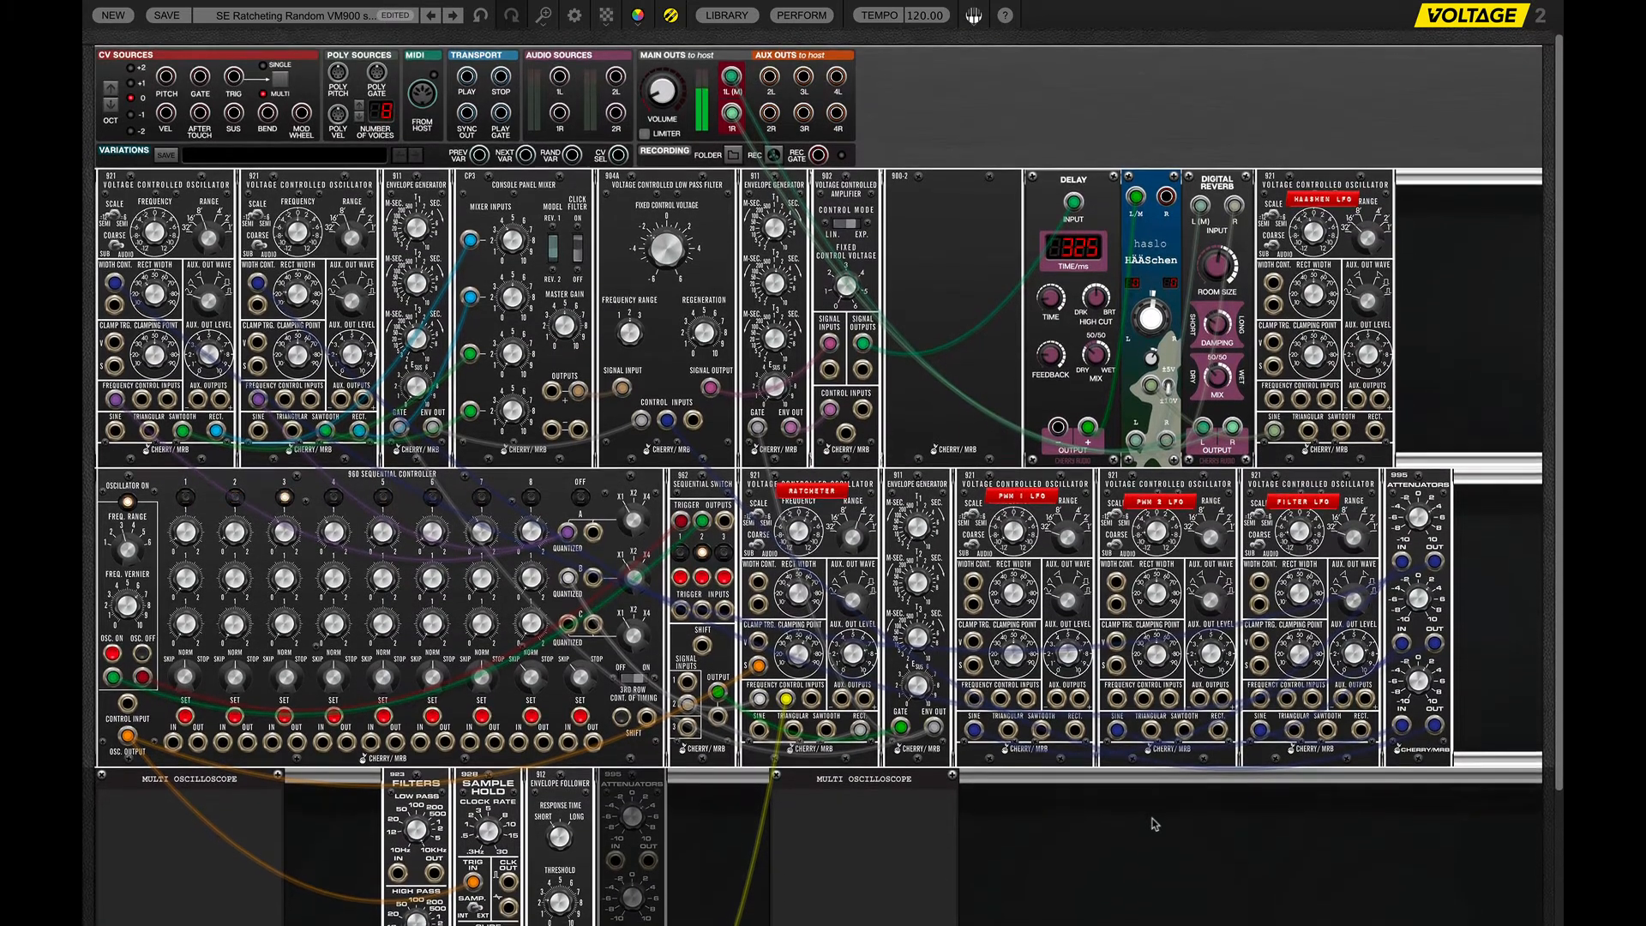
Set the CP3 Console Panel Mixer's Input 1 level to 30.5%.
scroll(down, 3)
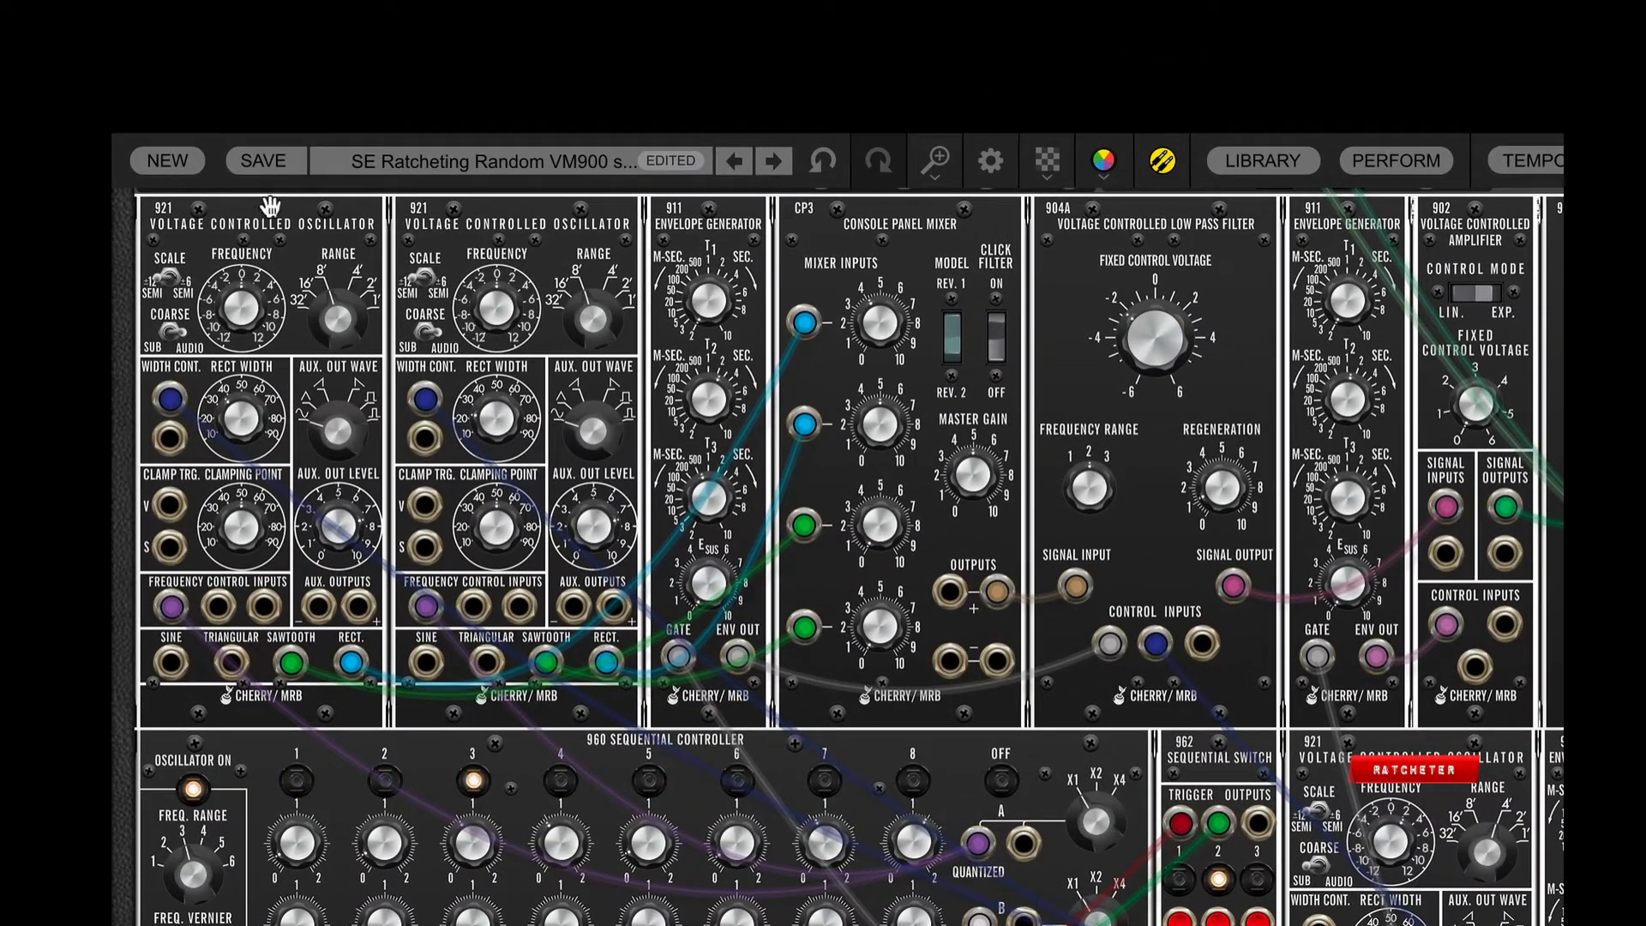
click(515, 225)
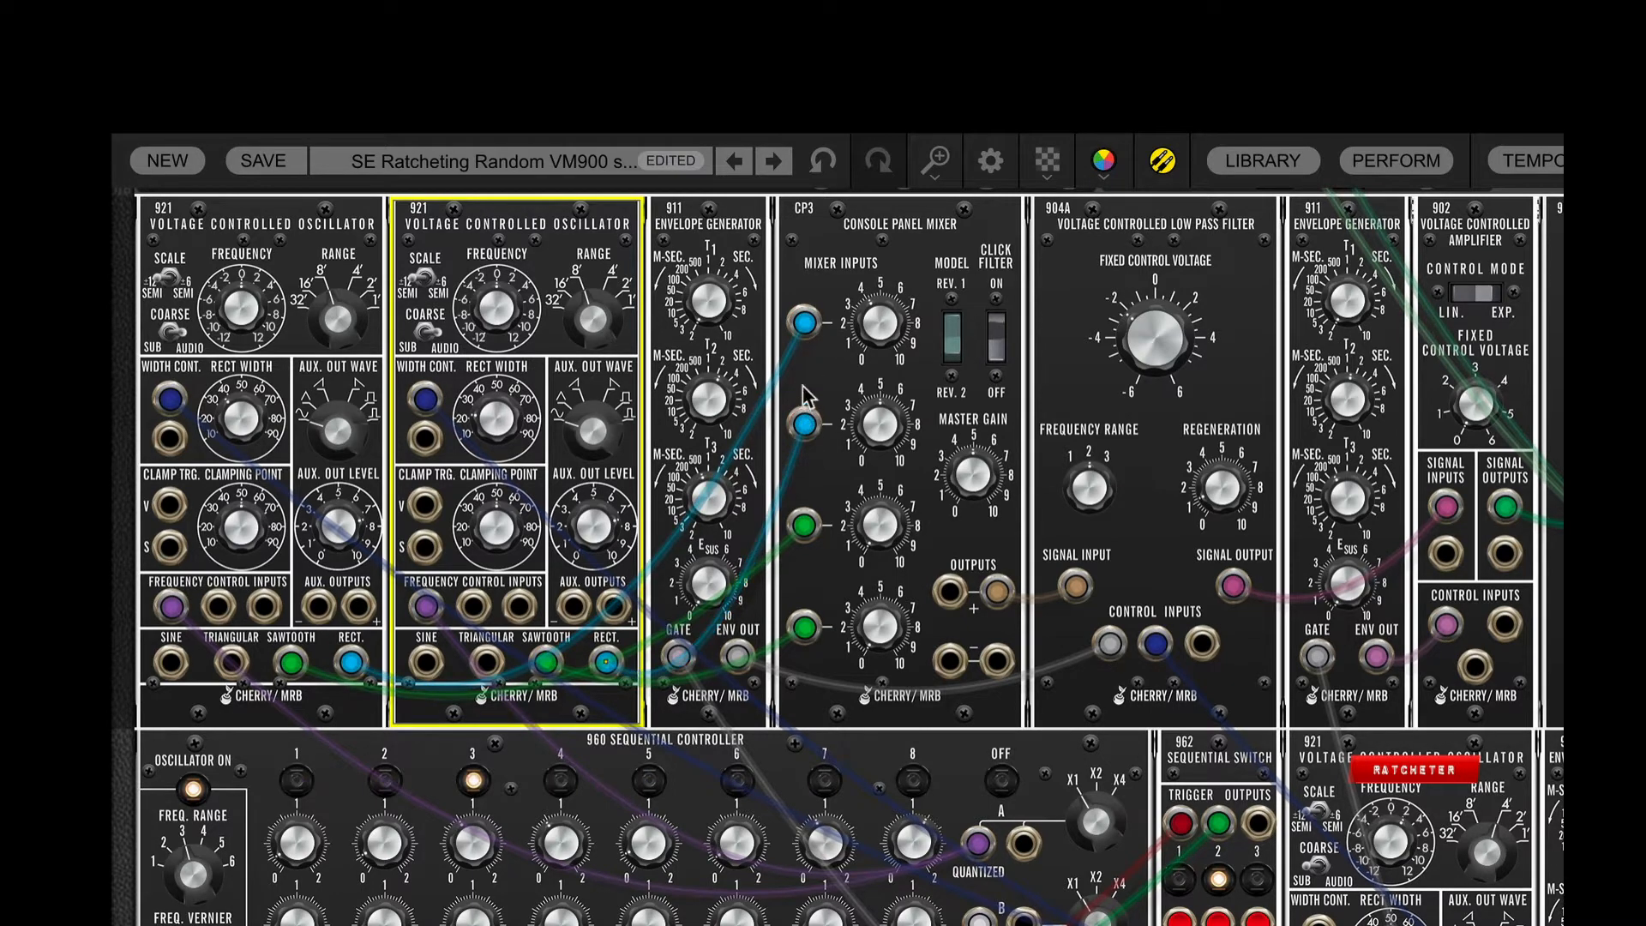
drag(347, 661, 804, 319)
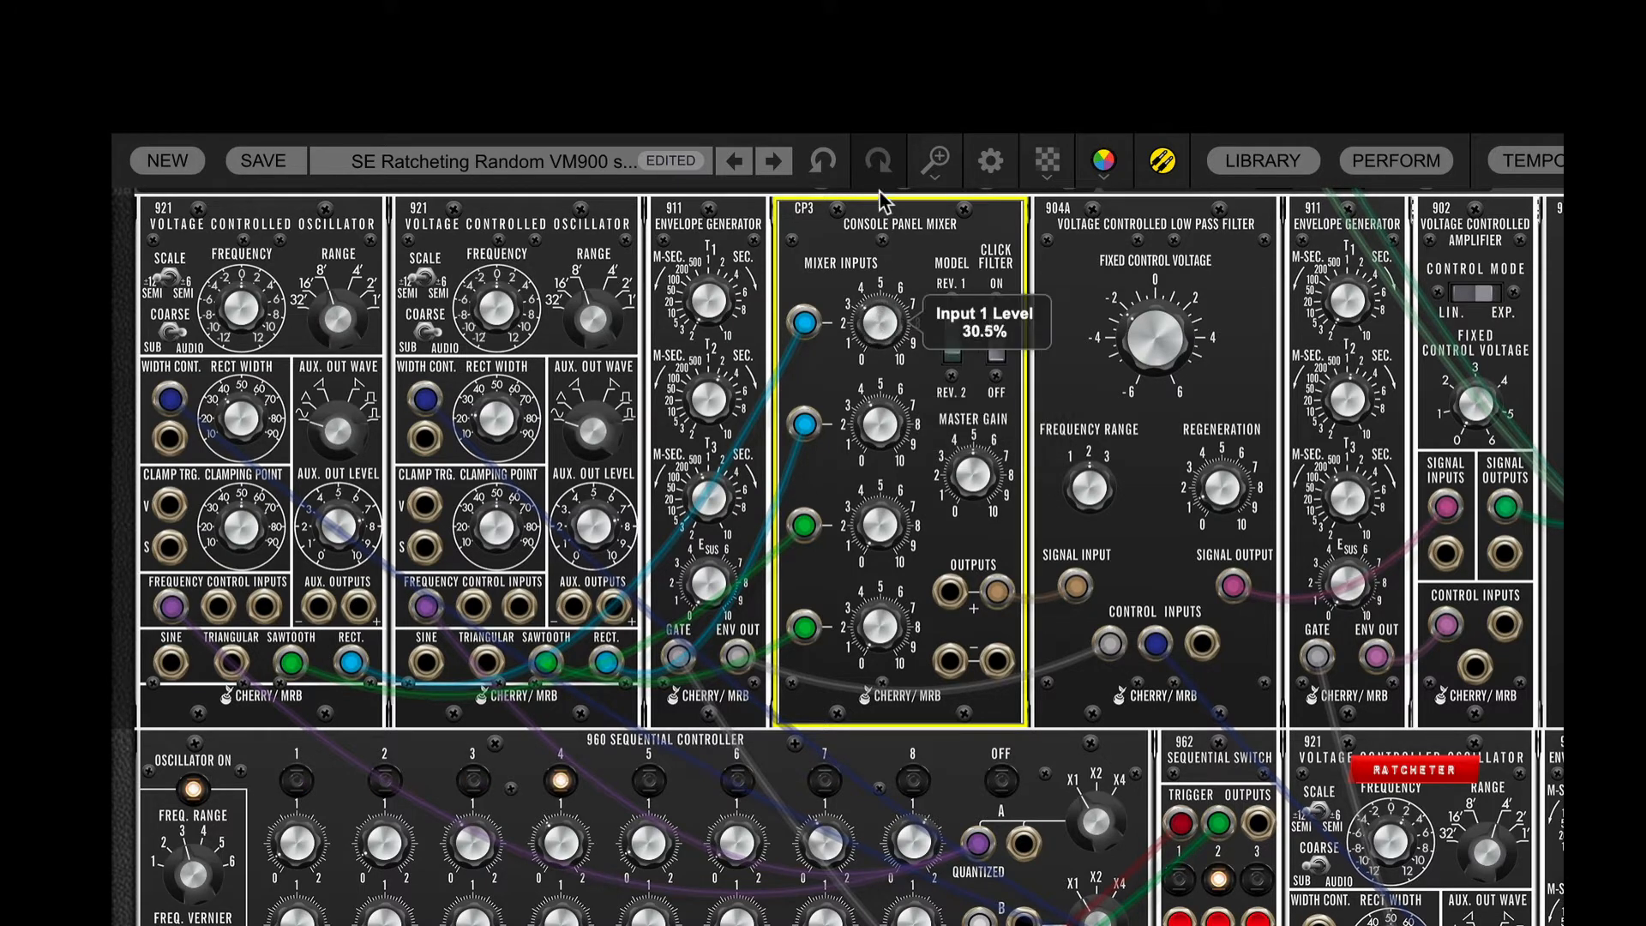
mouse_move(1265, 268)
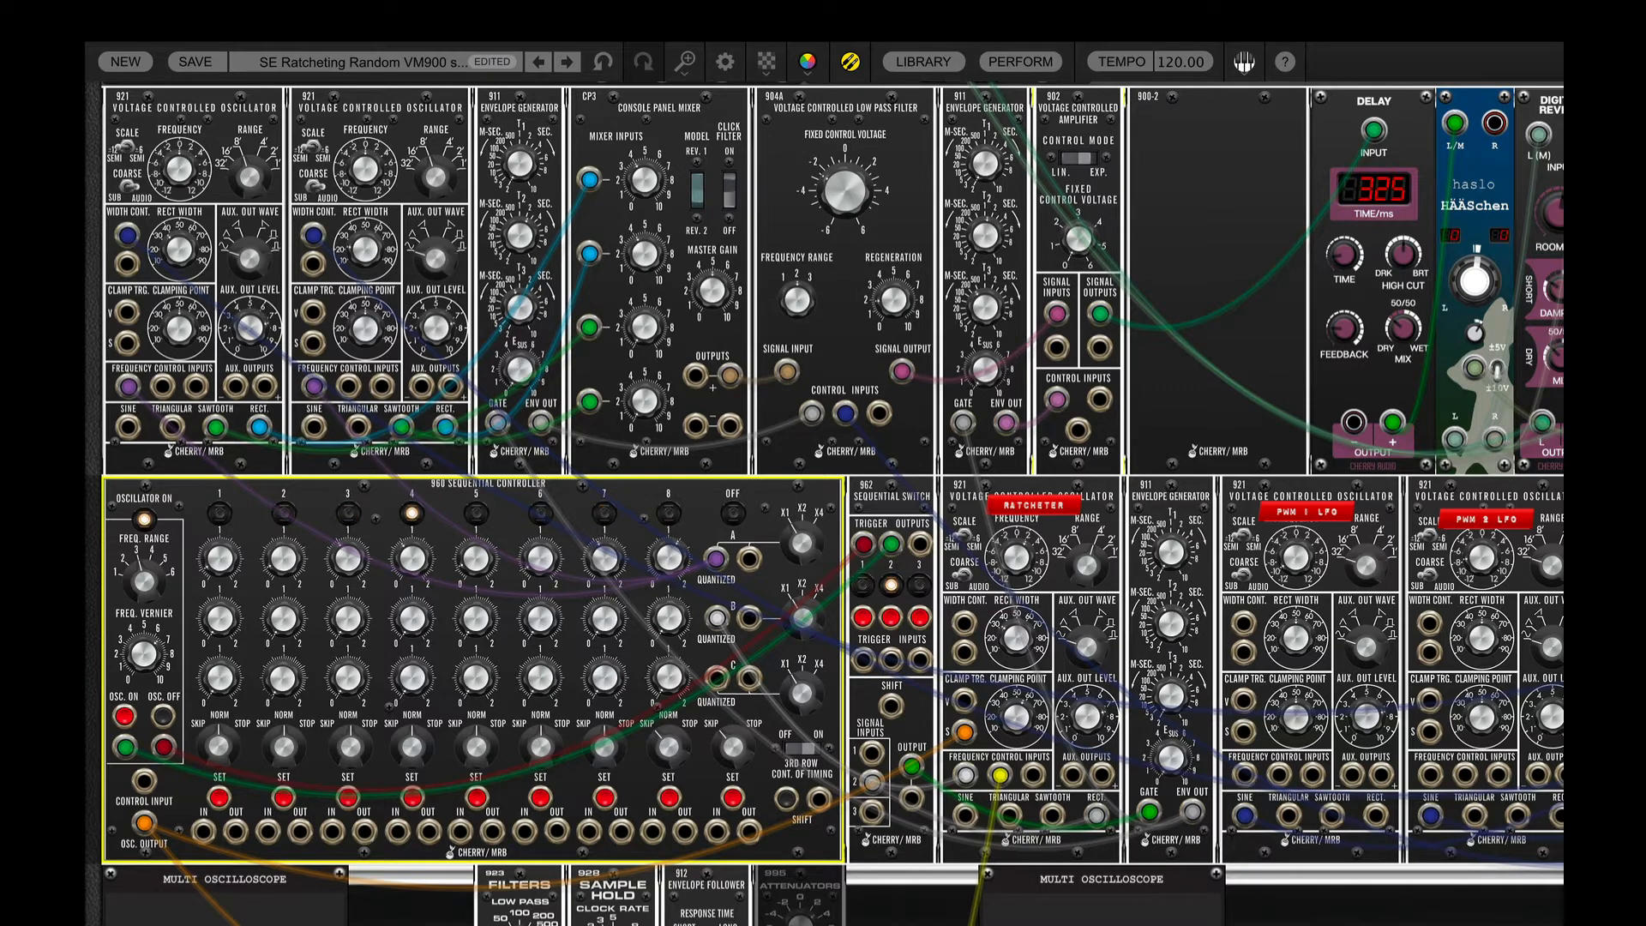
mouse_move(1439, 83)
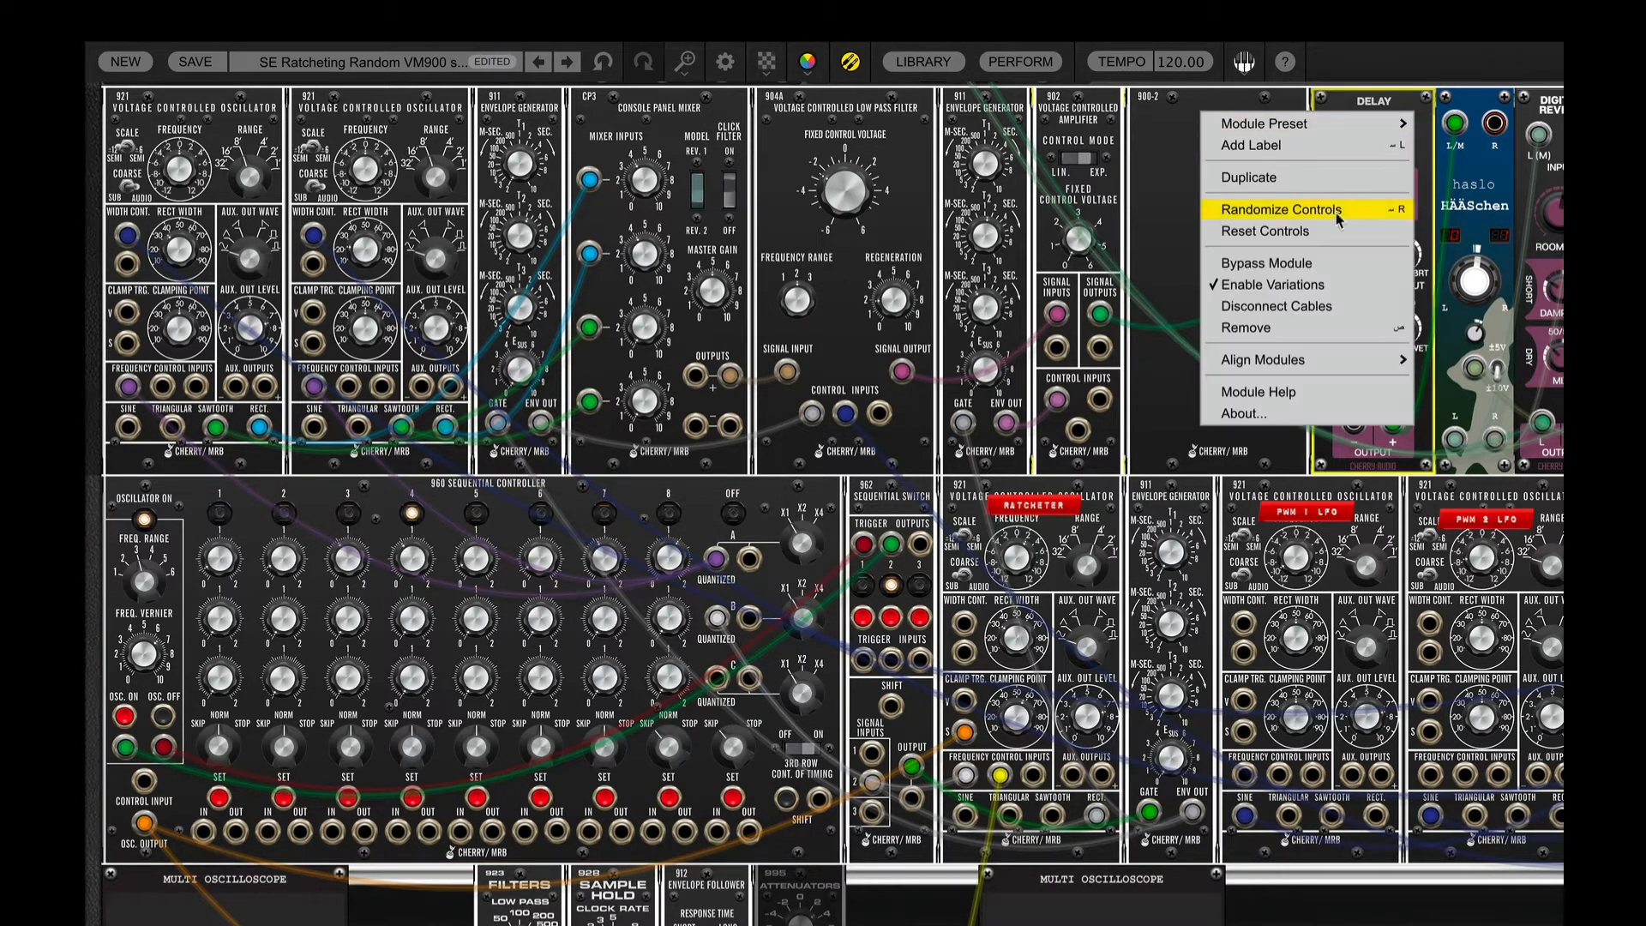
Randomize the Delay module's controls, changing its delay time.
click(1278, 209)
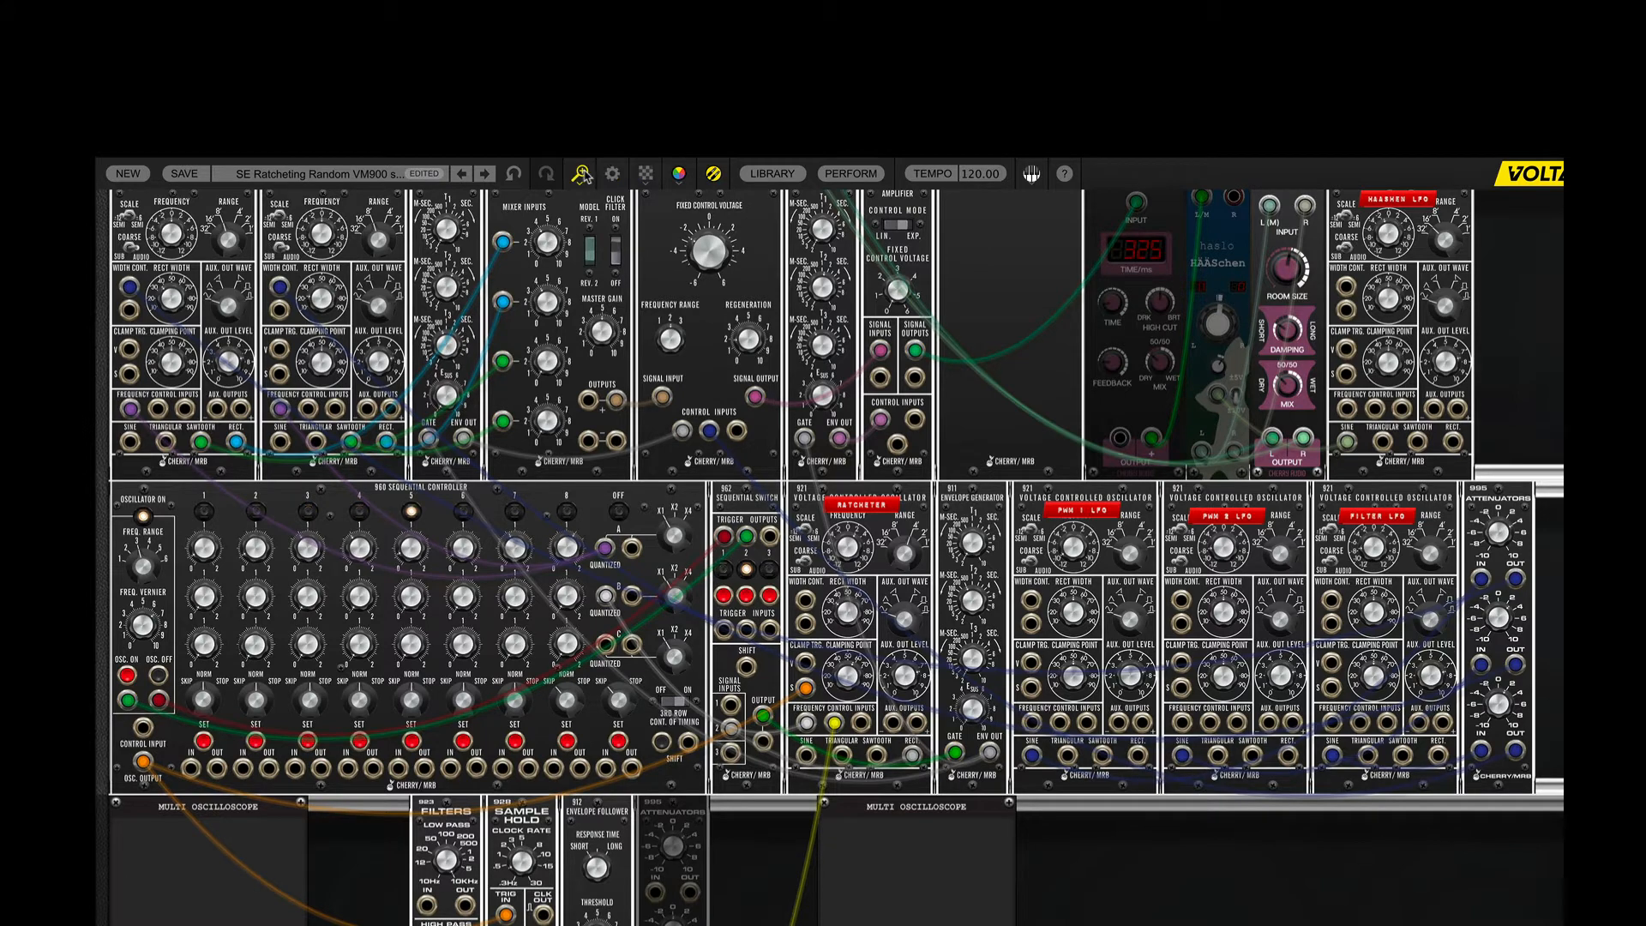
click(579, 173)
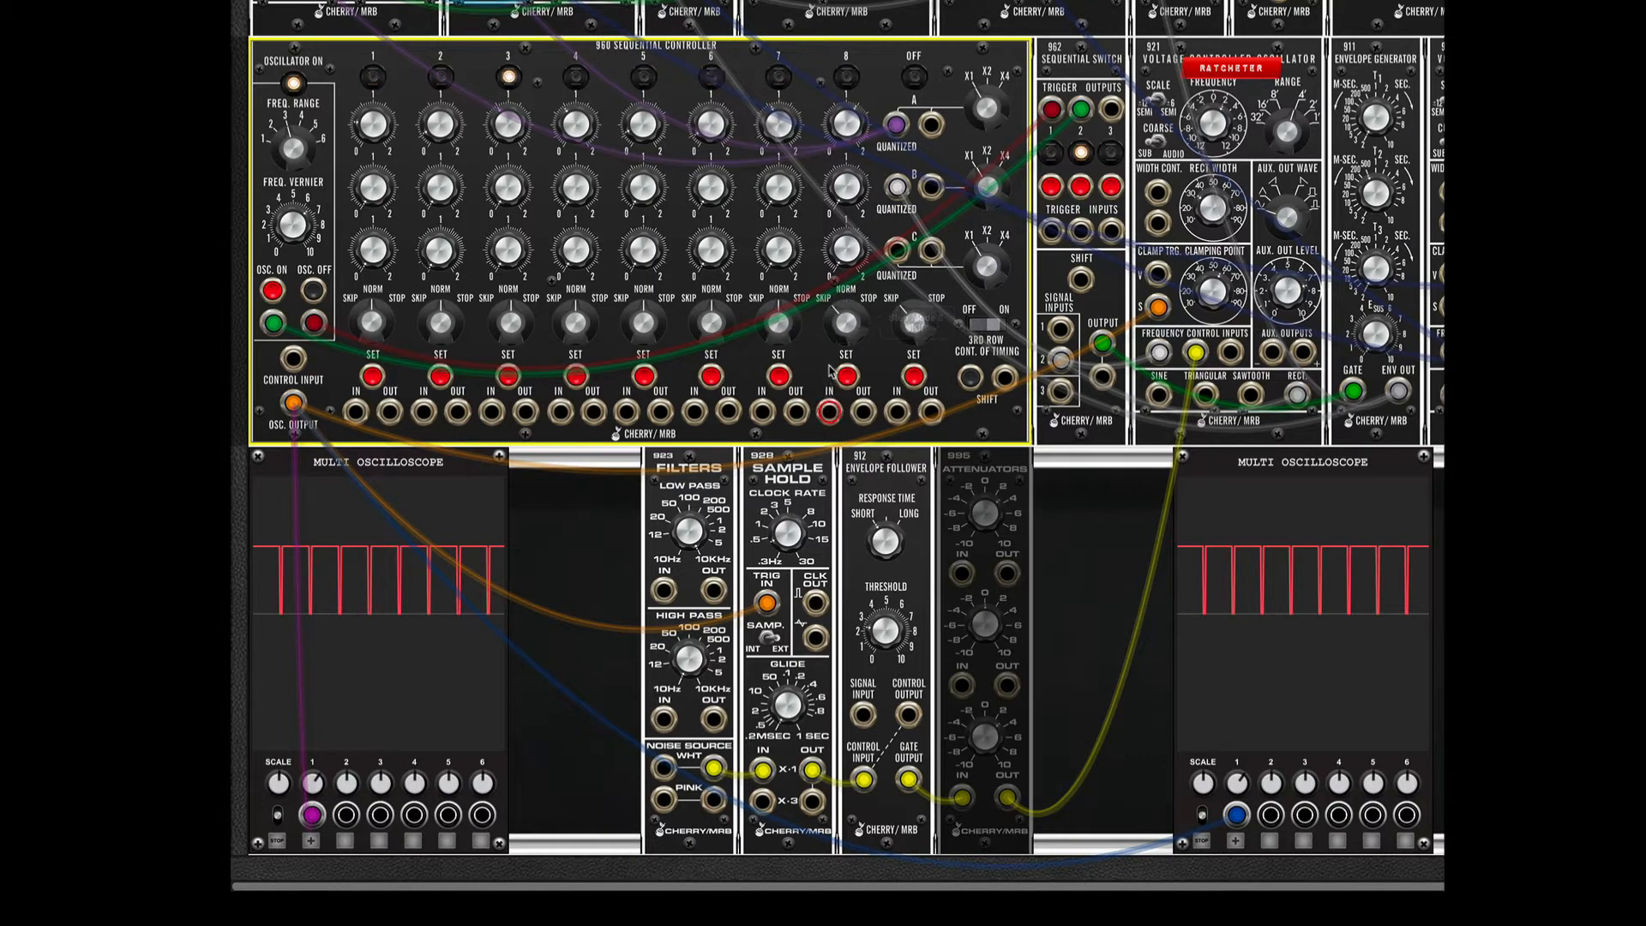
mouse_move(780, 123)
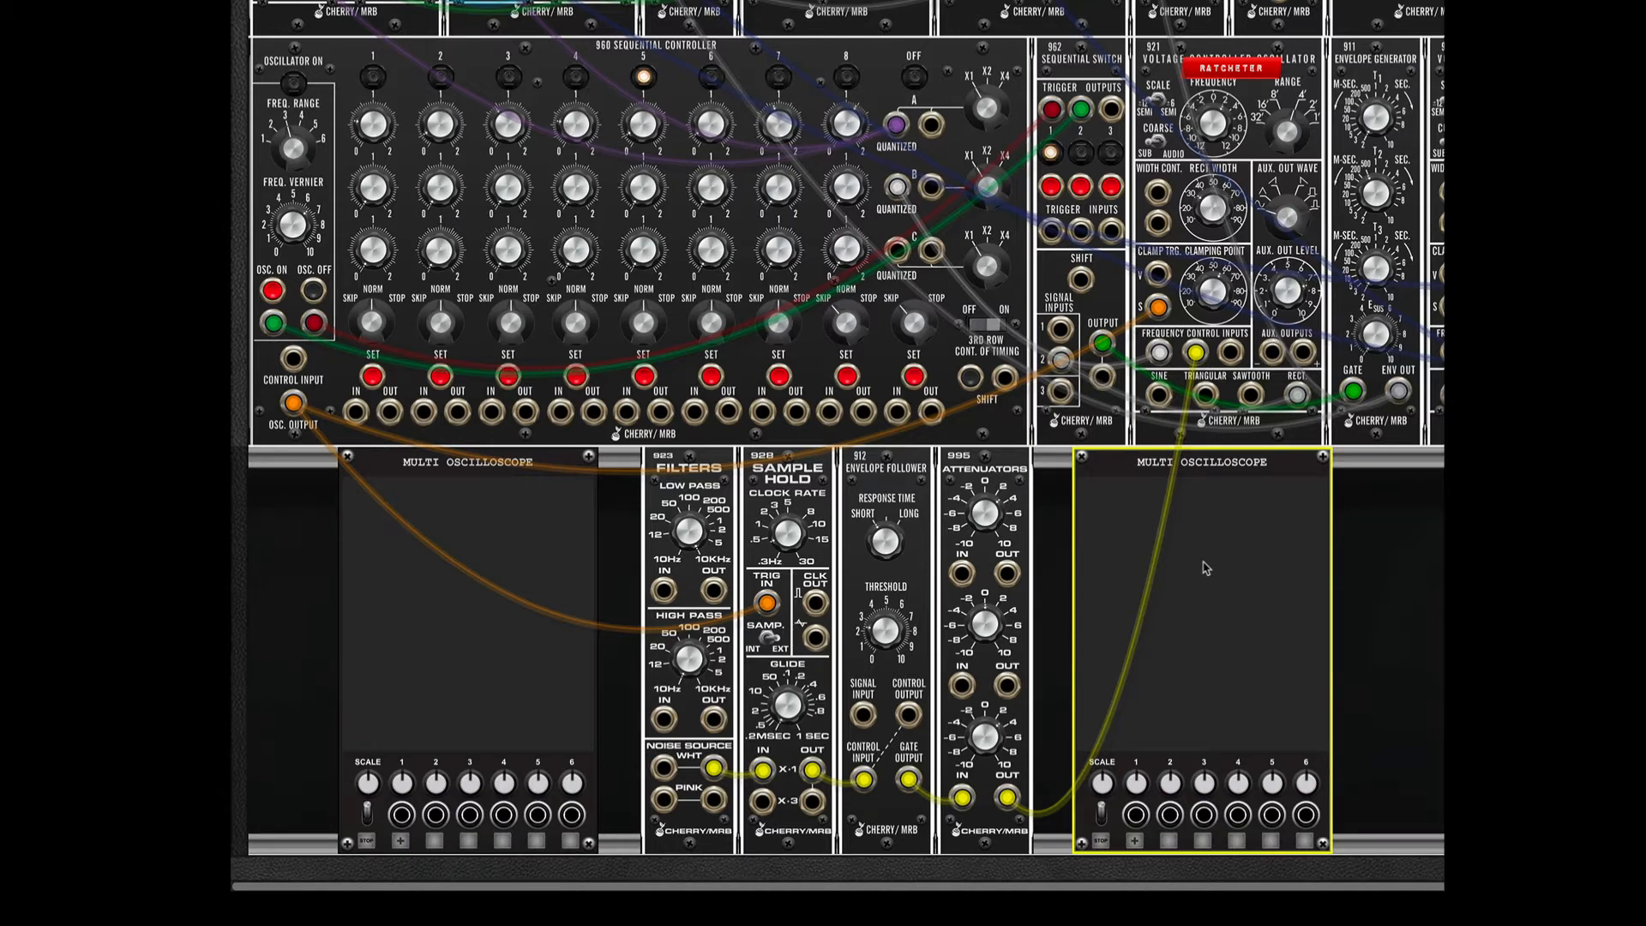
Patch the RATCHETER oscillator's RECT. output into input 2 of the right Multi Oscilloscope.
click(1132, 813)
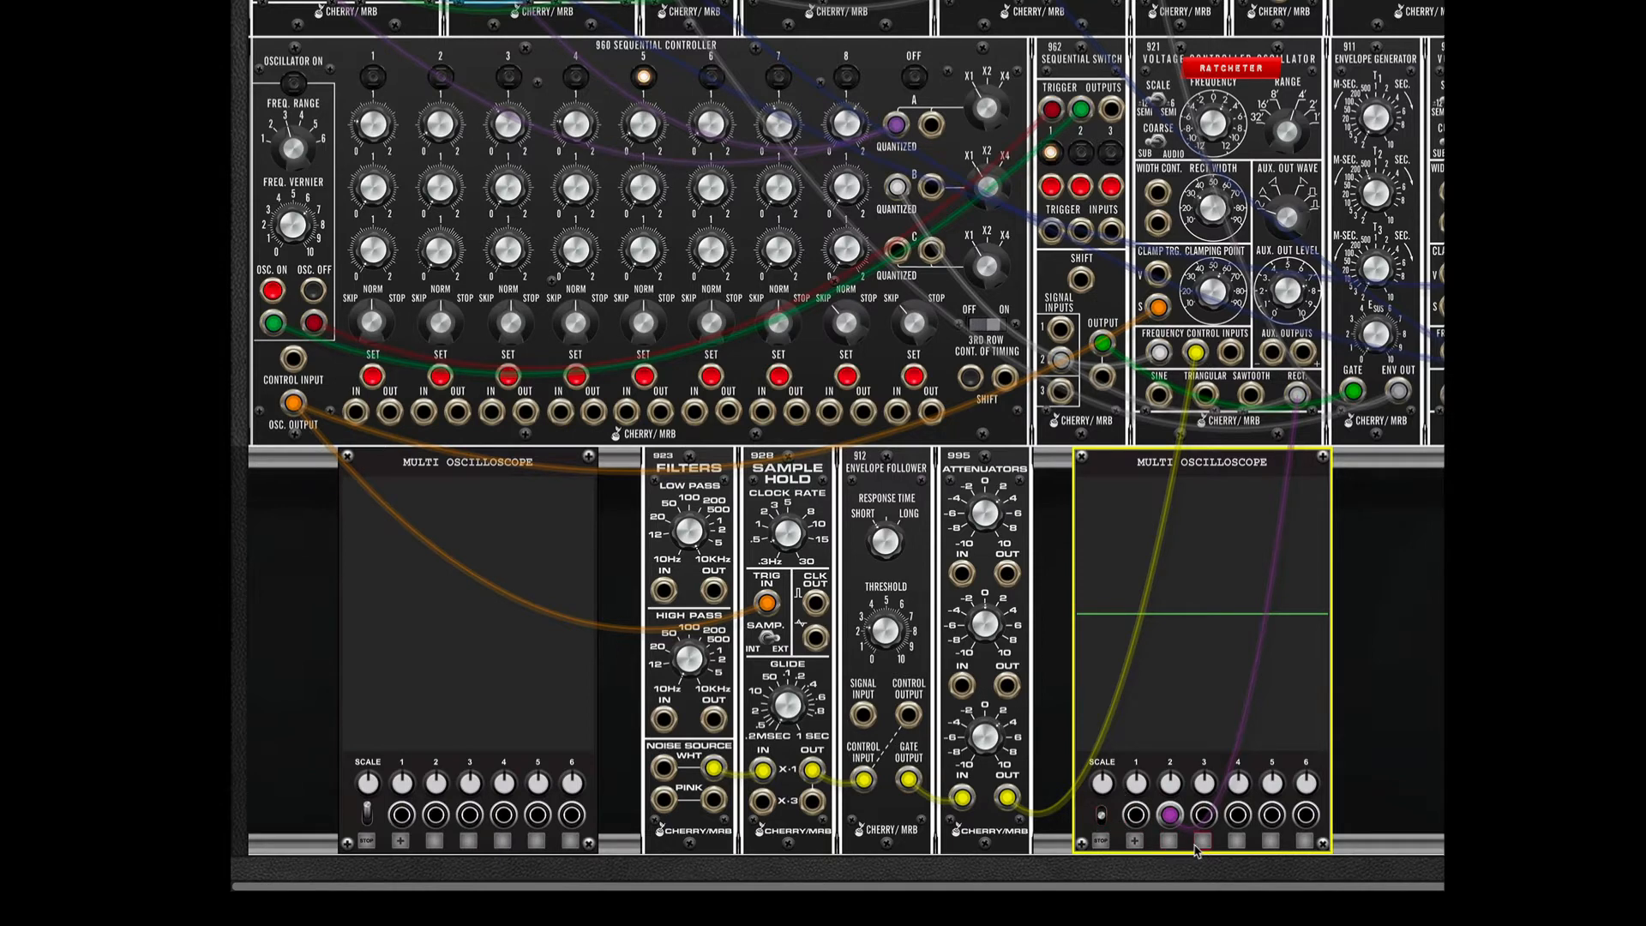
click(1169, 842)
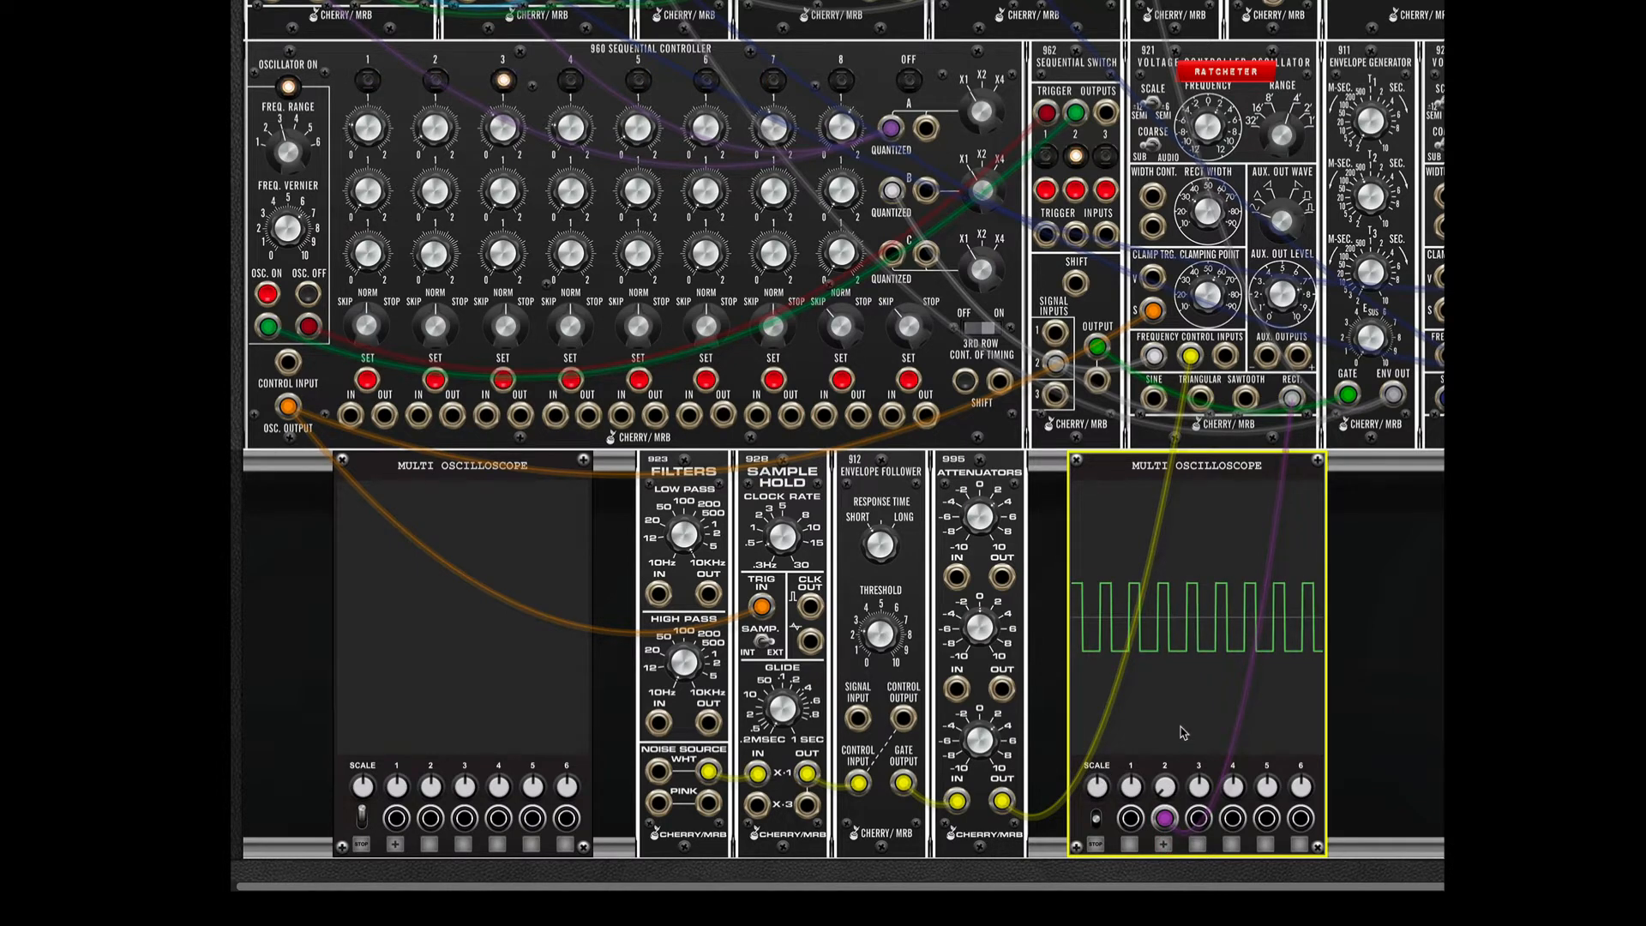
Cable a steady pulse train into input 1 of the right oscilloscope as a red trace.
click(1131, 817)
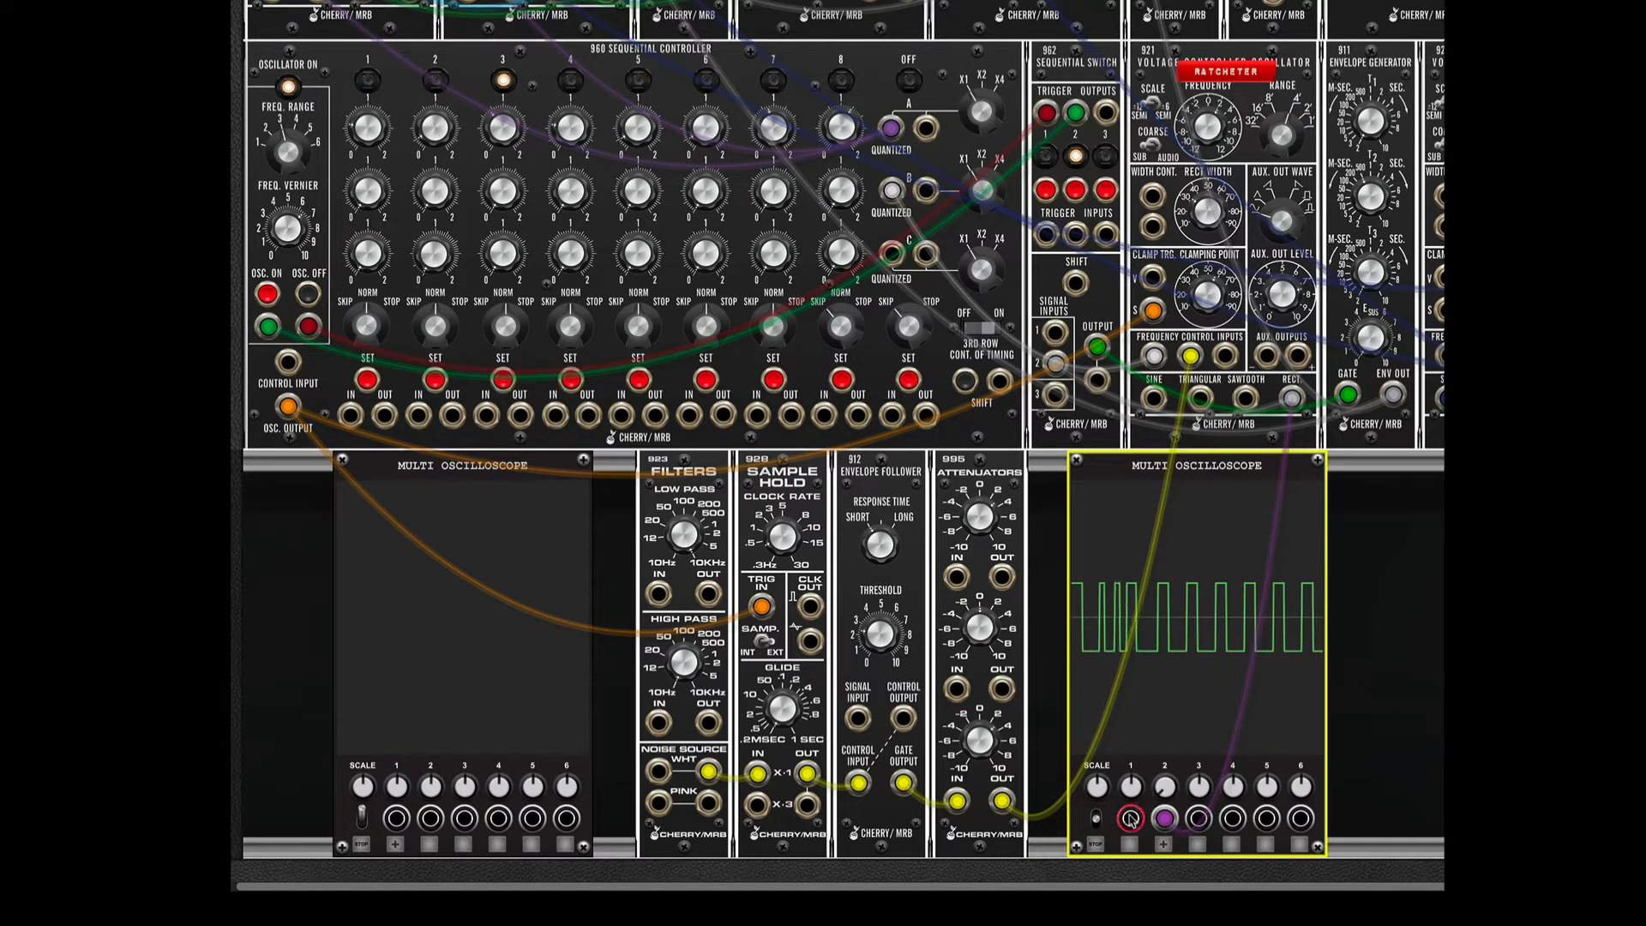
drag(284, 407, 1123, 819)
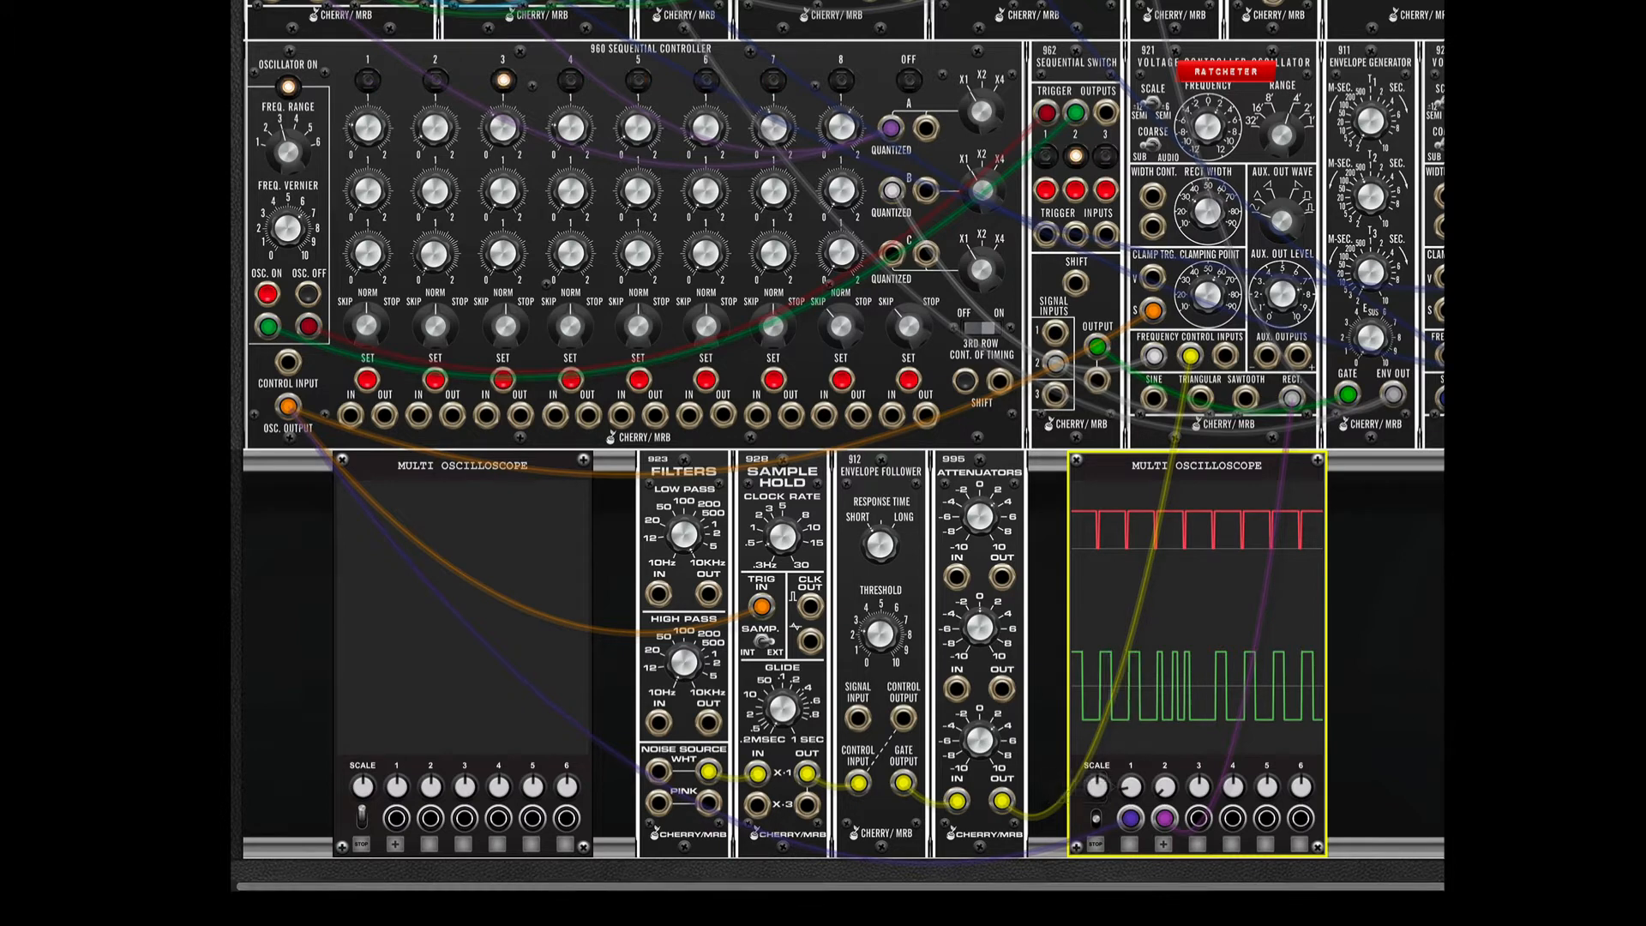
right_click(976, 462)
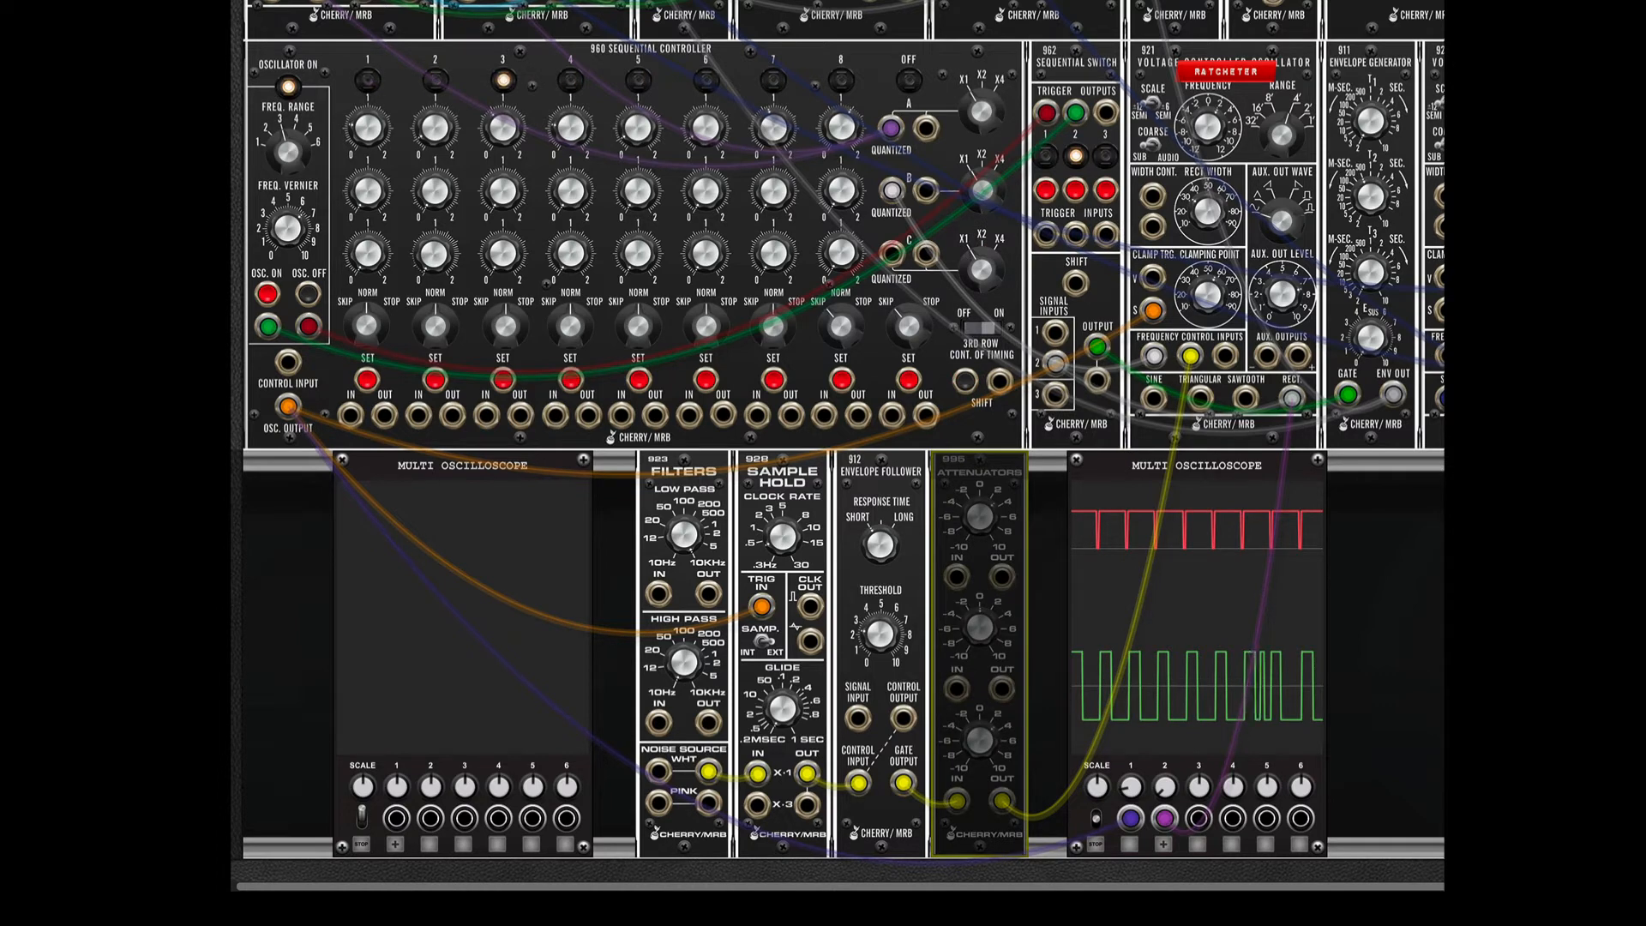
mouse_move(1104, 546)
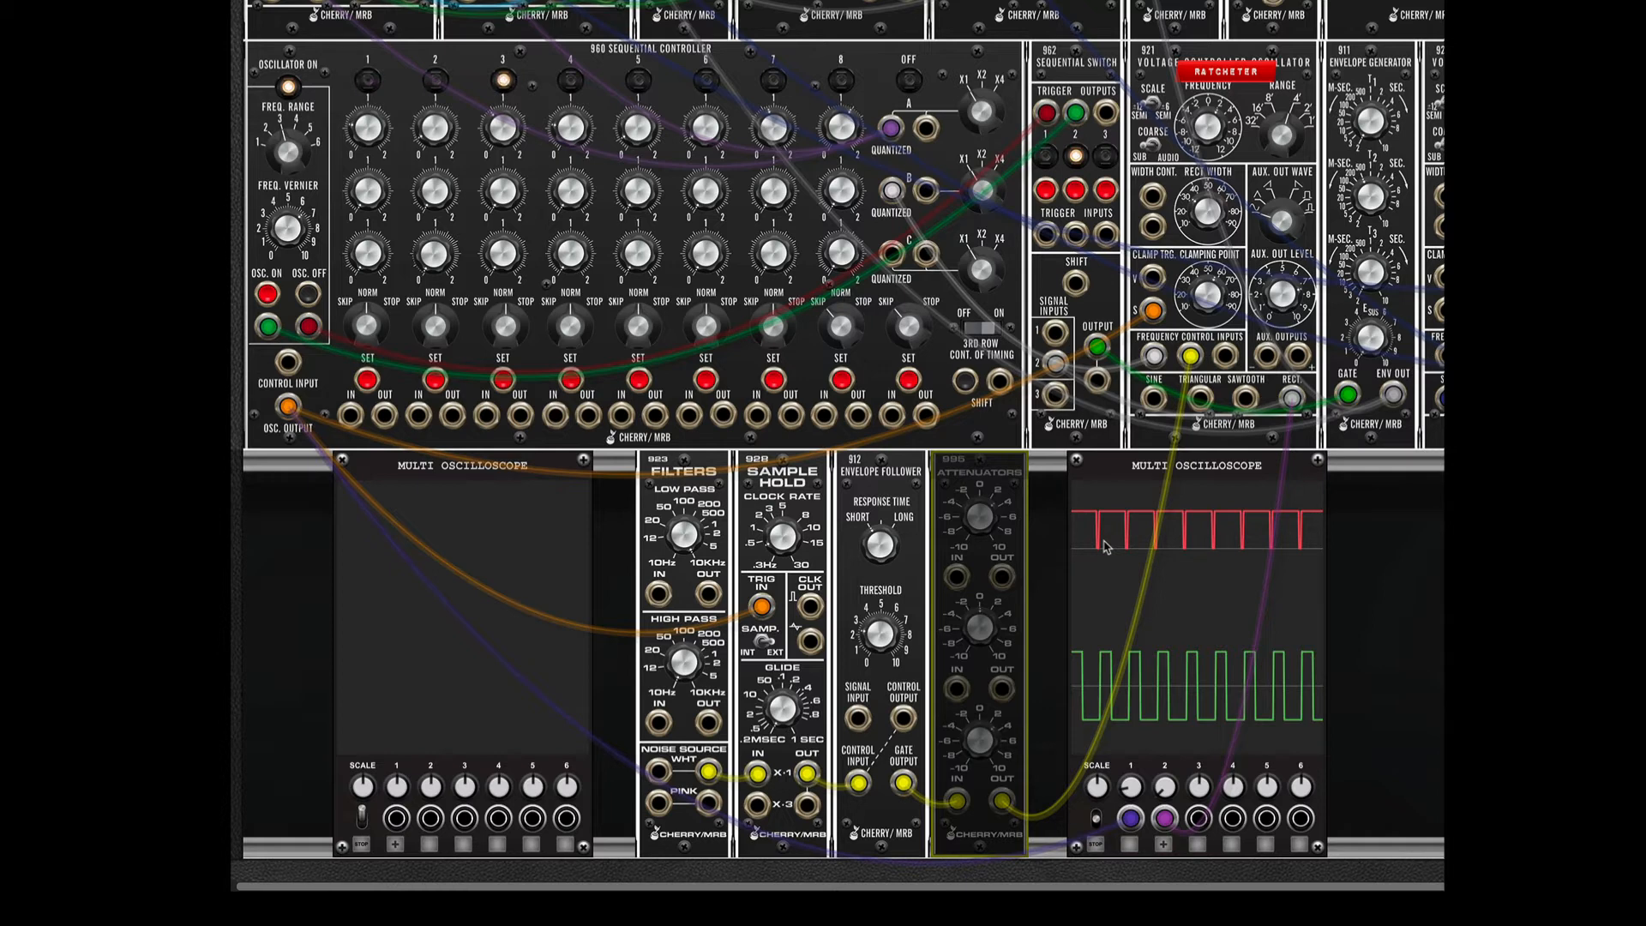
mouse_move(1314, 544)
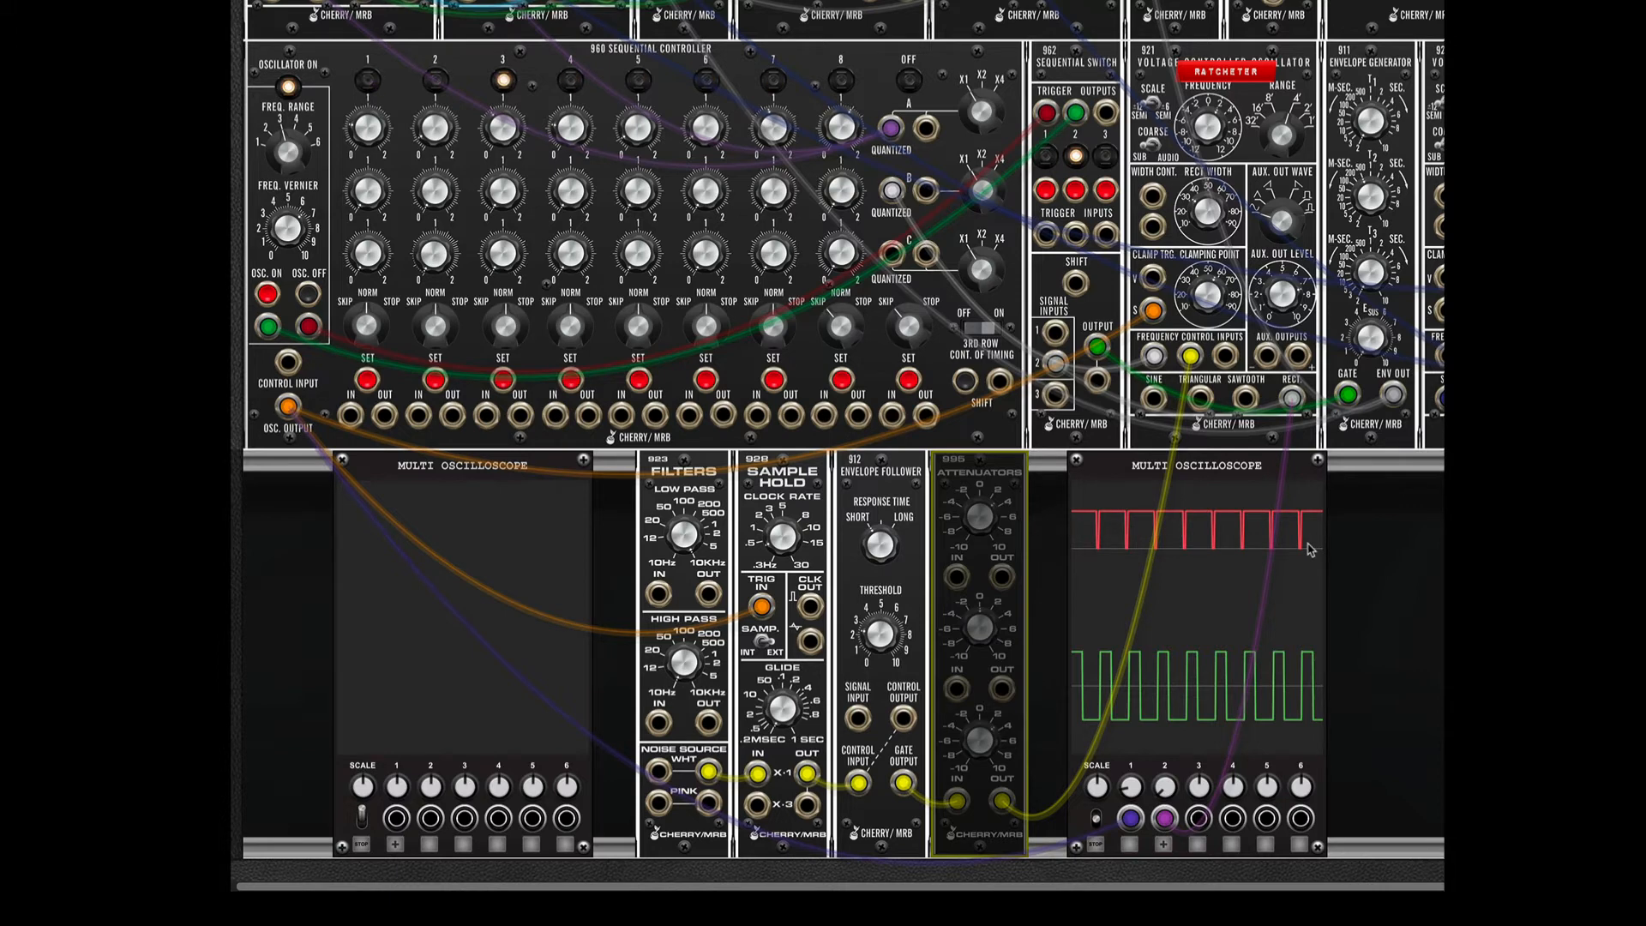
mouse_move(1117, 664)
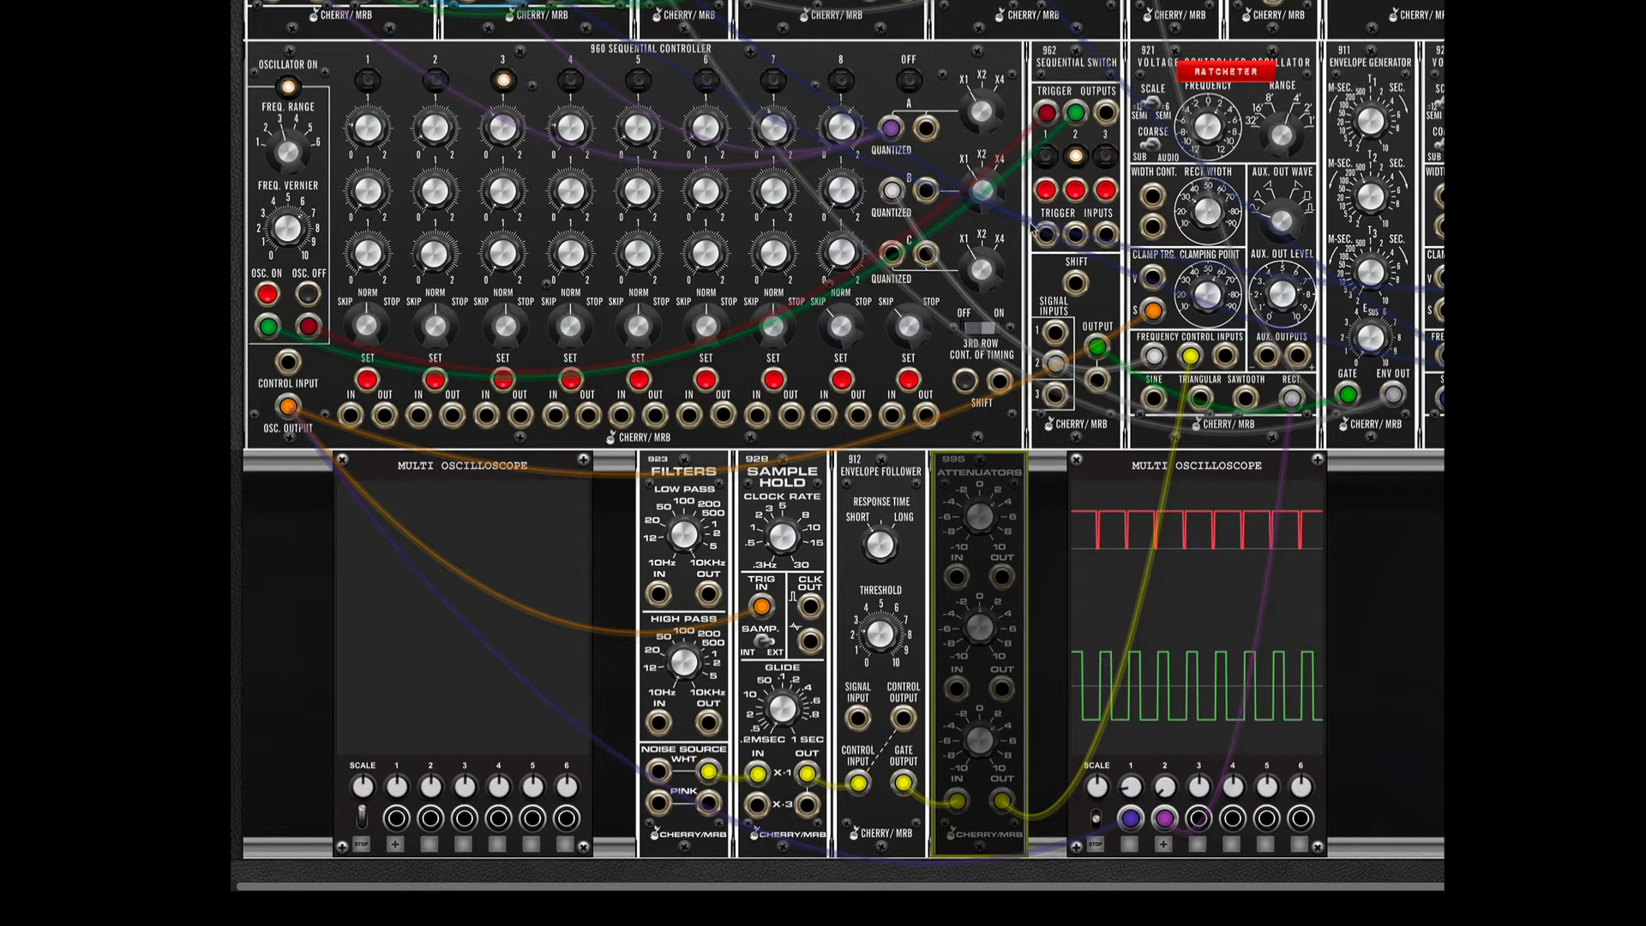
click(1048, 192)
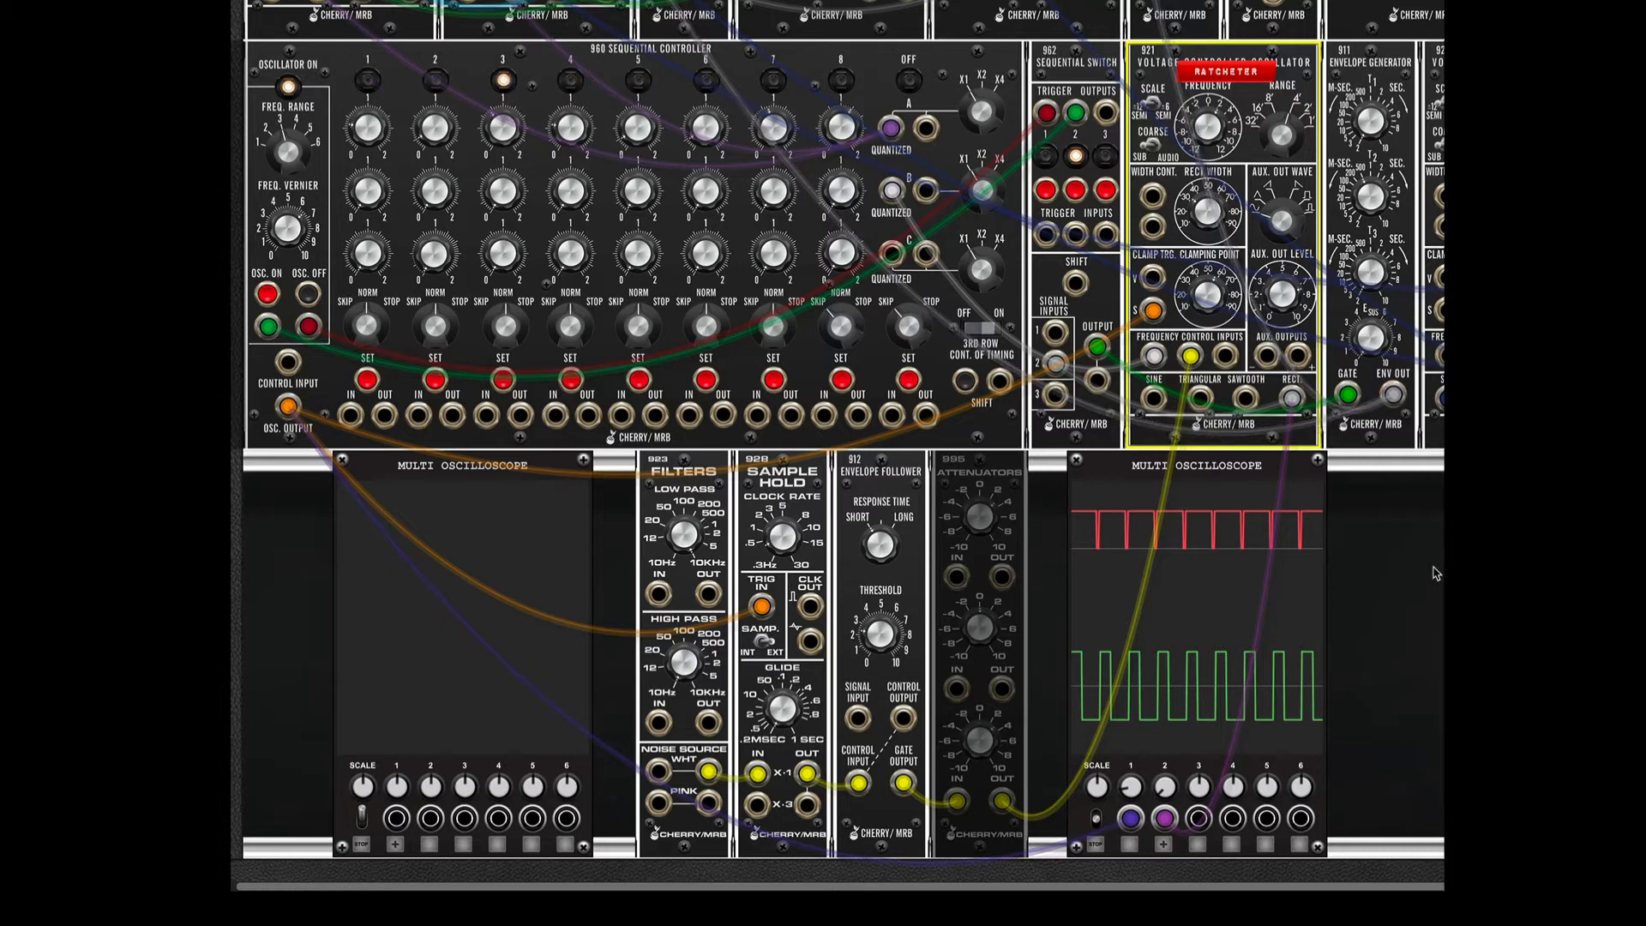
mouse_move(1424, 583)
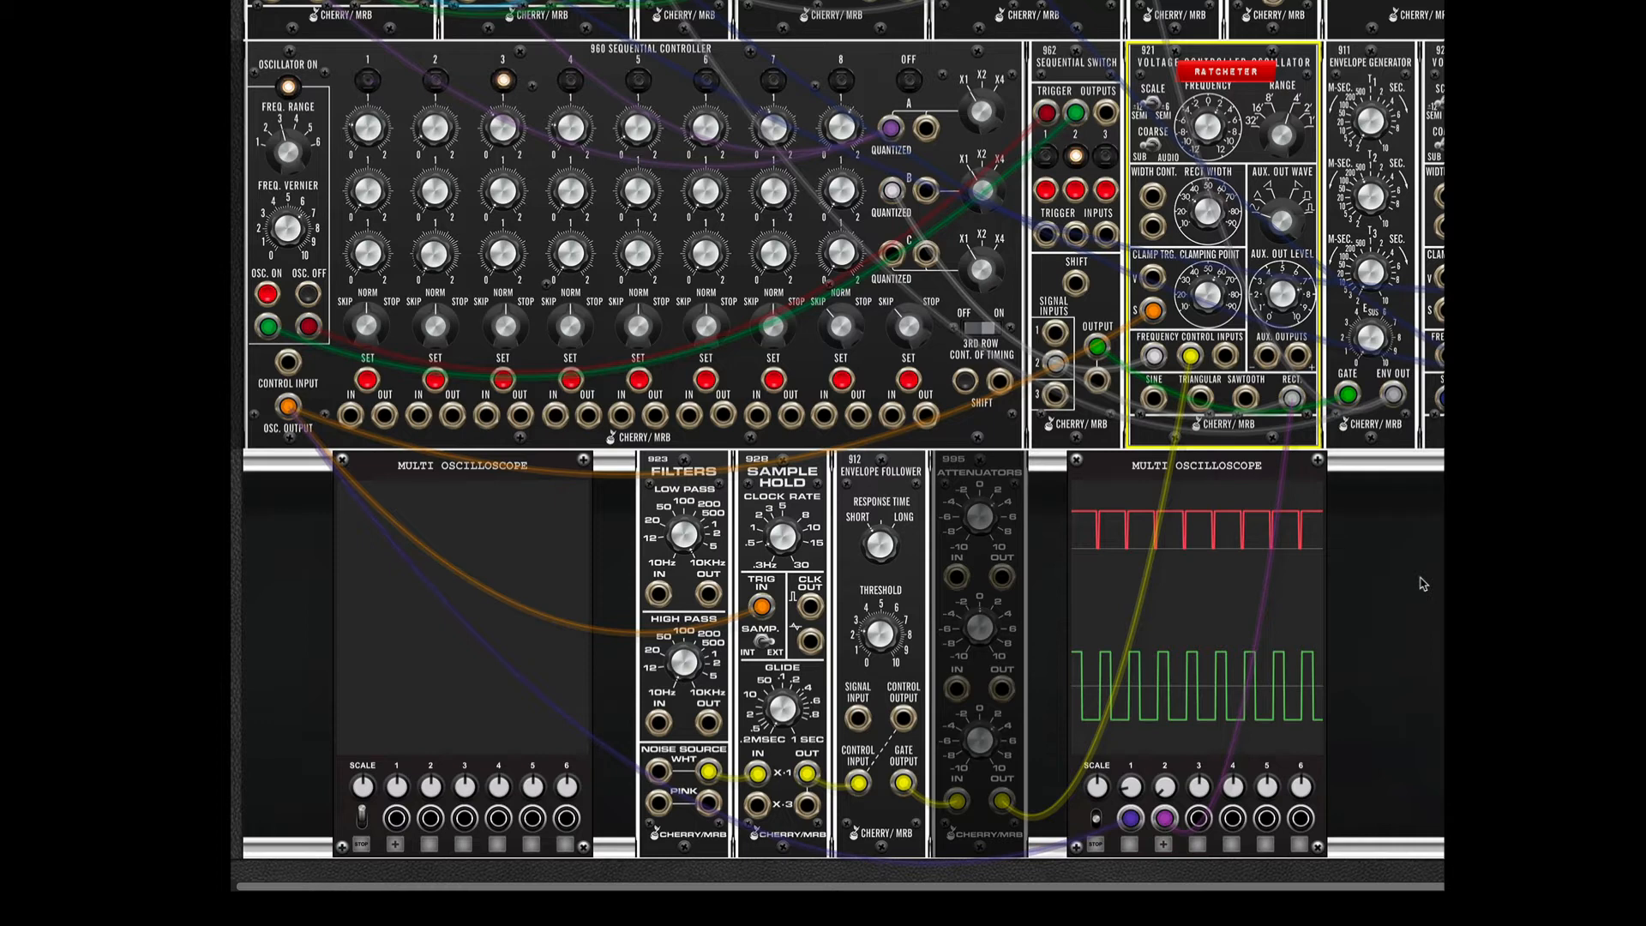
mouse_move(1399, 585)
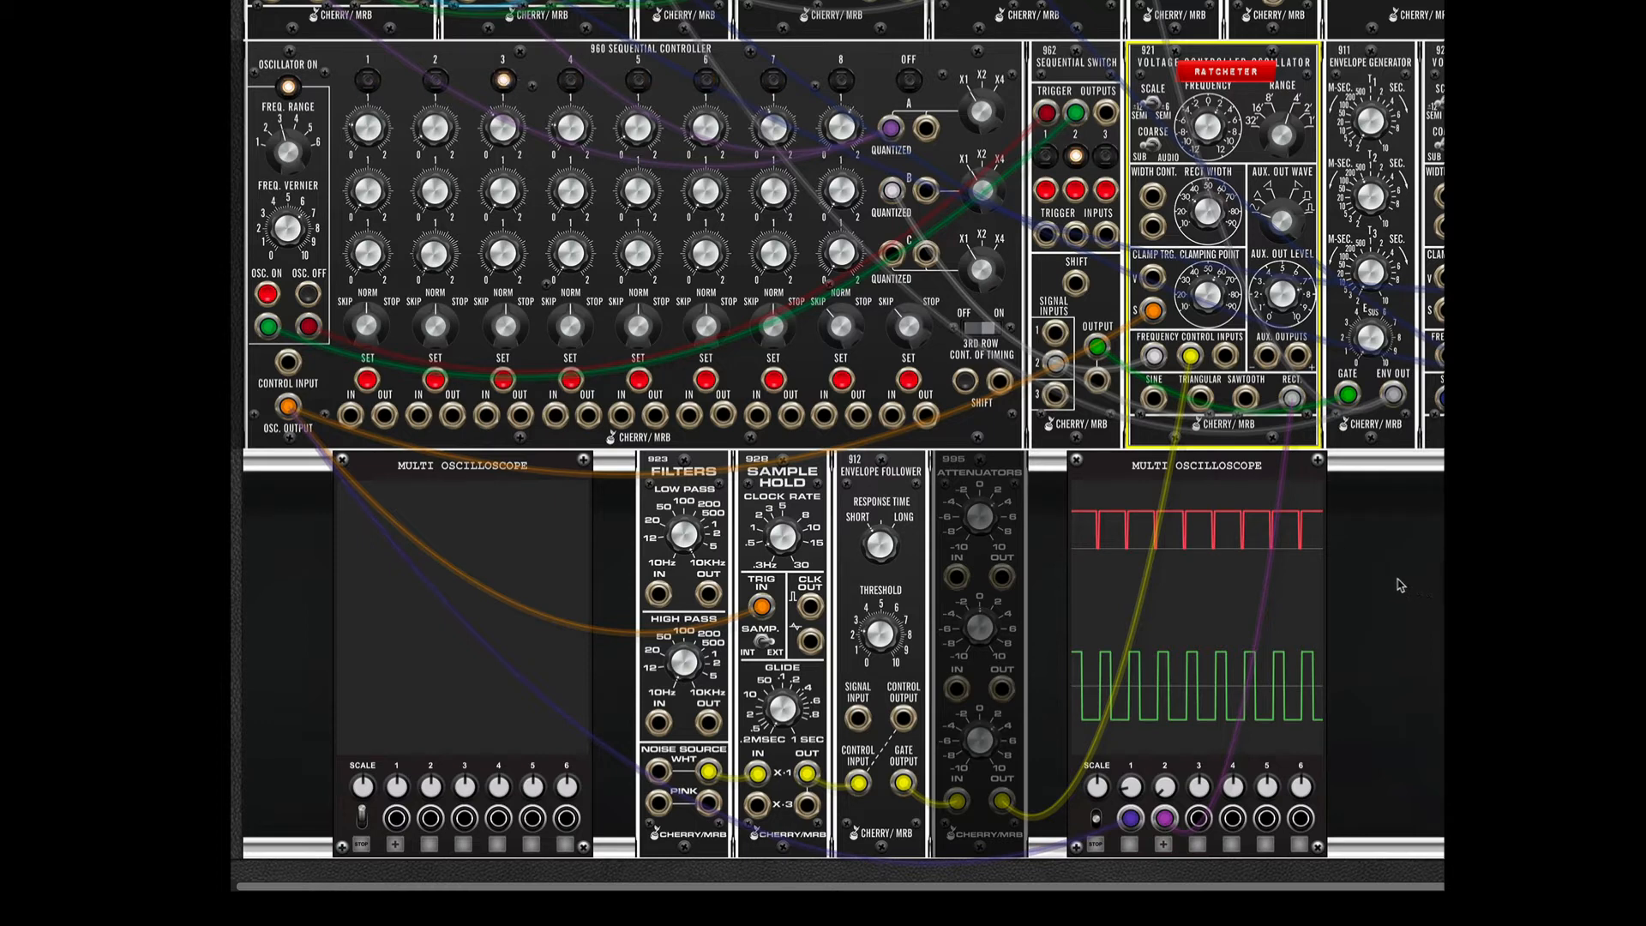
drag(294, 410, 1150, 323)
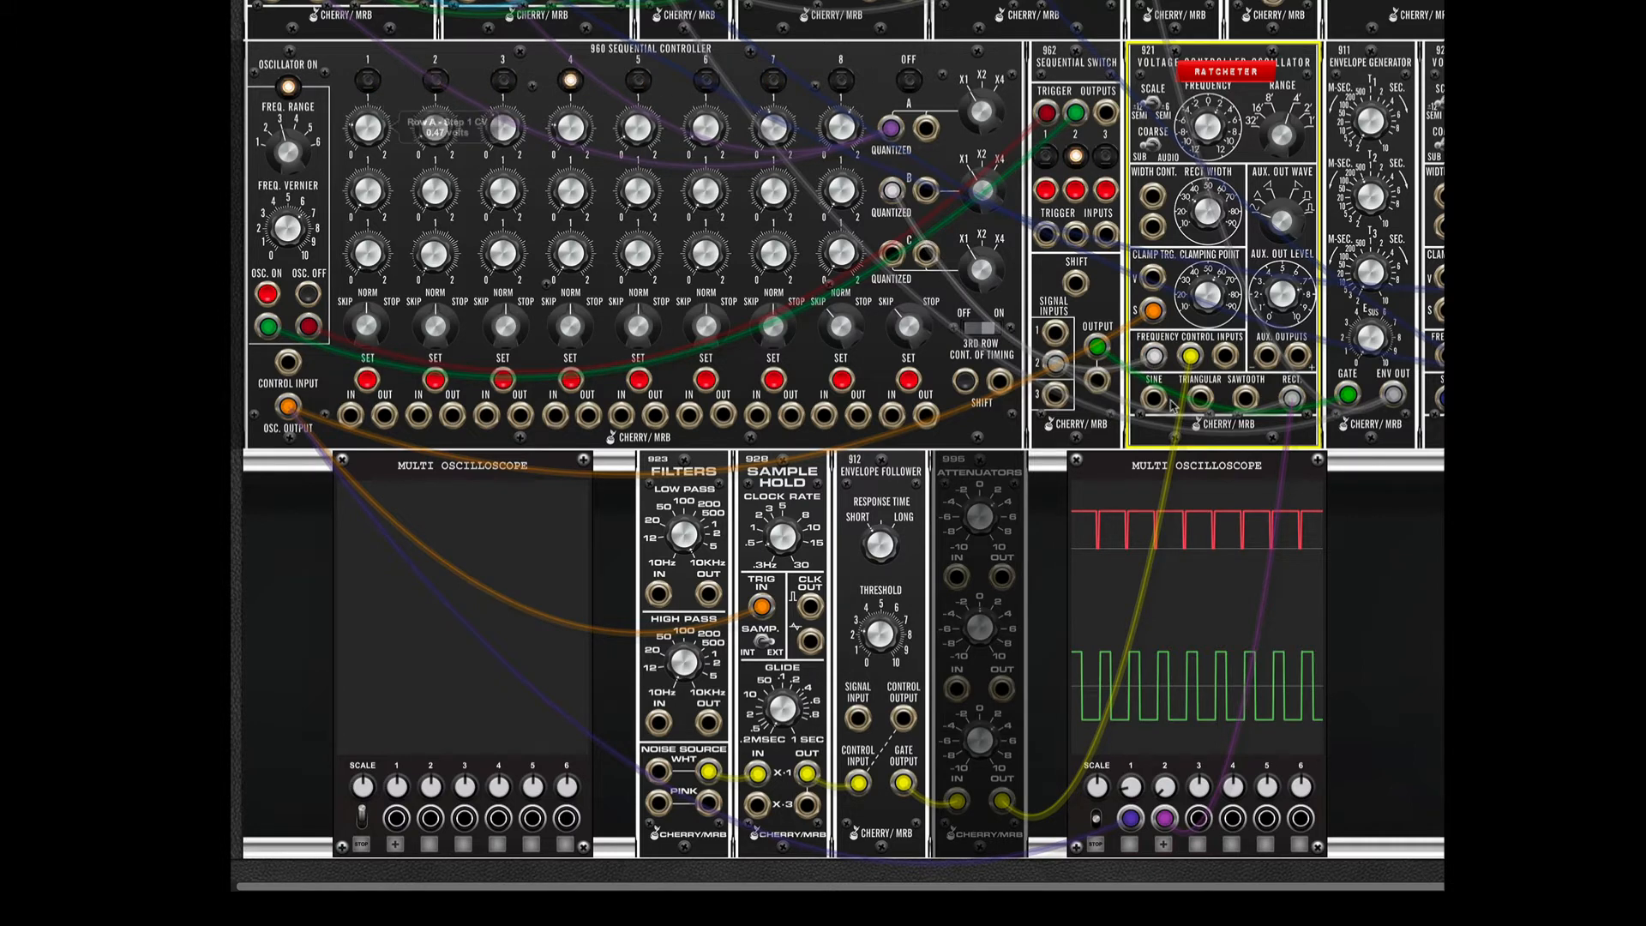
mouse_move(1185, 561)
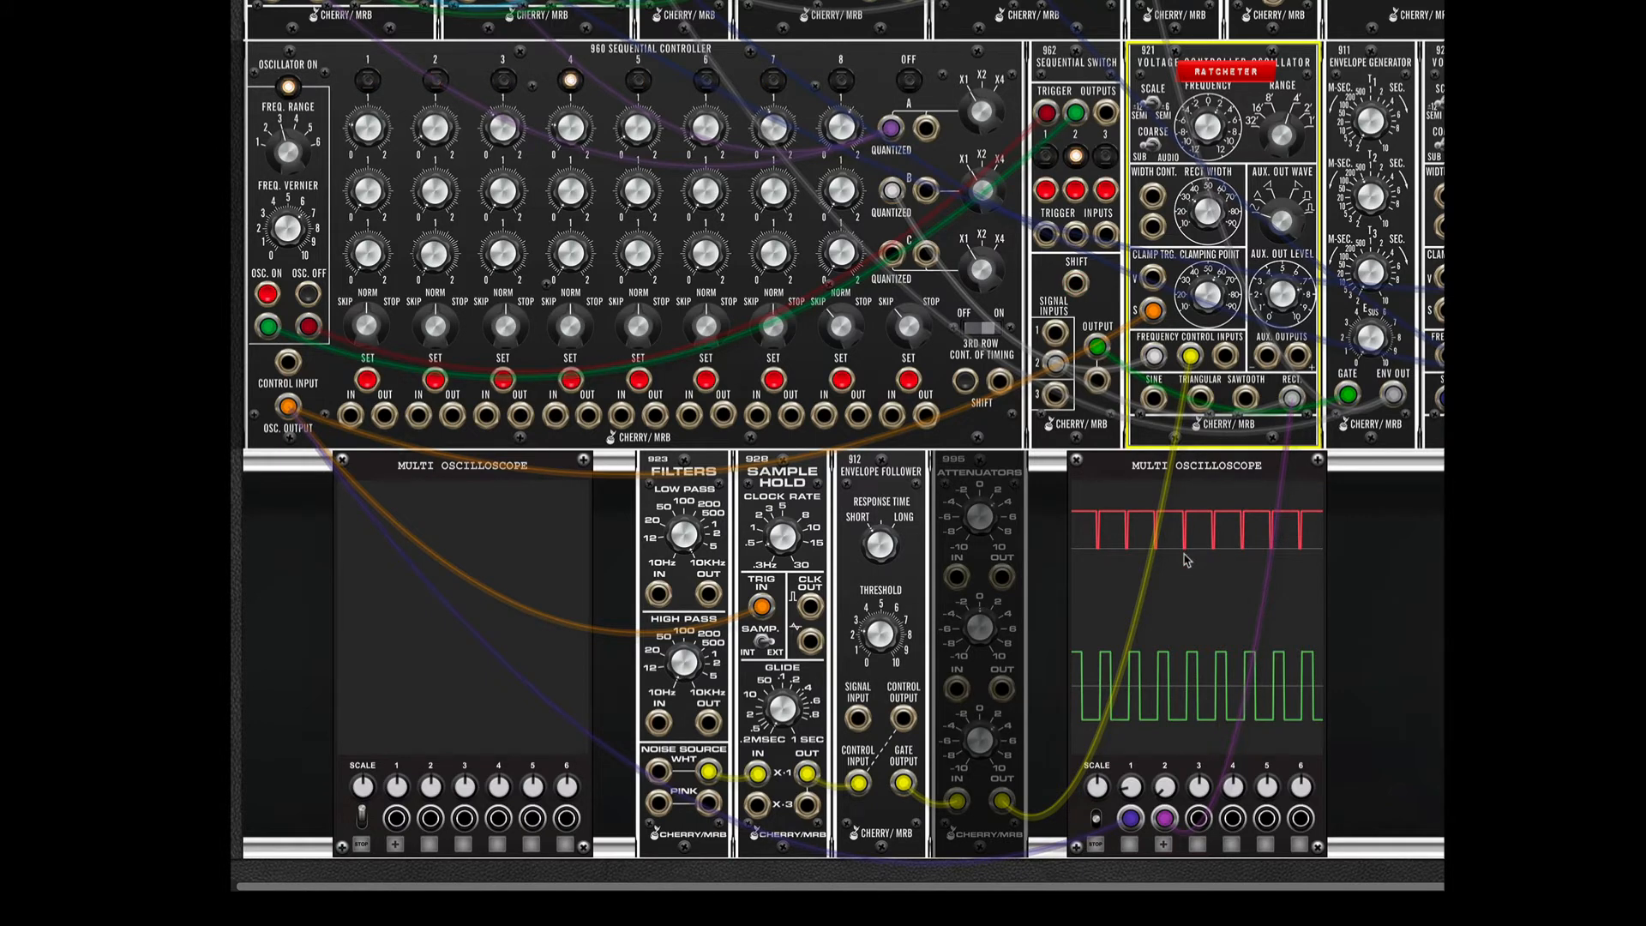
drag(1292, 393, 1181, 829)
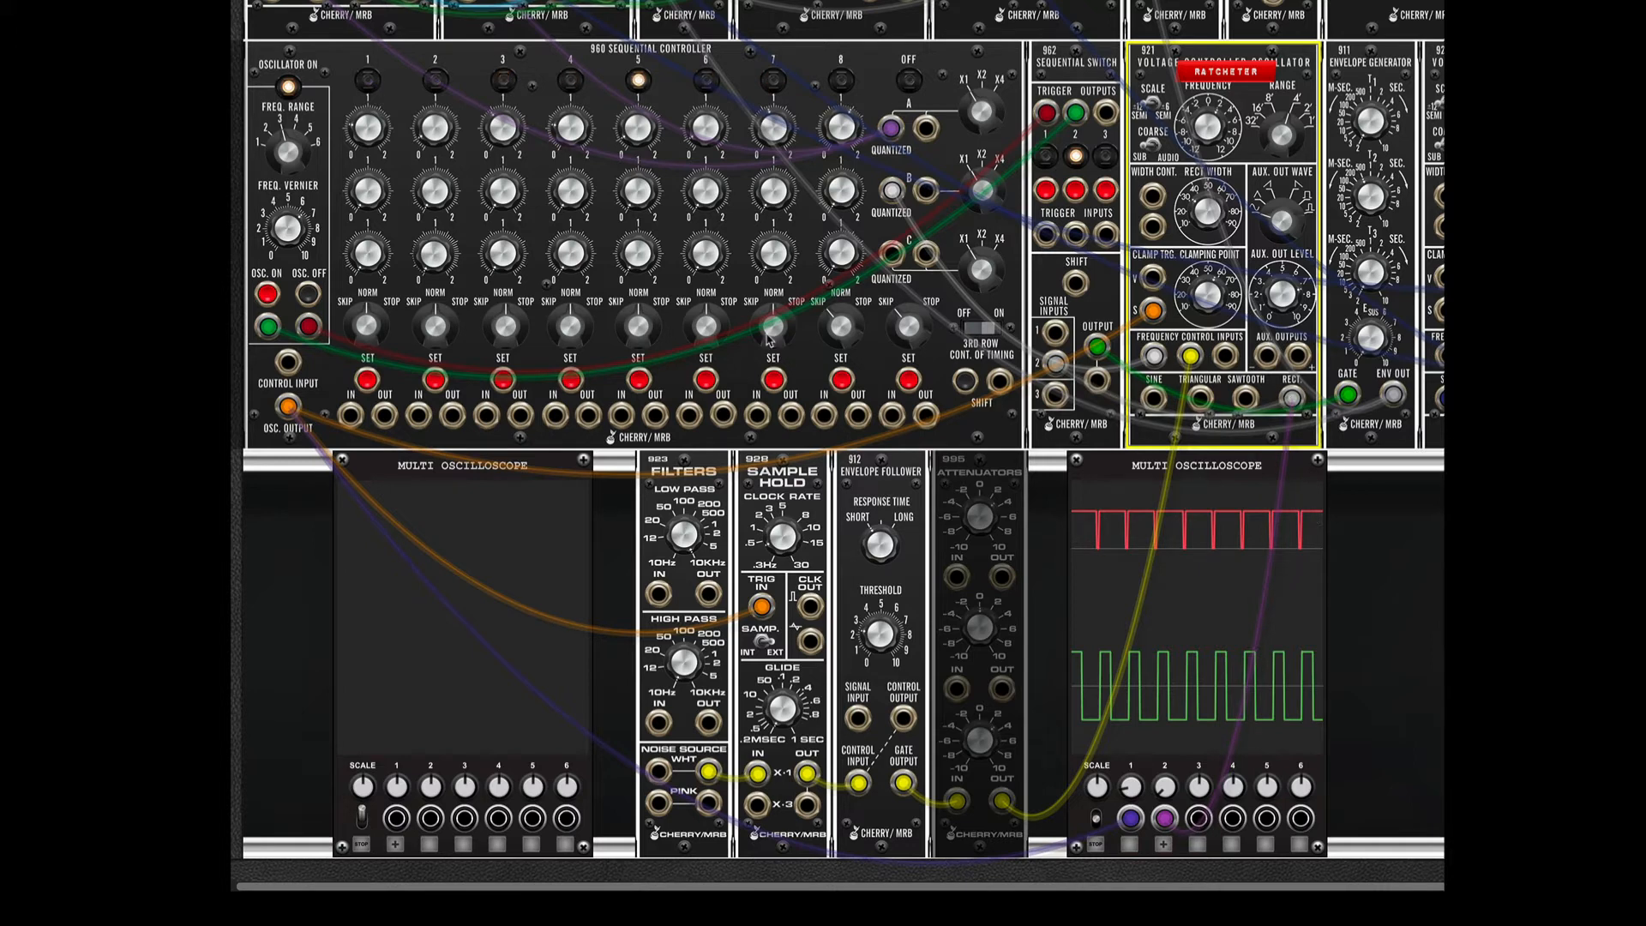
mouse_move(878, 203)
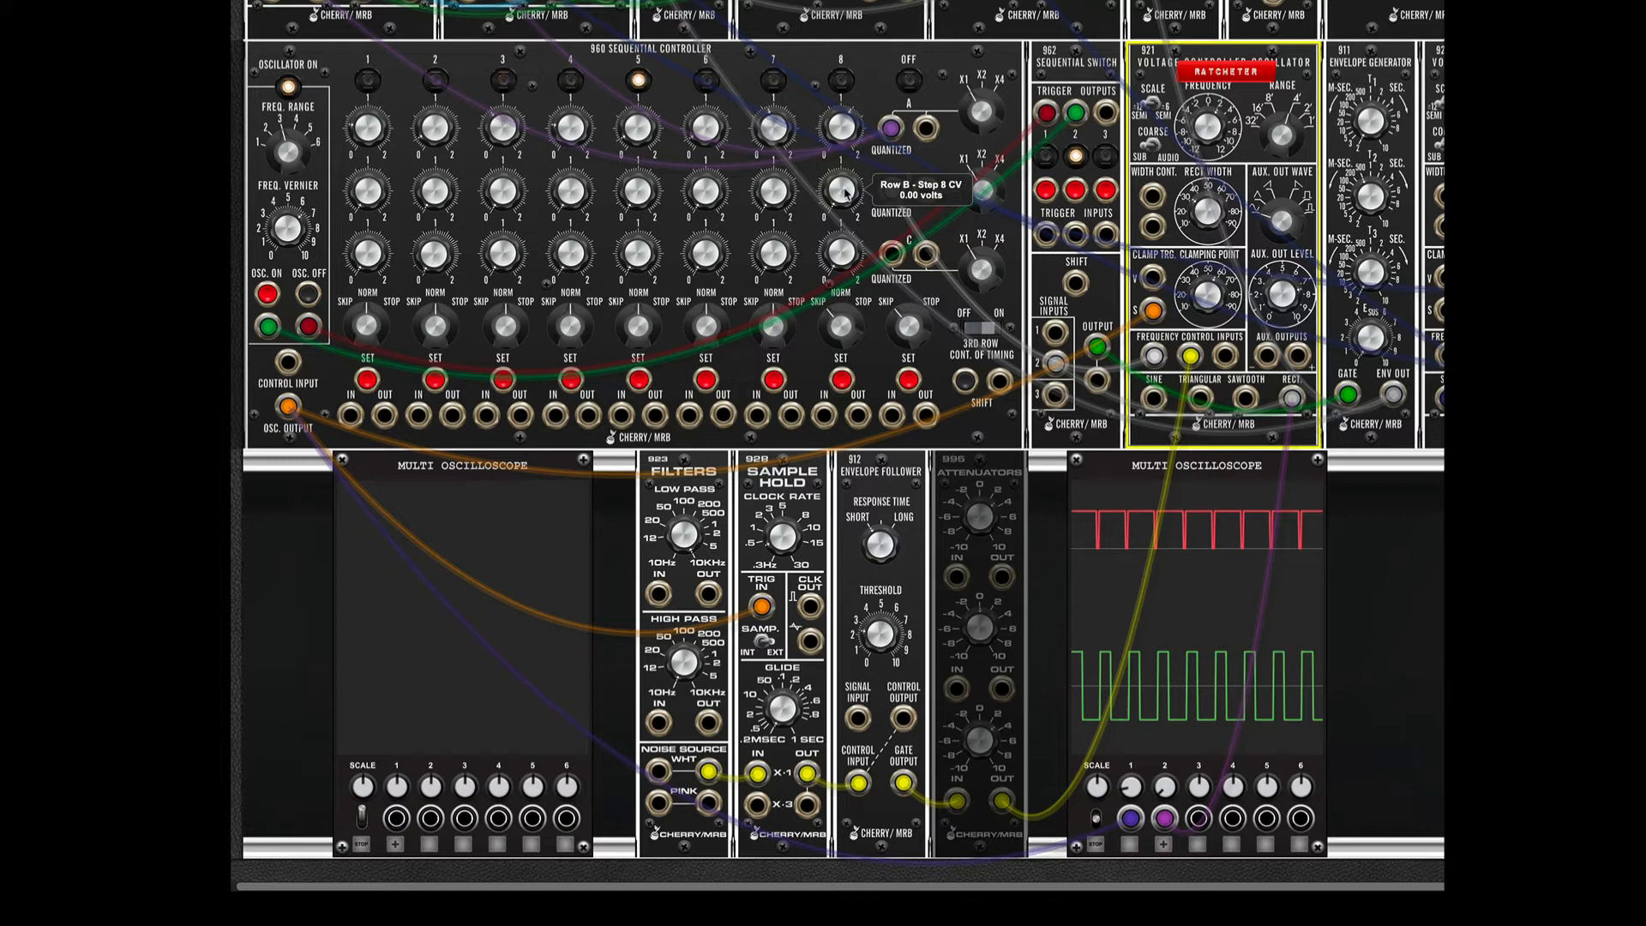
mouse_move(397, 184)
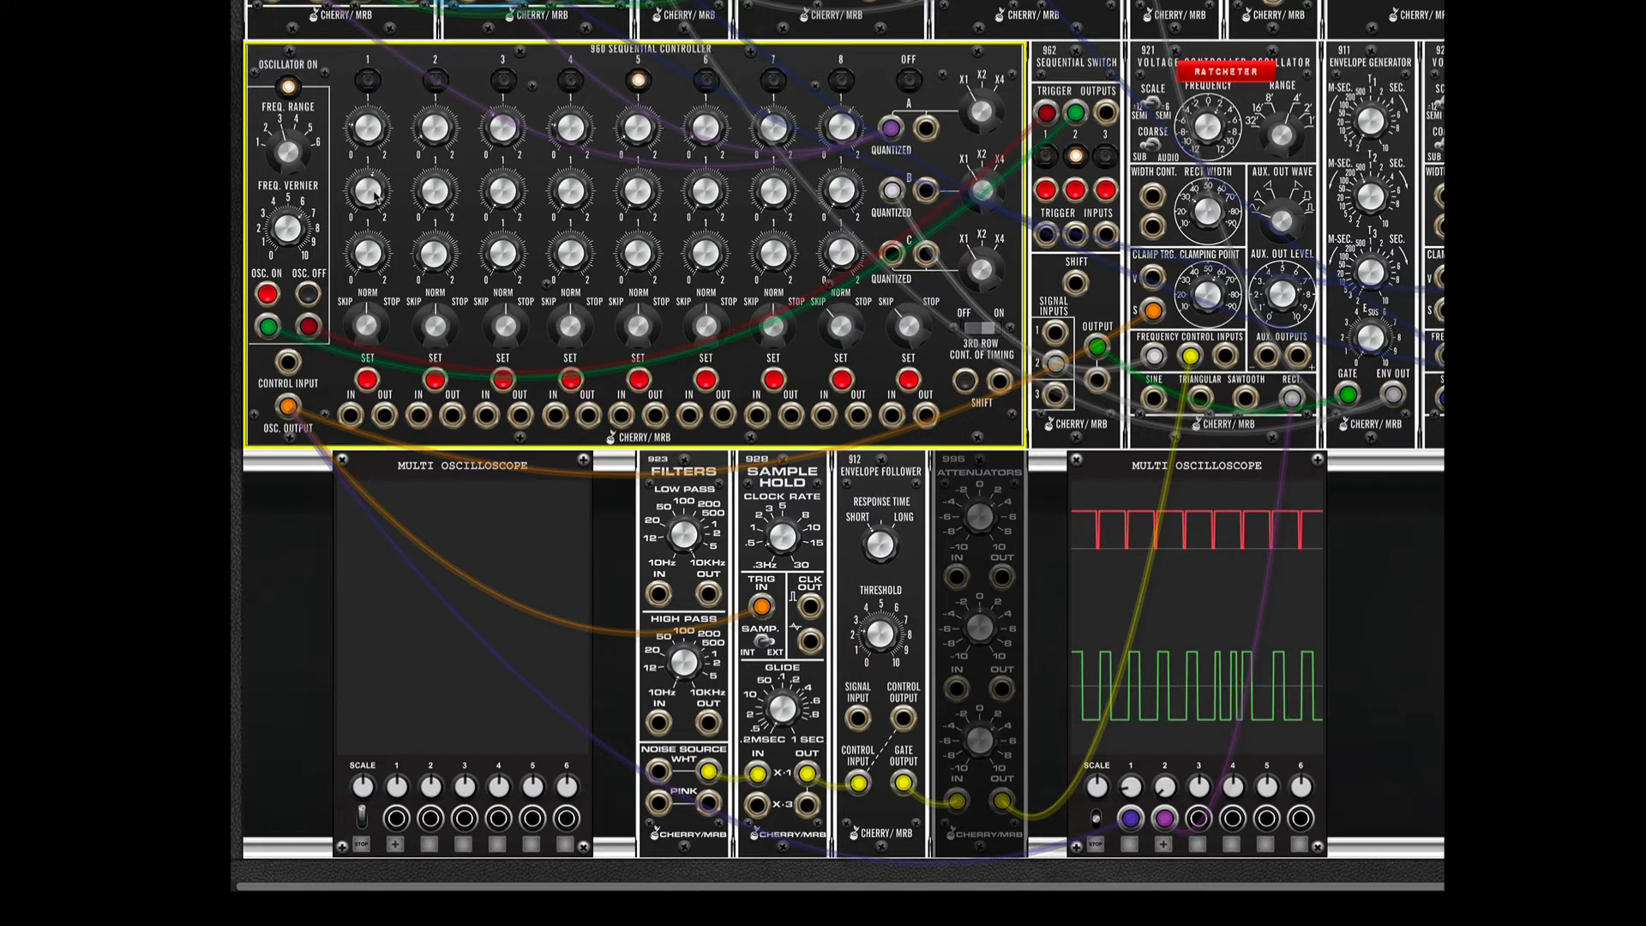
mouse_move(369, 187)
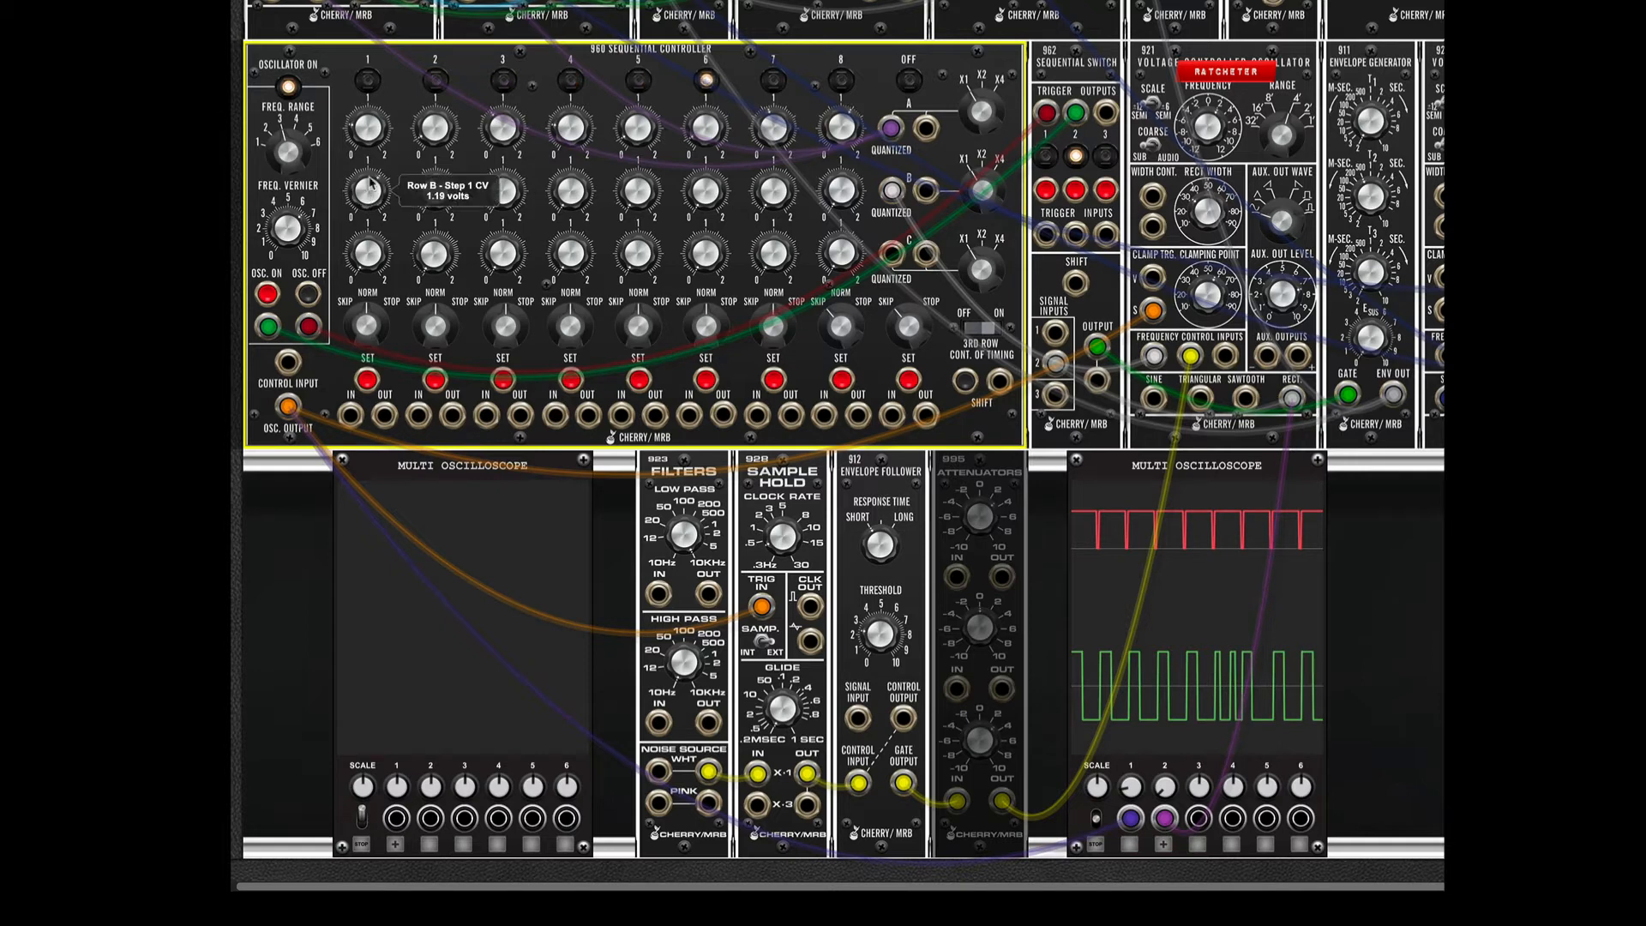
Retune the 960 sequencer's Row B step 1 CV to roughly 1.27 volts.
drag(368, 127, 378, 105)
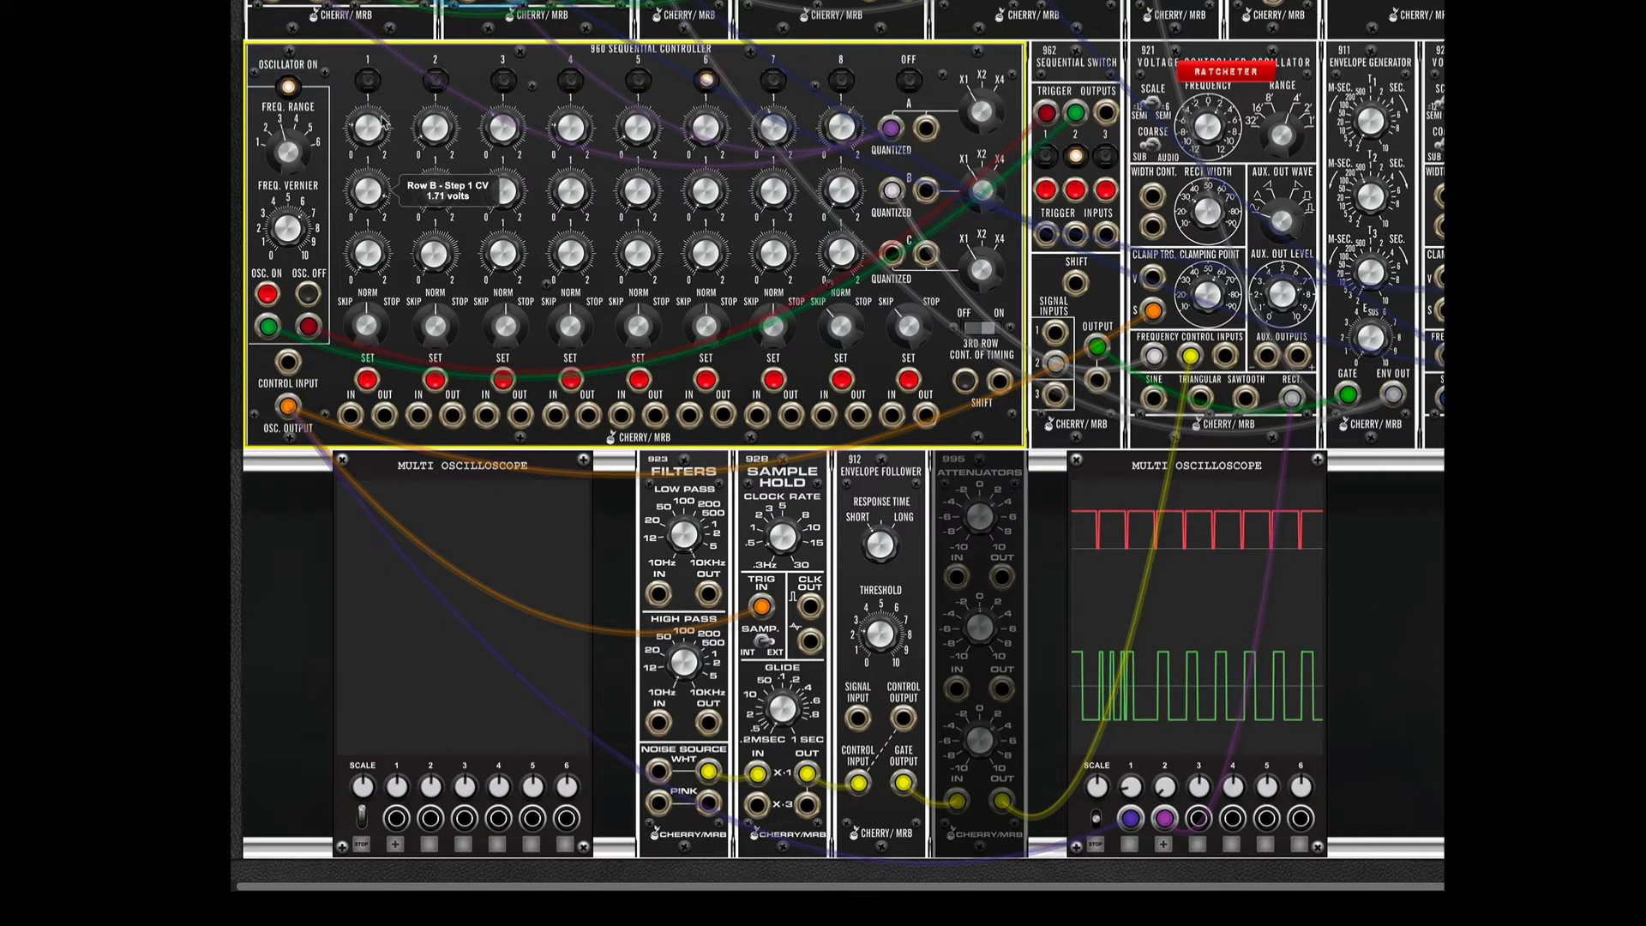
drag(368, 192, 368, 210)
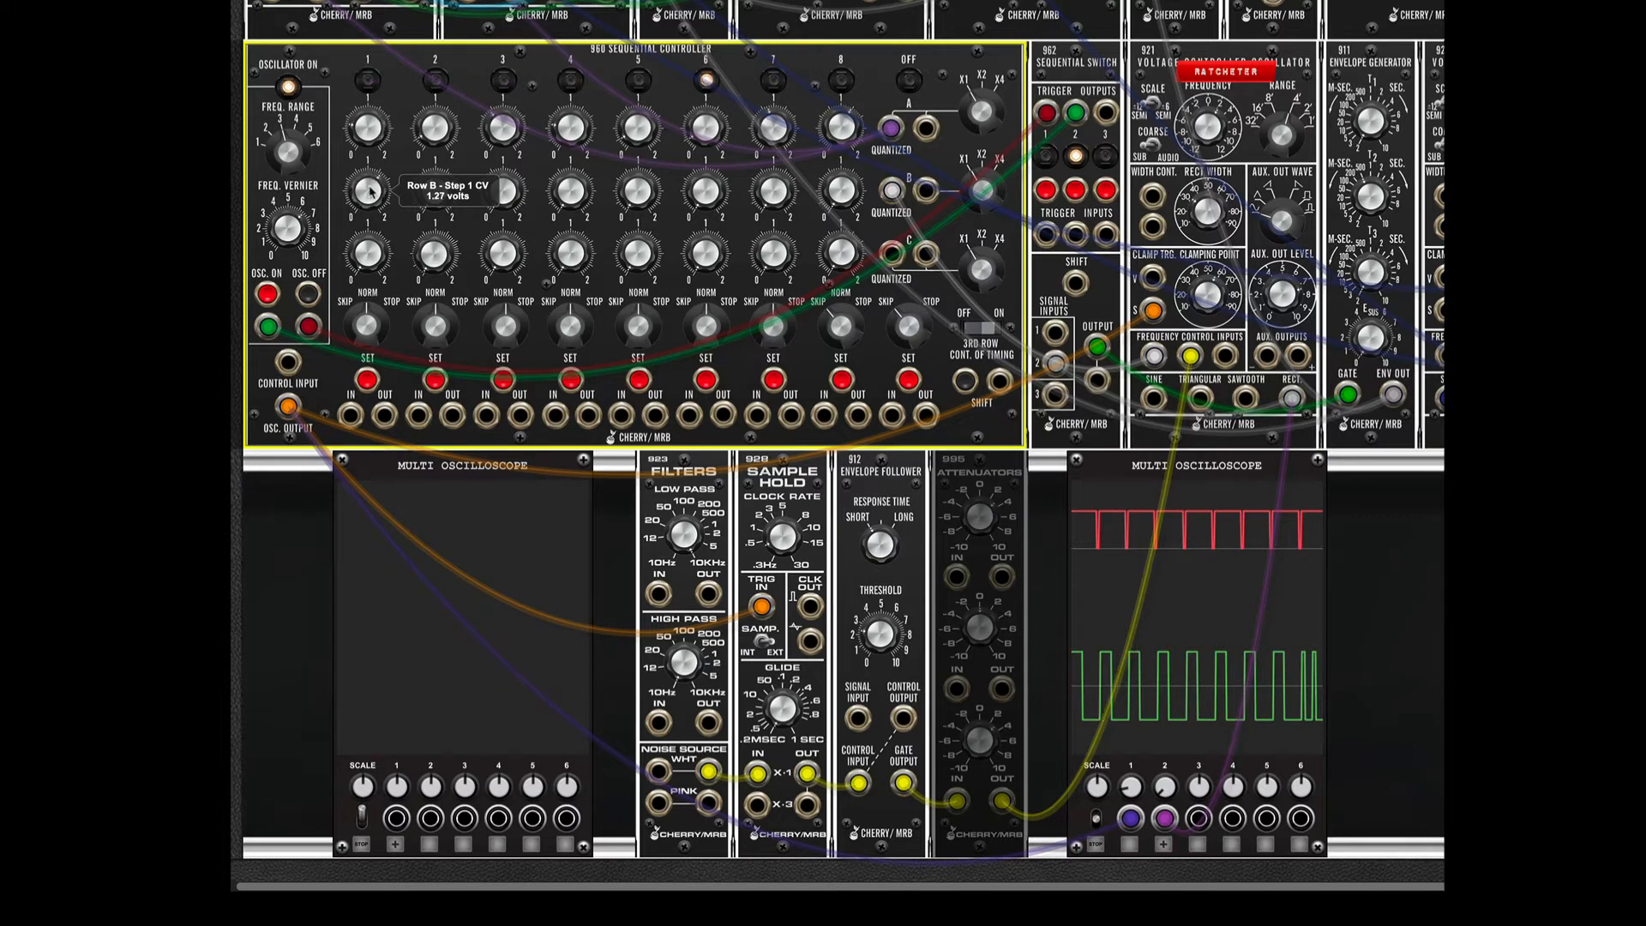
drag(370, 189, 370, 200)
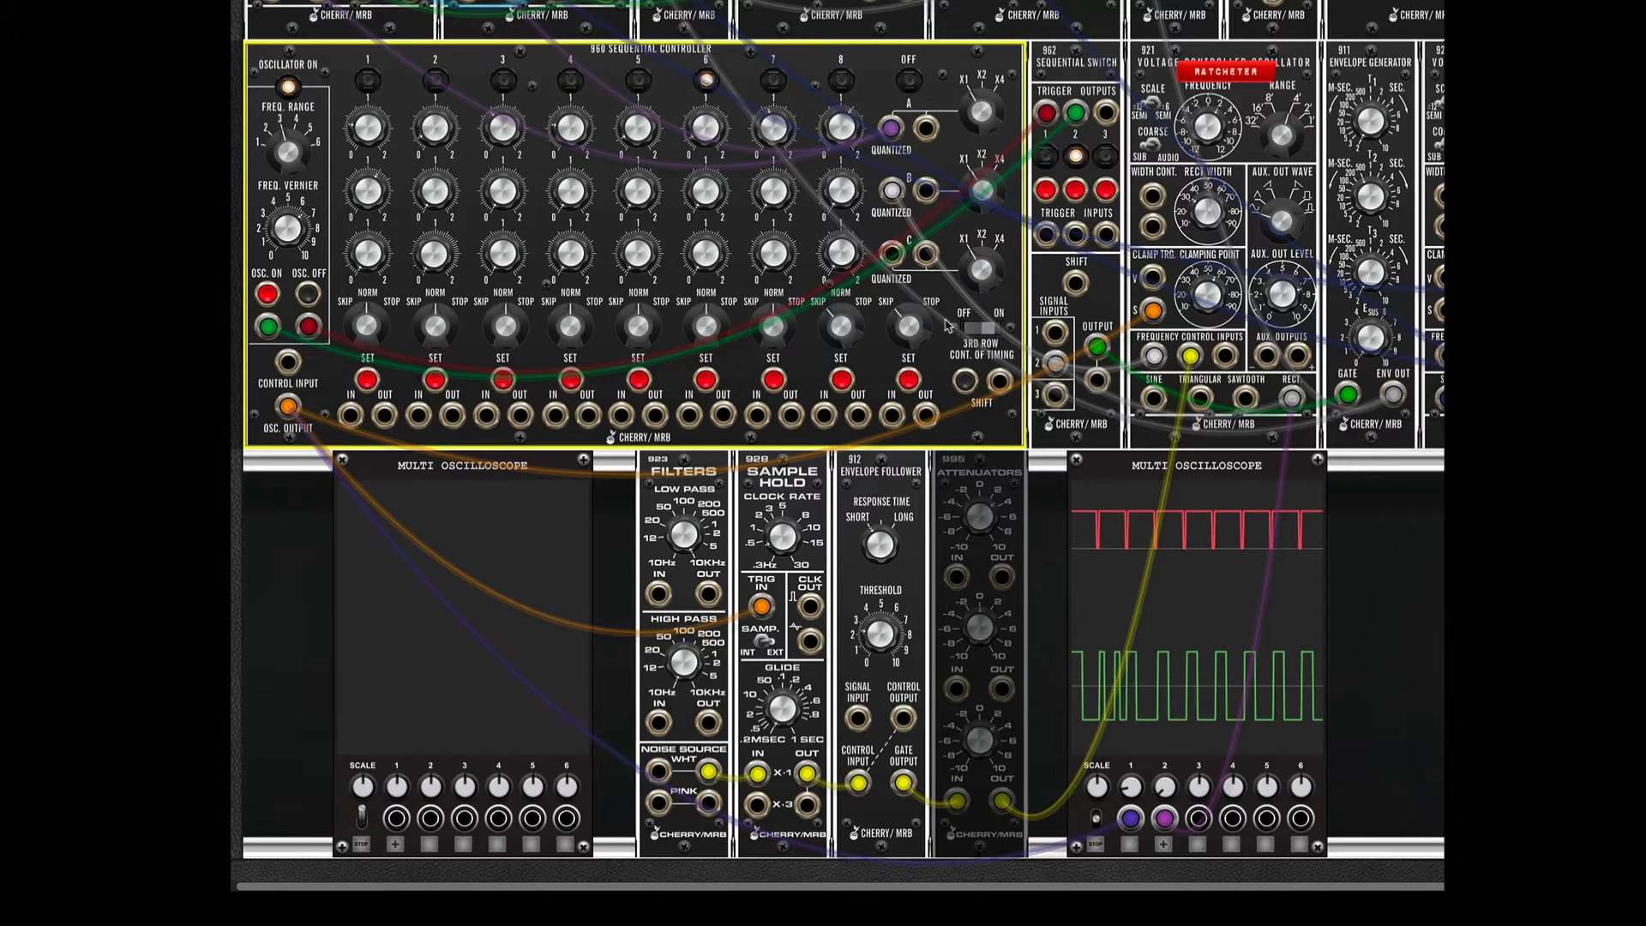
click(1197, 817)
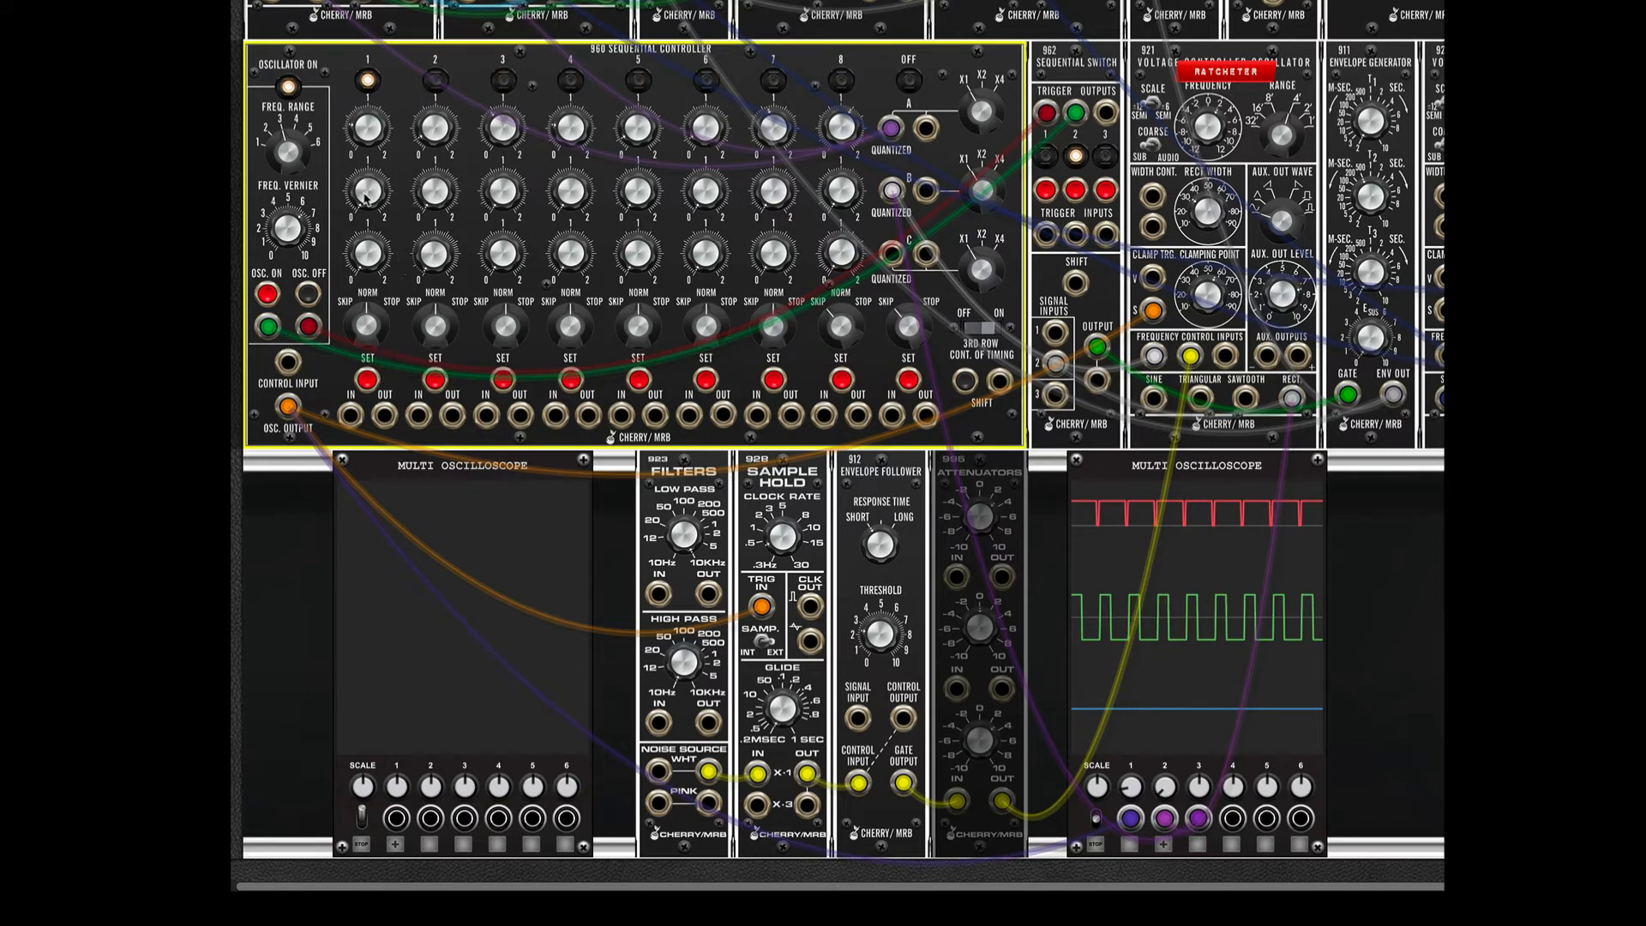
mouse_move(367, 188)
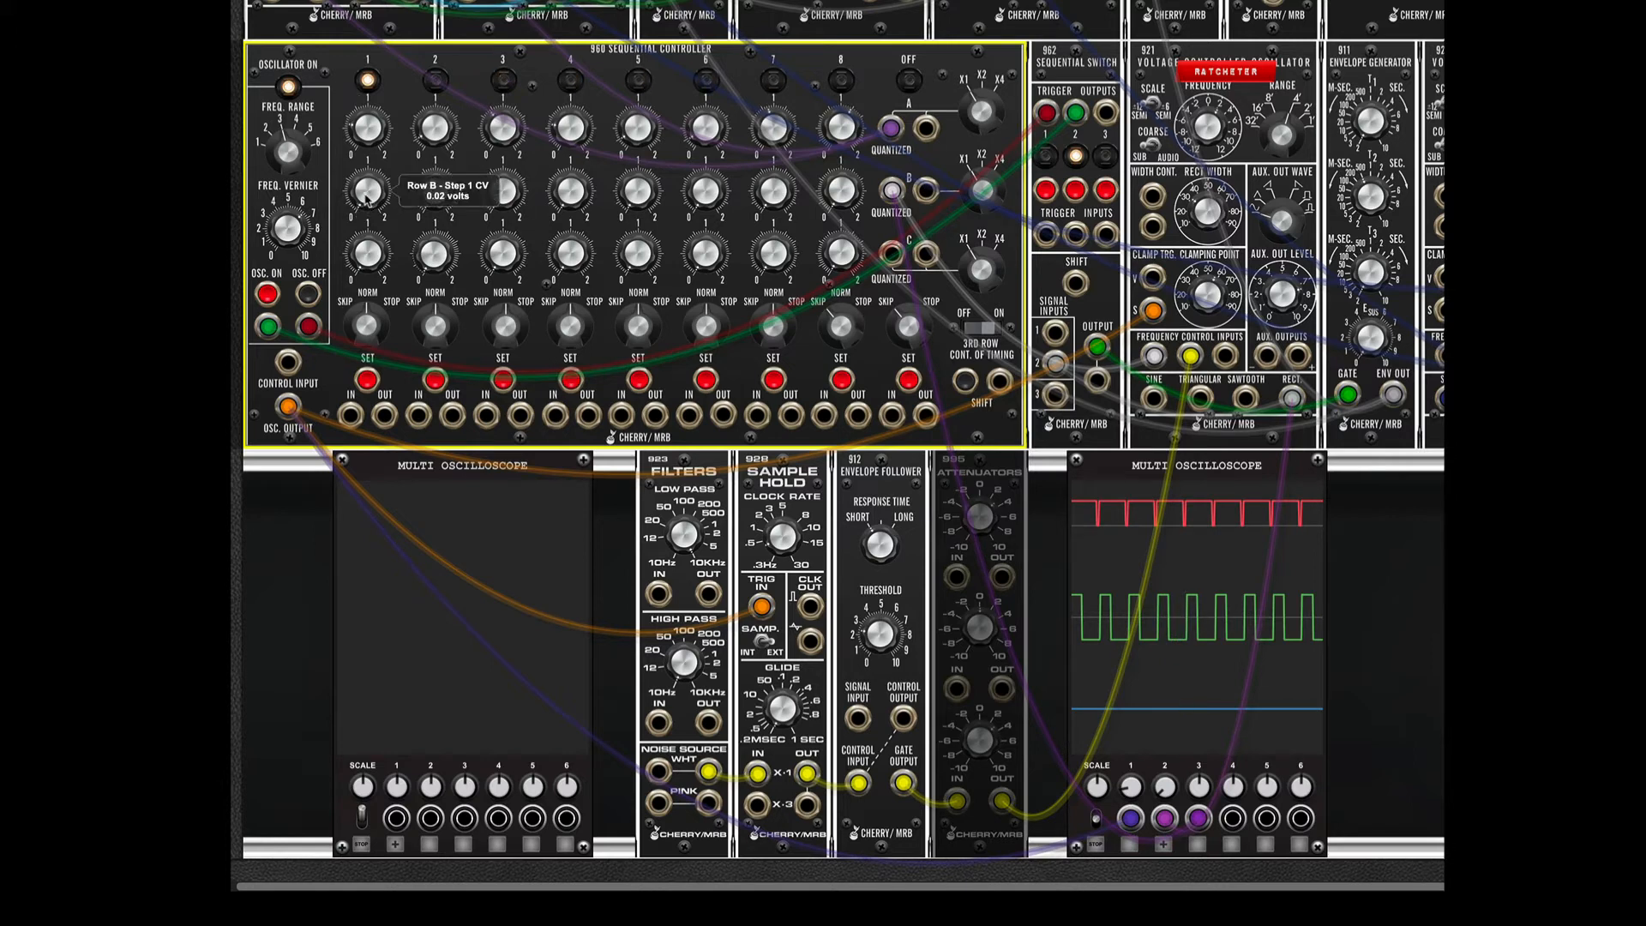
Turn the Row B step 1 knob up through 1.16 to about 1.51 volts.
drag(368, 188, 373, 174)
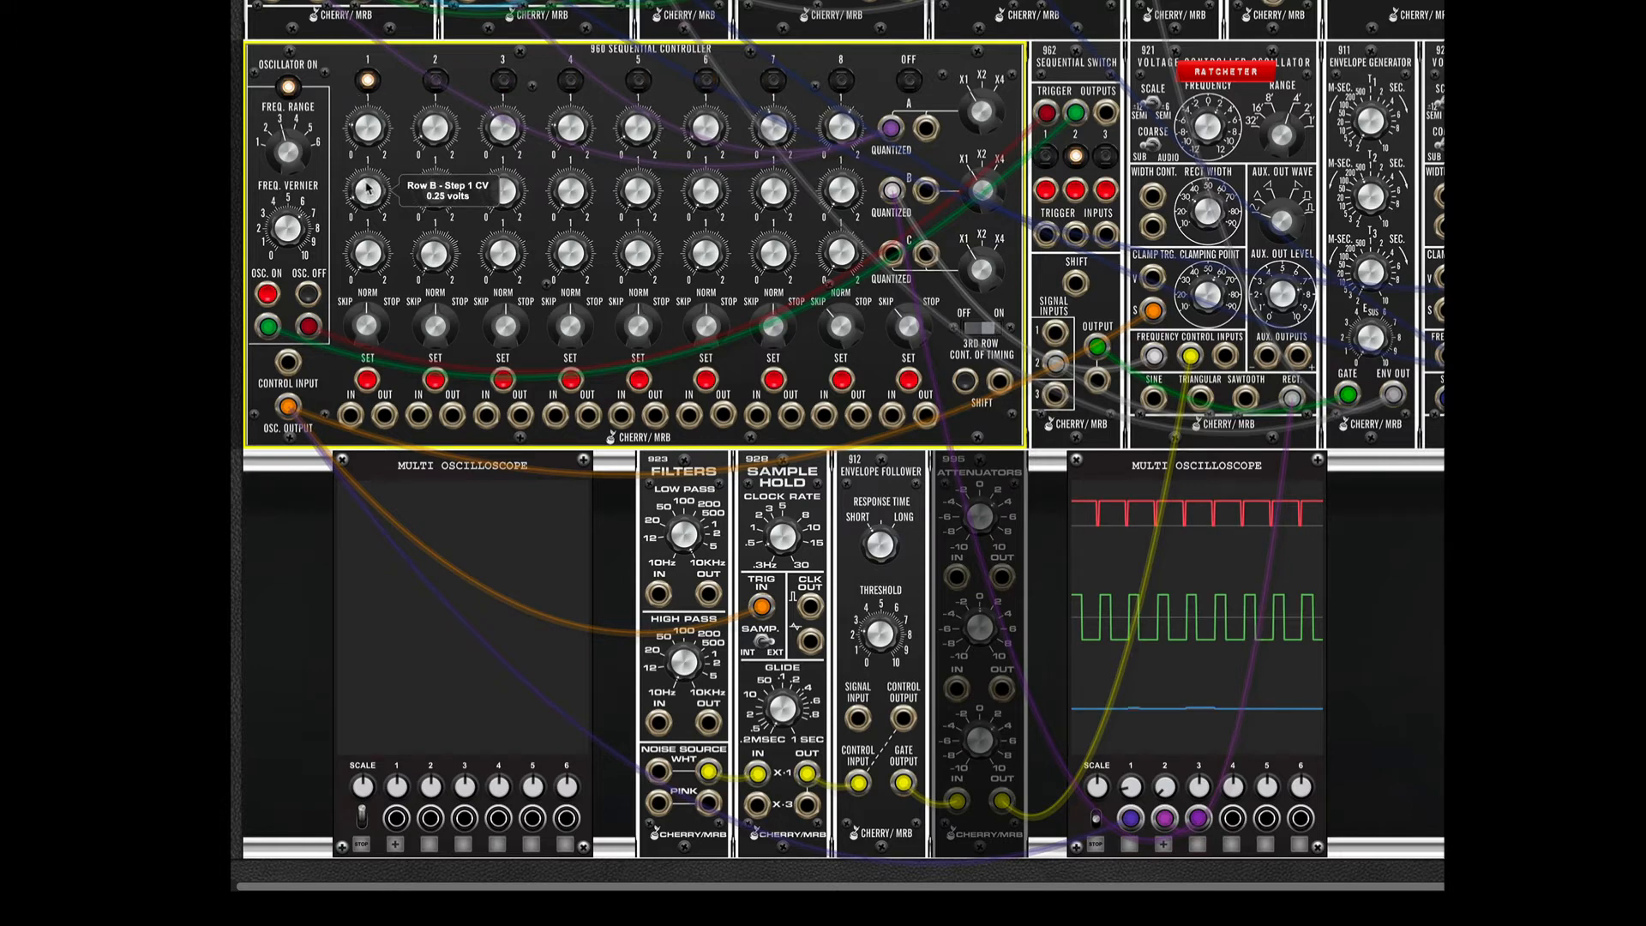
drag(367, 183, 370, 177)
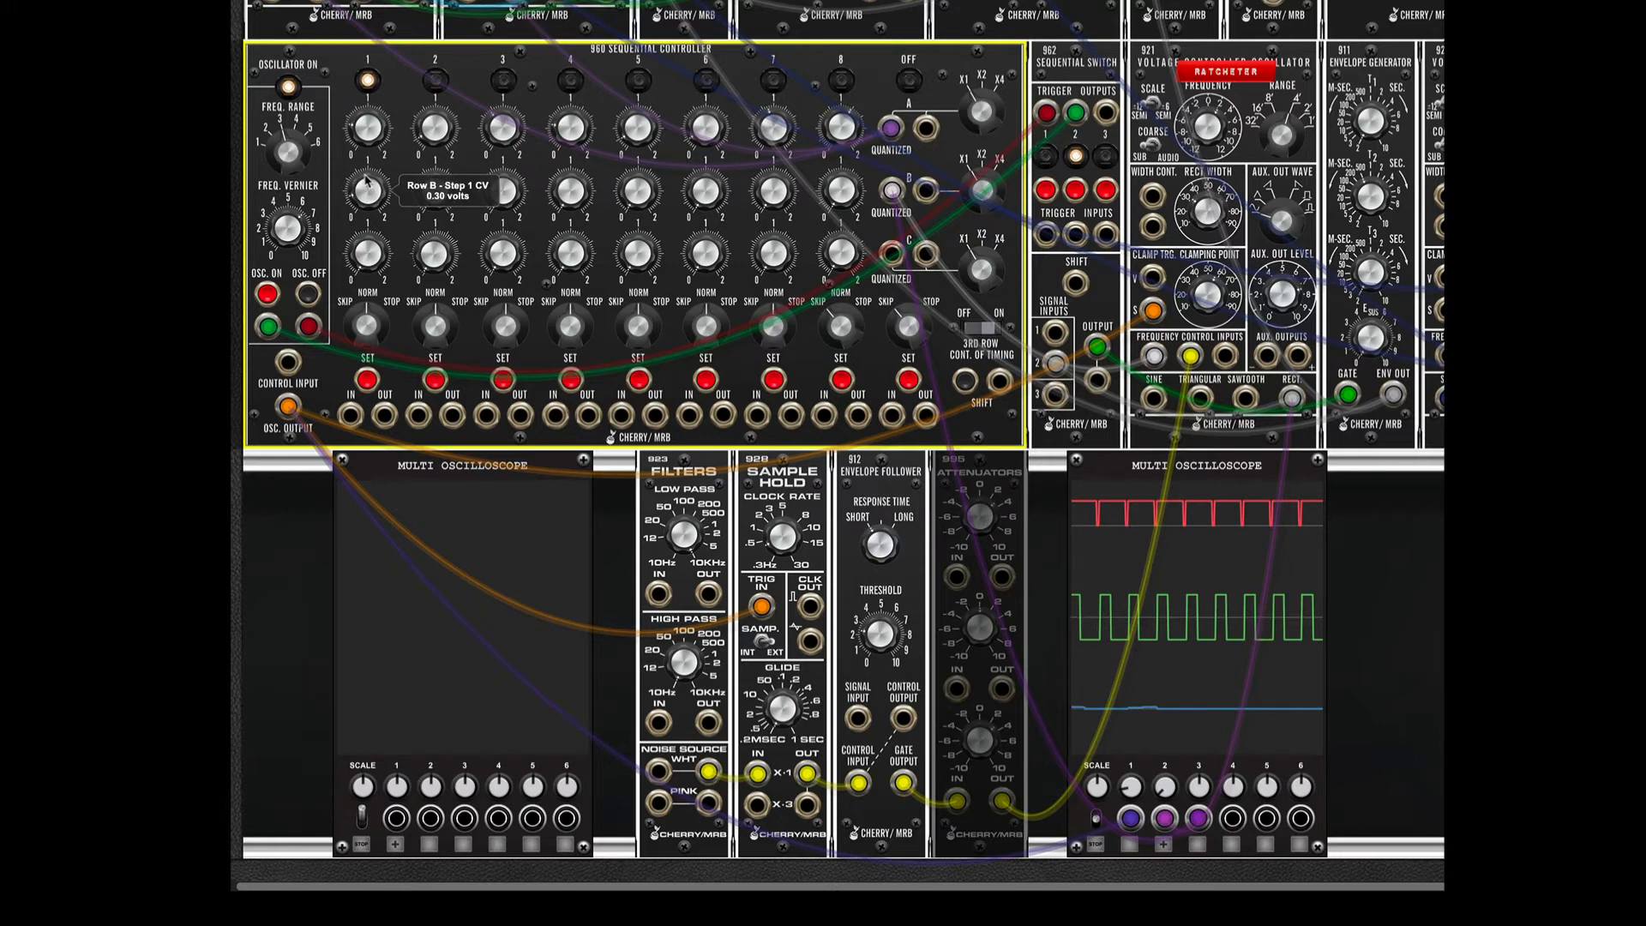
drag(368, 184, 373, 177)
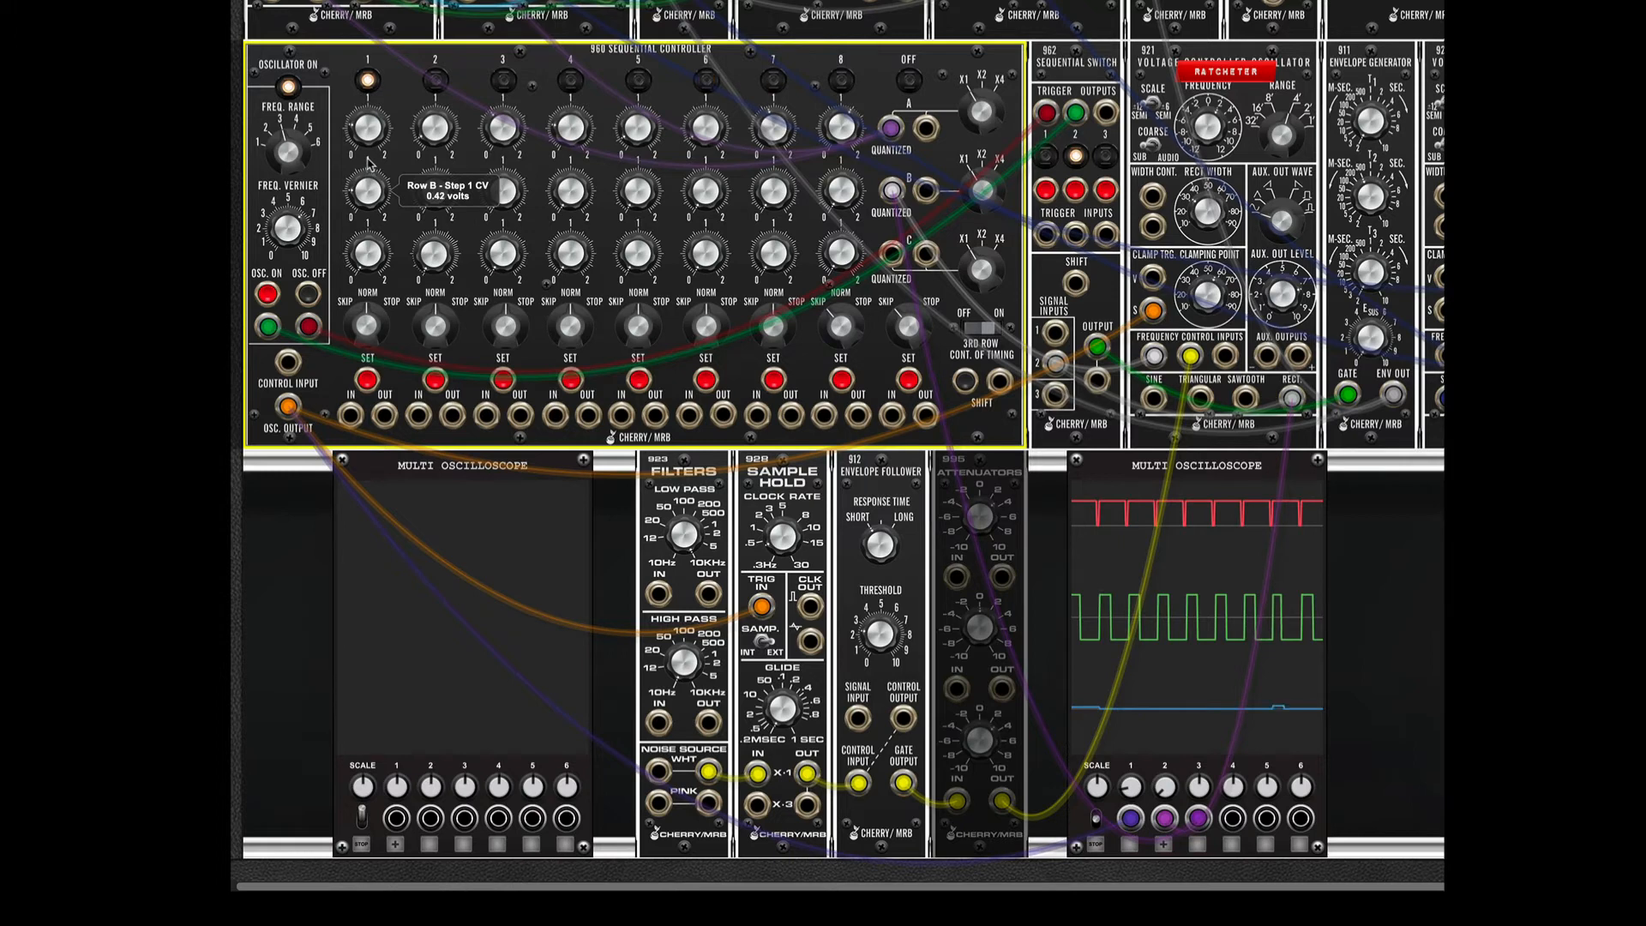
mouse_move(373, 199)
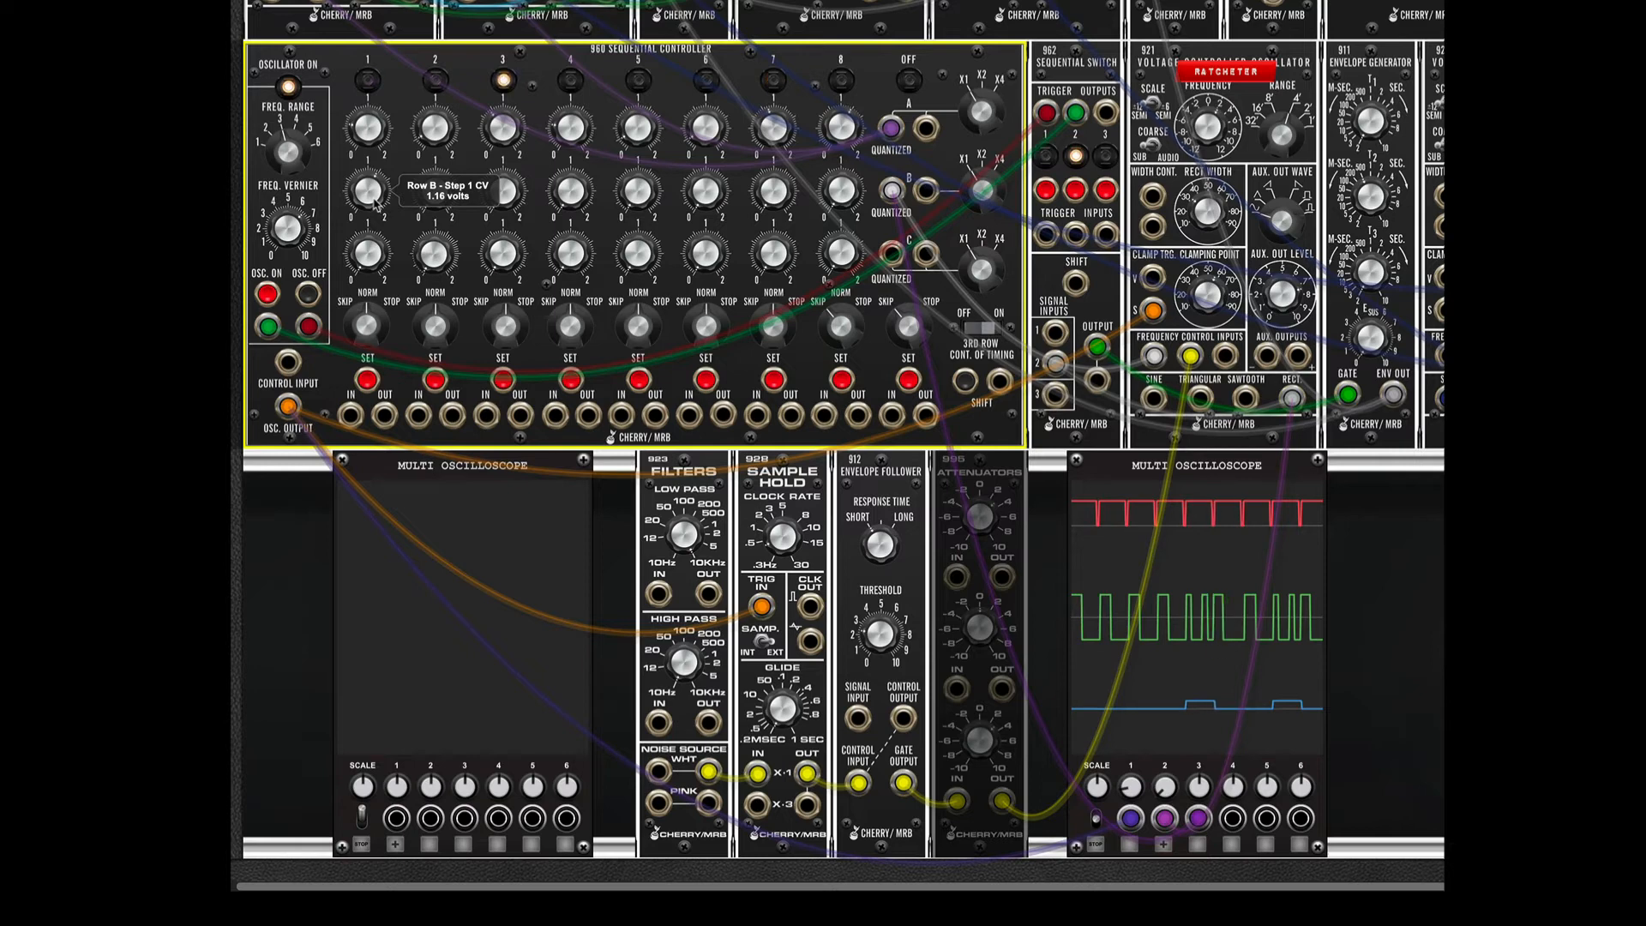
drag(368, 191, 378, 181)
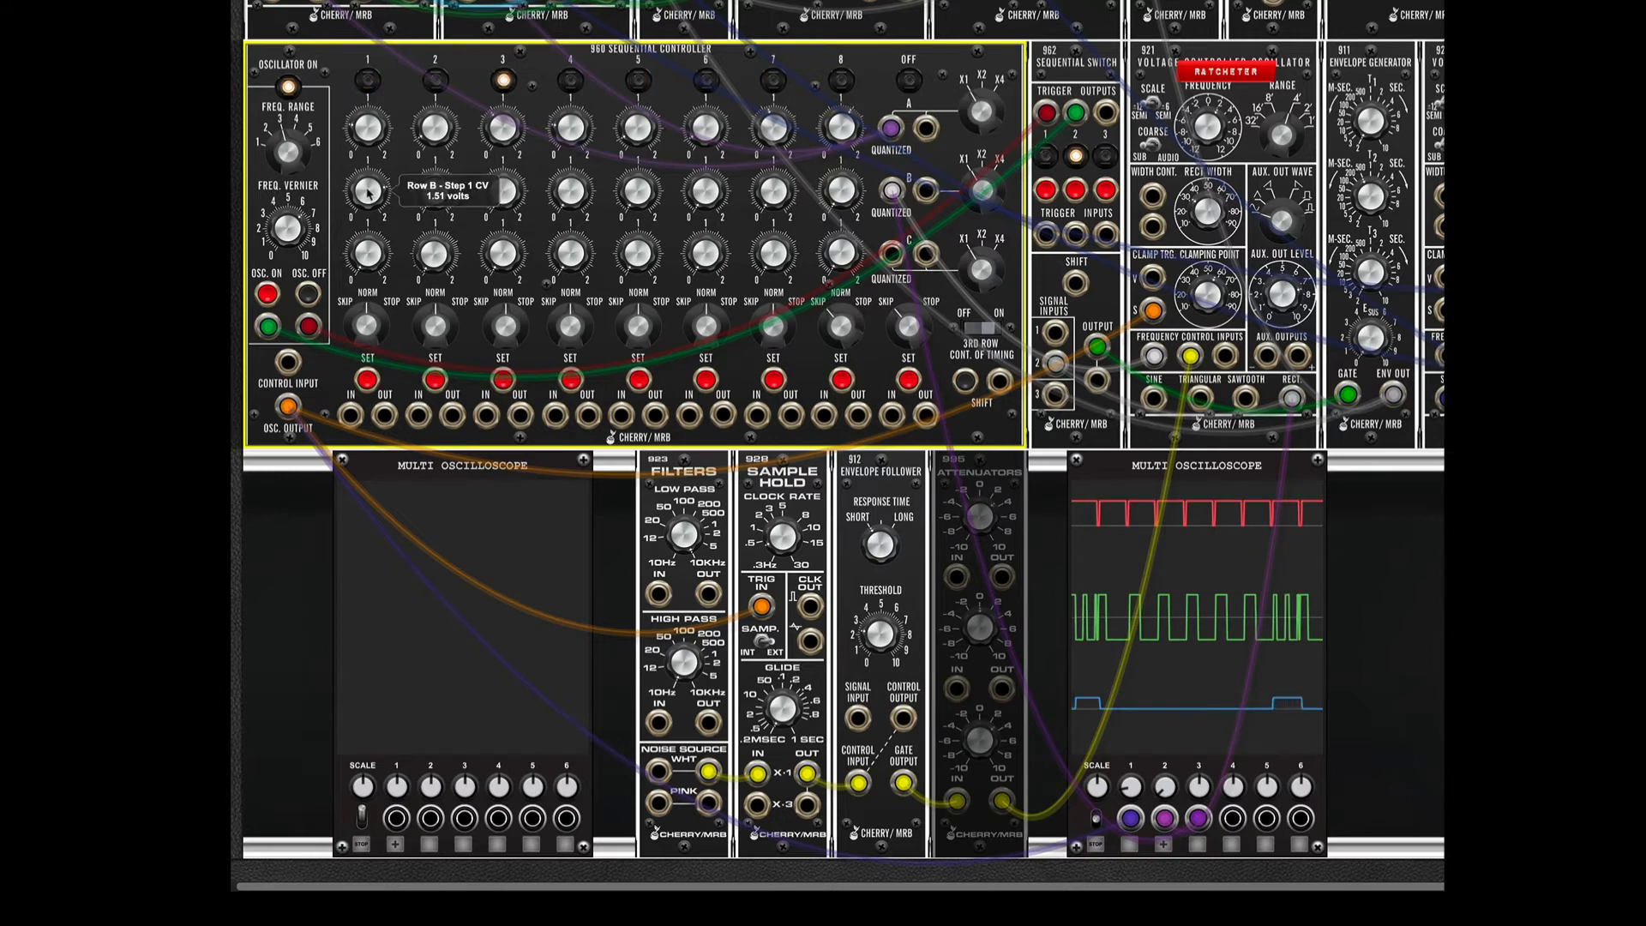
drag(367, 195, 370, 158)
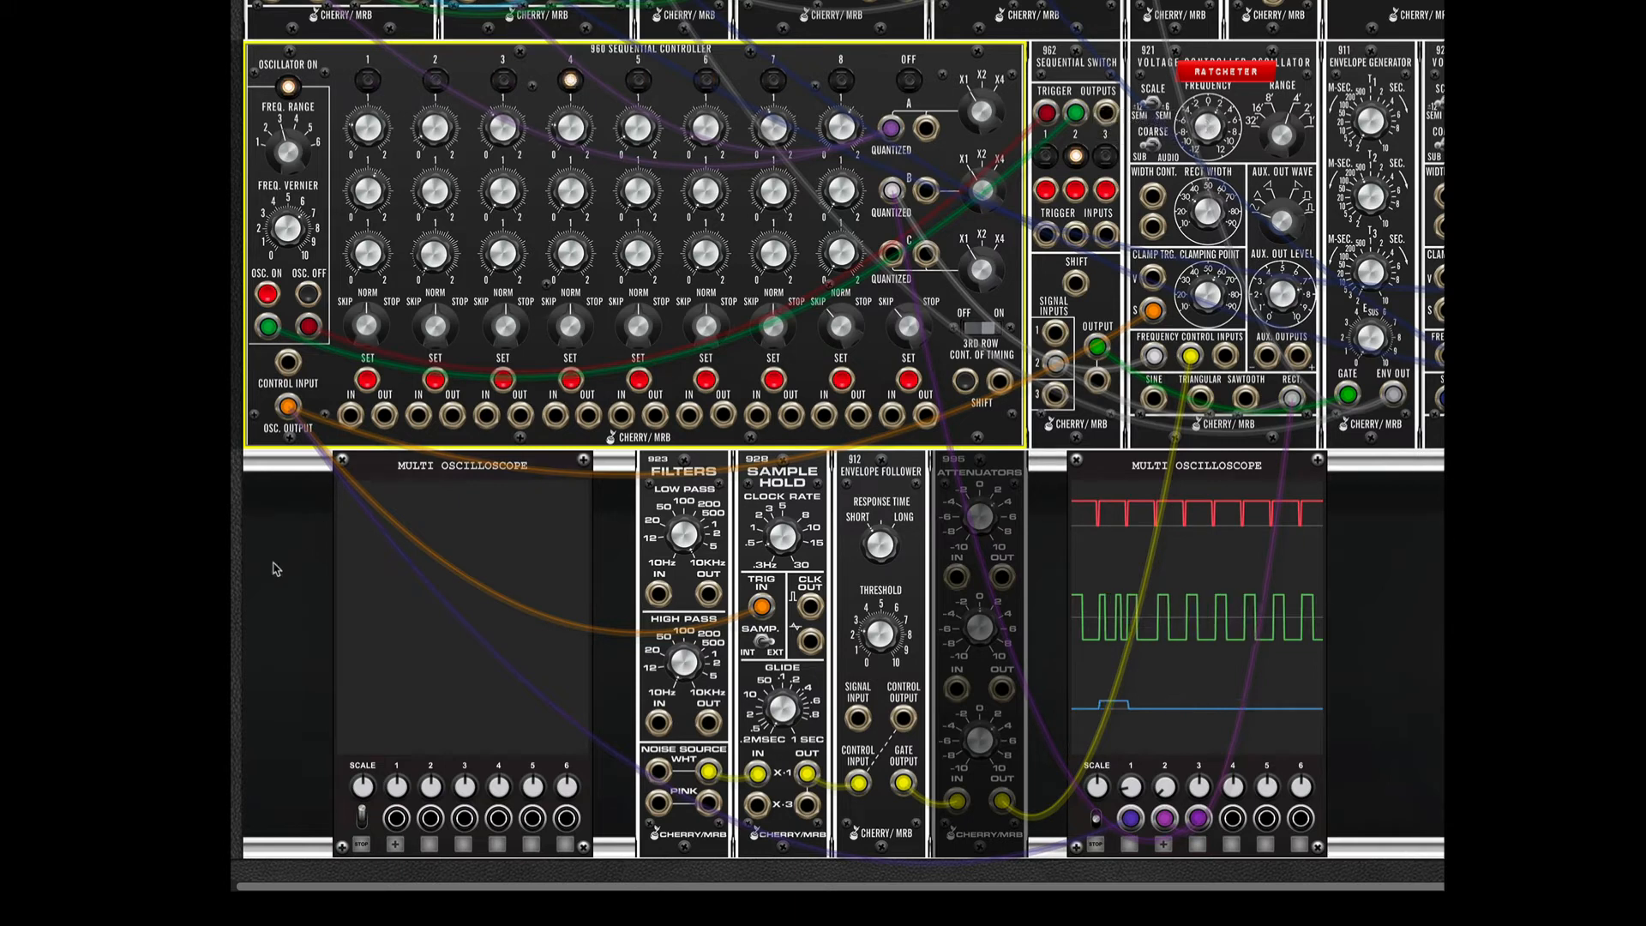
mouse_move(289, 230)
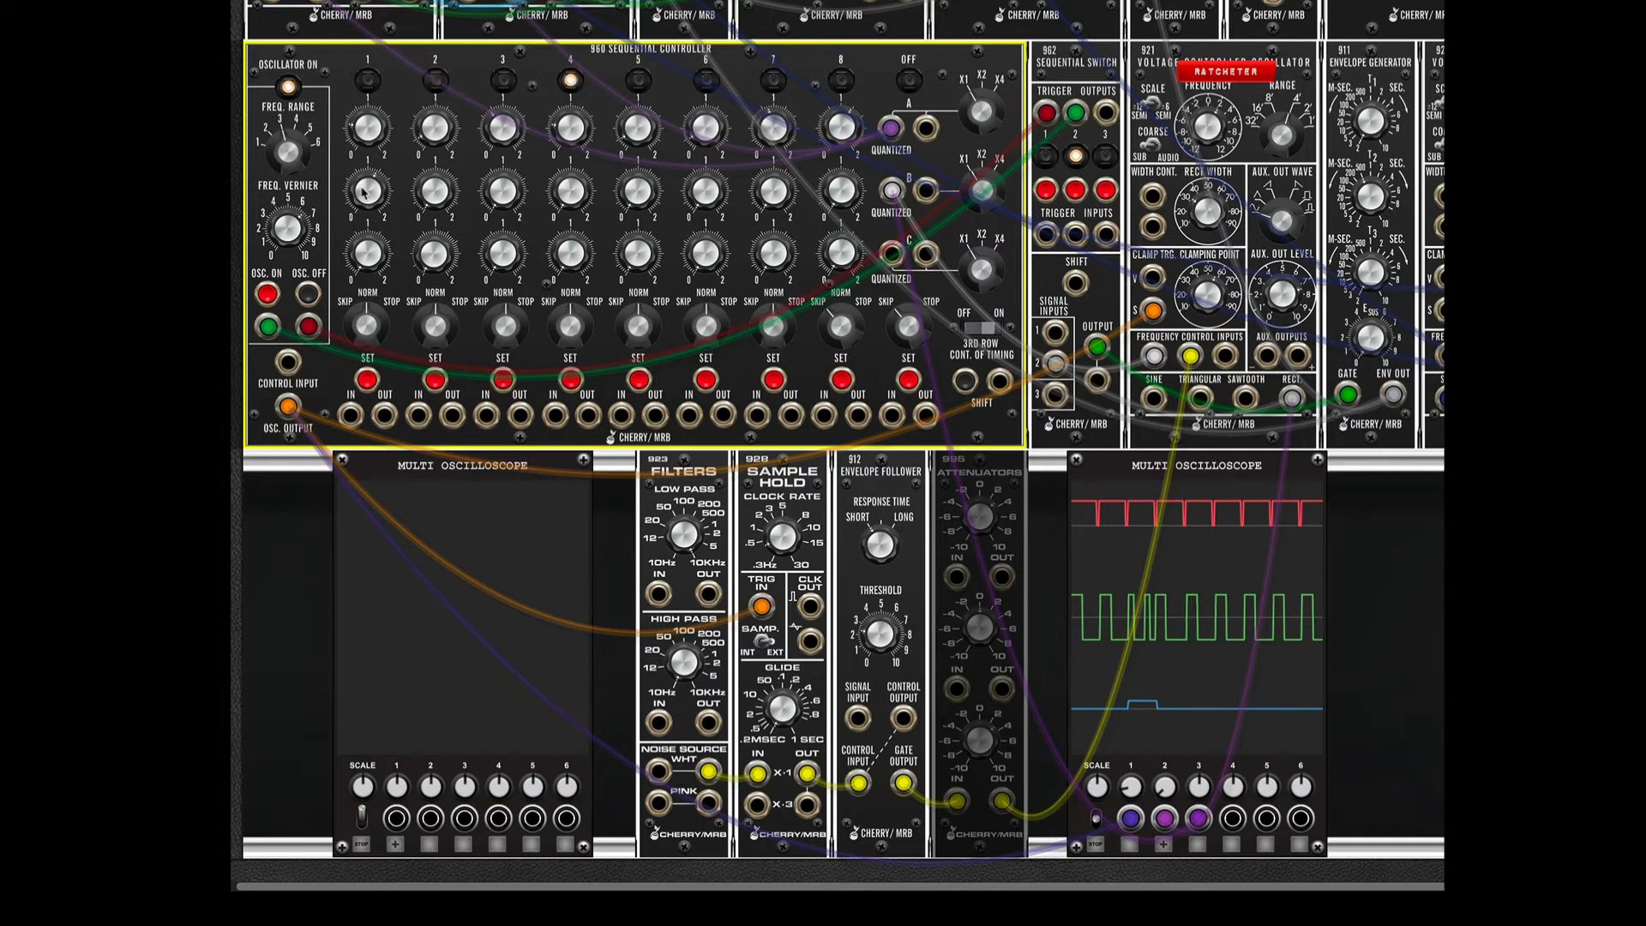
mouse_move(370, 191)
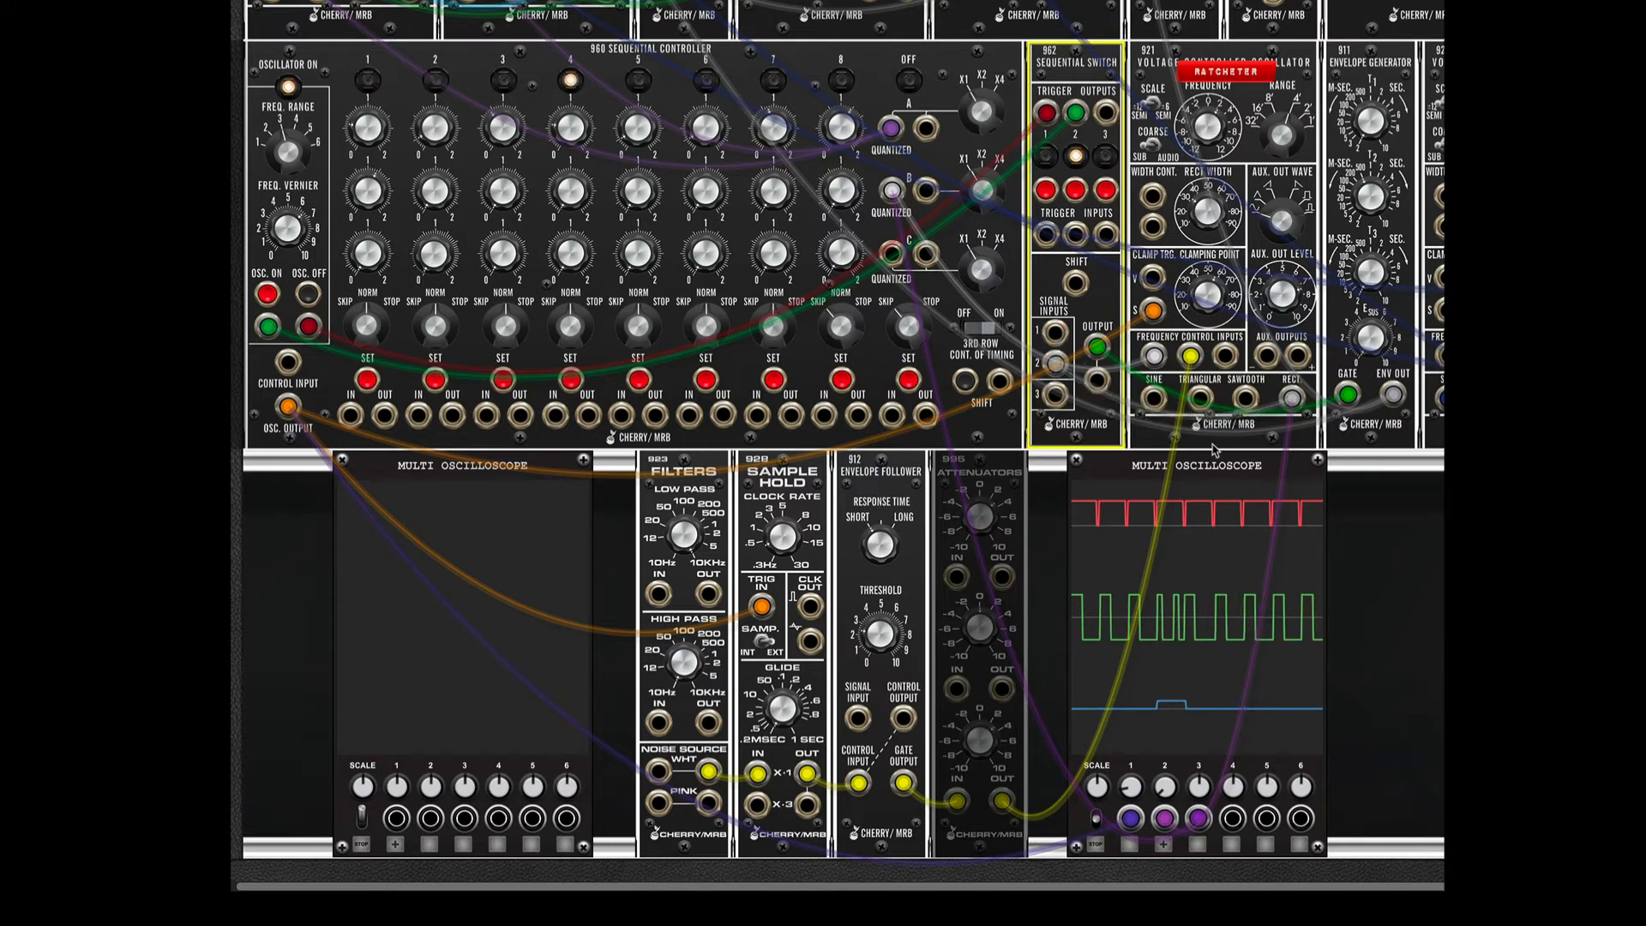
Adjust the patch so the green trace opens with a burst of narrow pulses.
drag(1289, 394, 1189, 813)
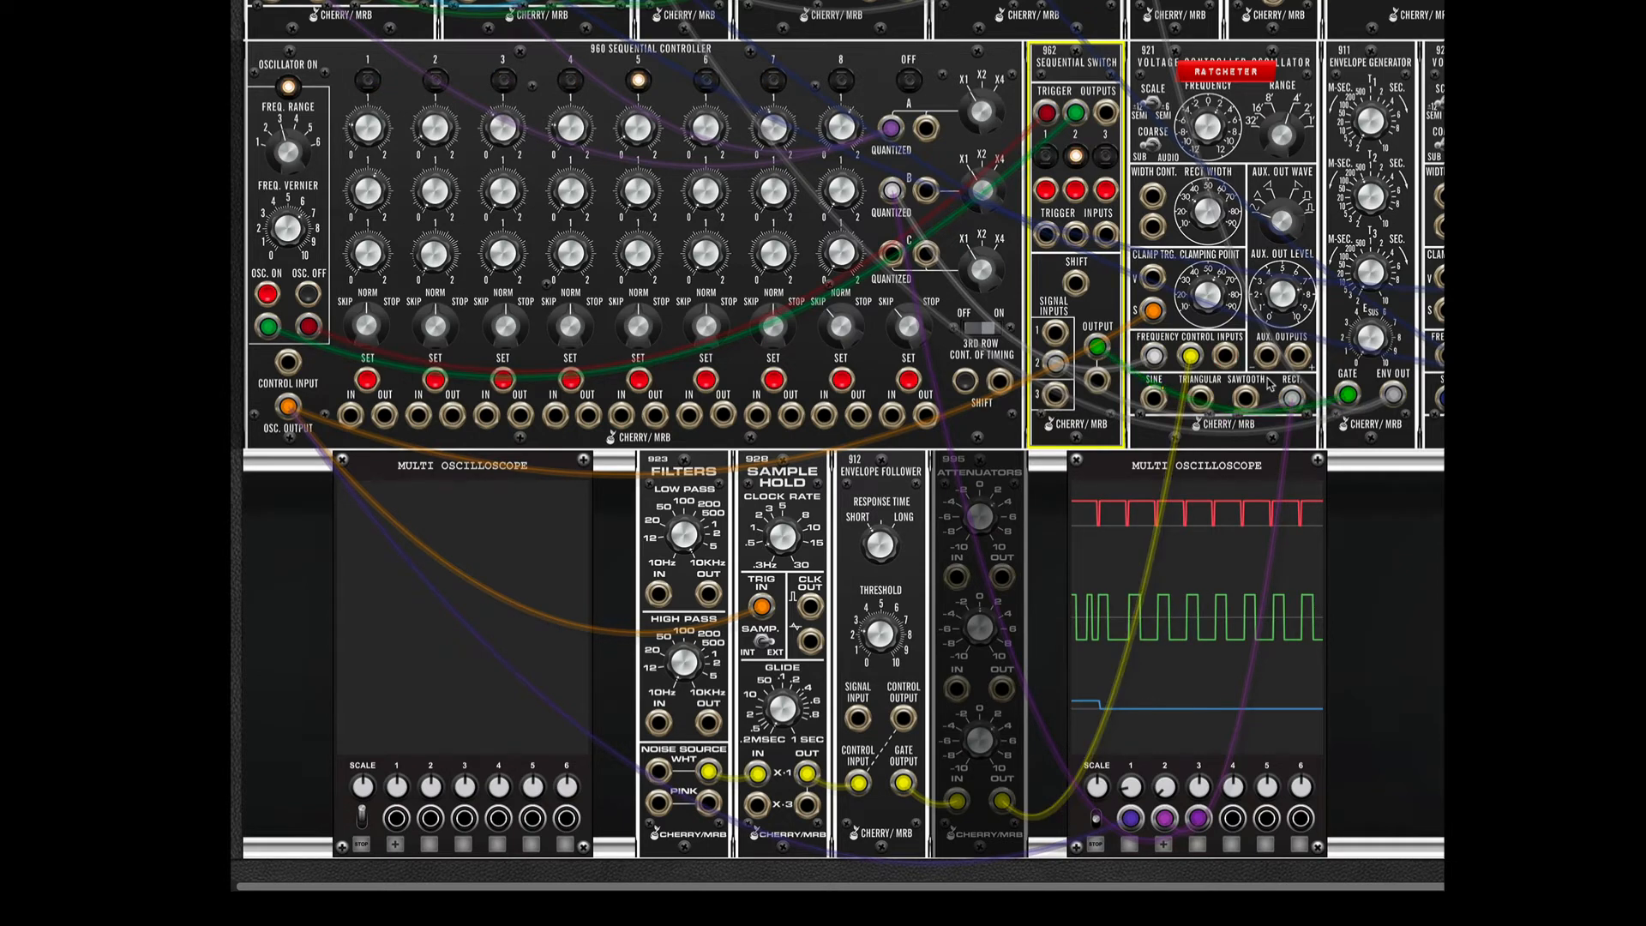
drag(1097, 348, 1348, 394)
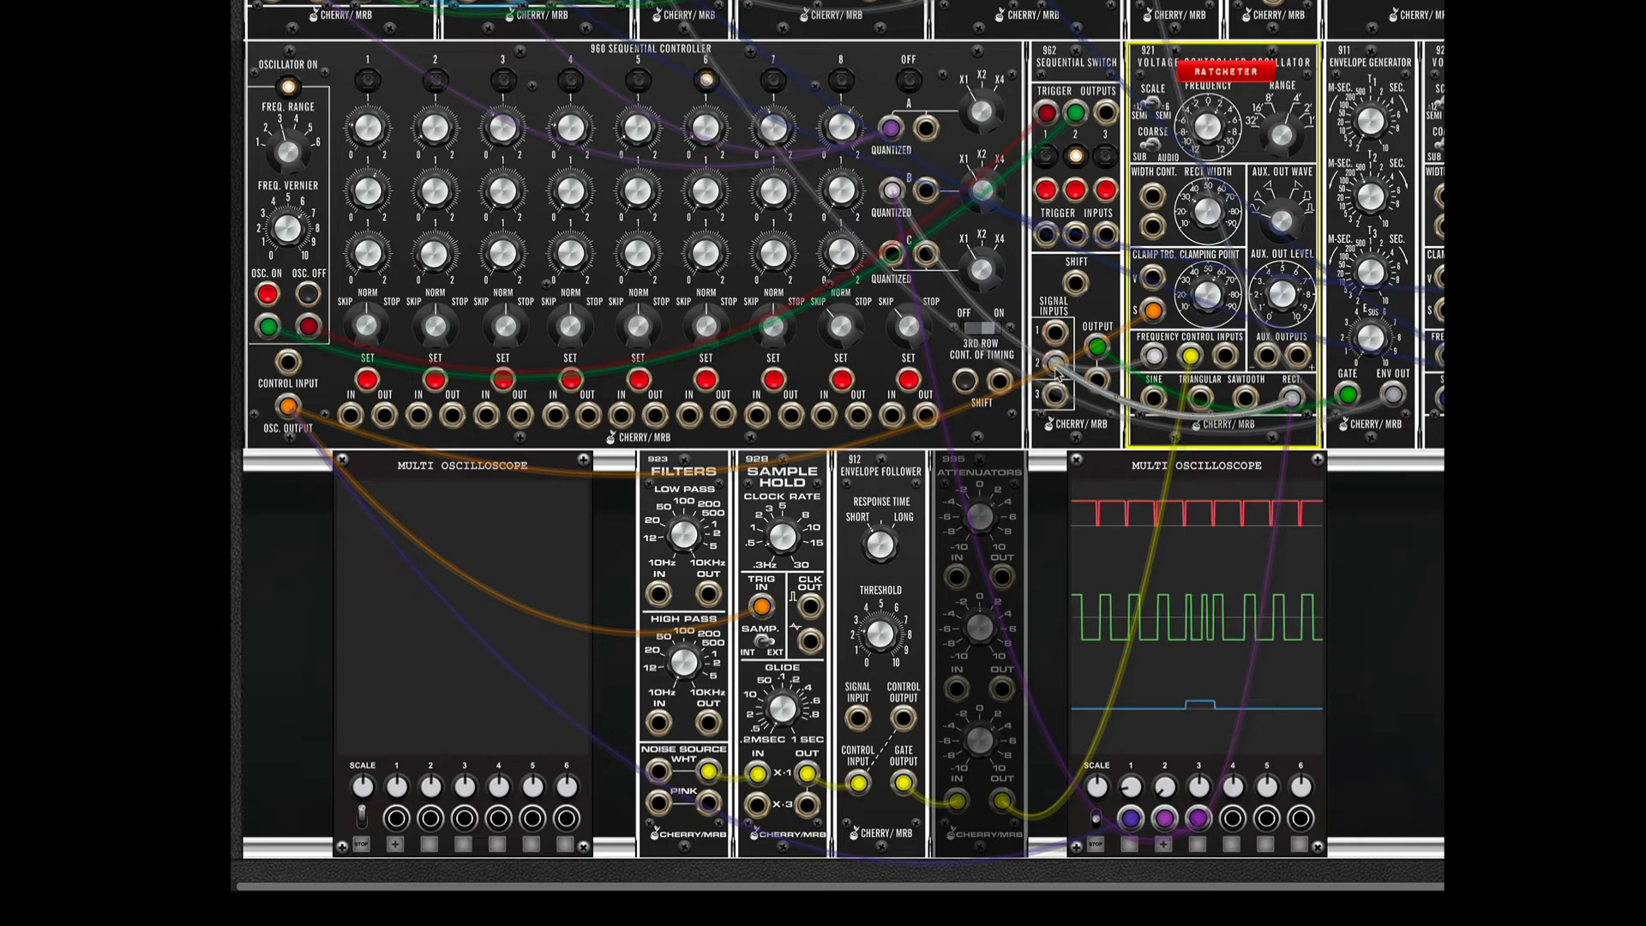
Lower the 960 sequencer's Row B step 1 voltage to about 0.49 volts.
drag(1095, 347, 1343, 393)
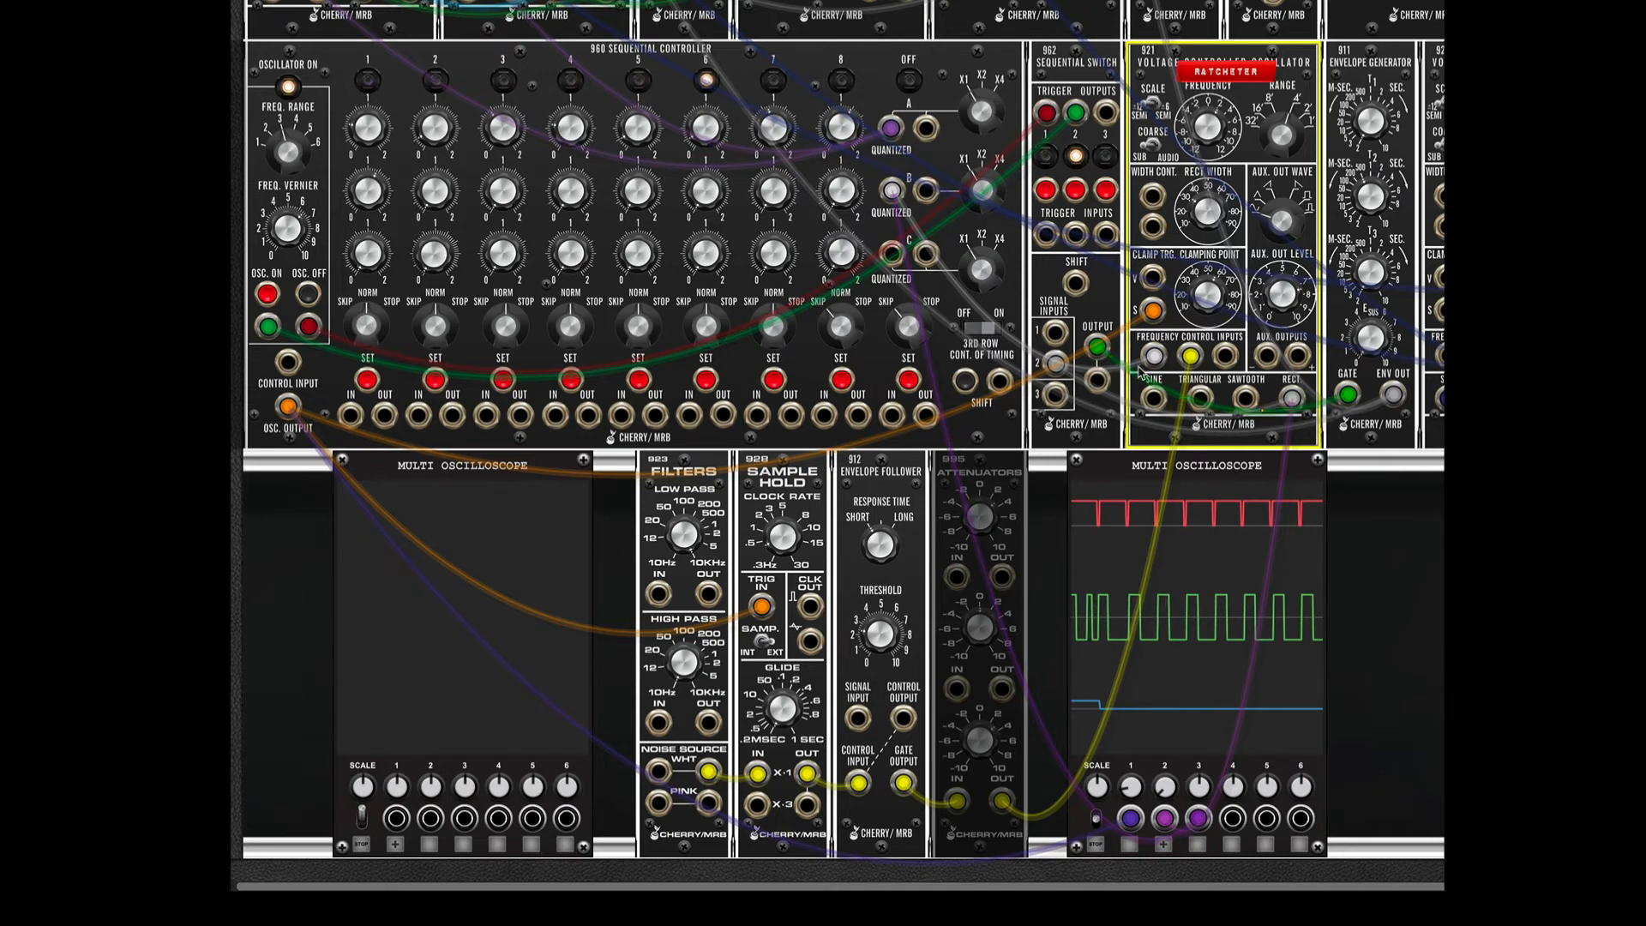
drag(1094, 346, 1349, 393)
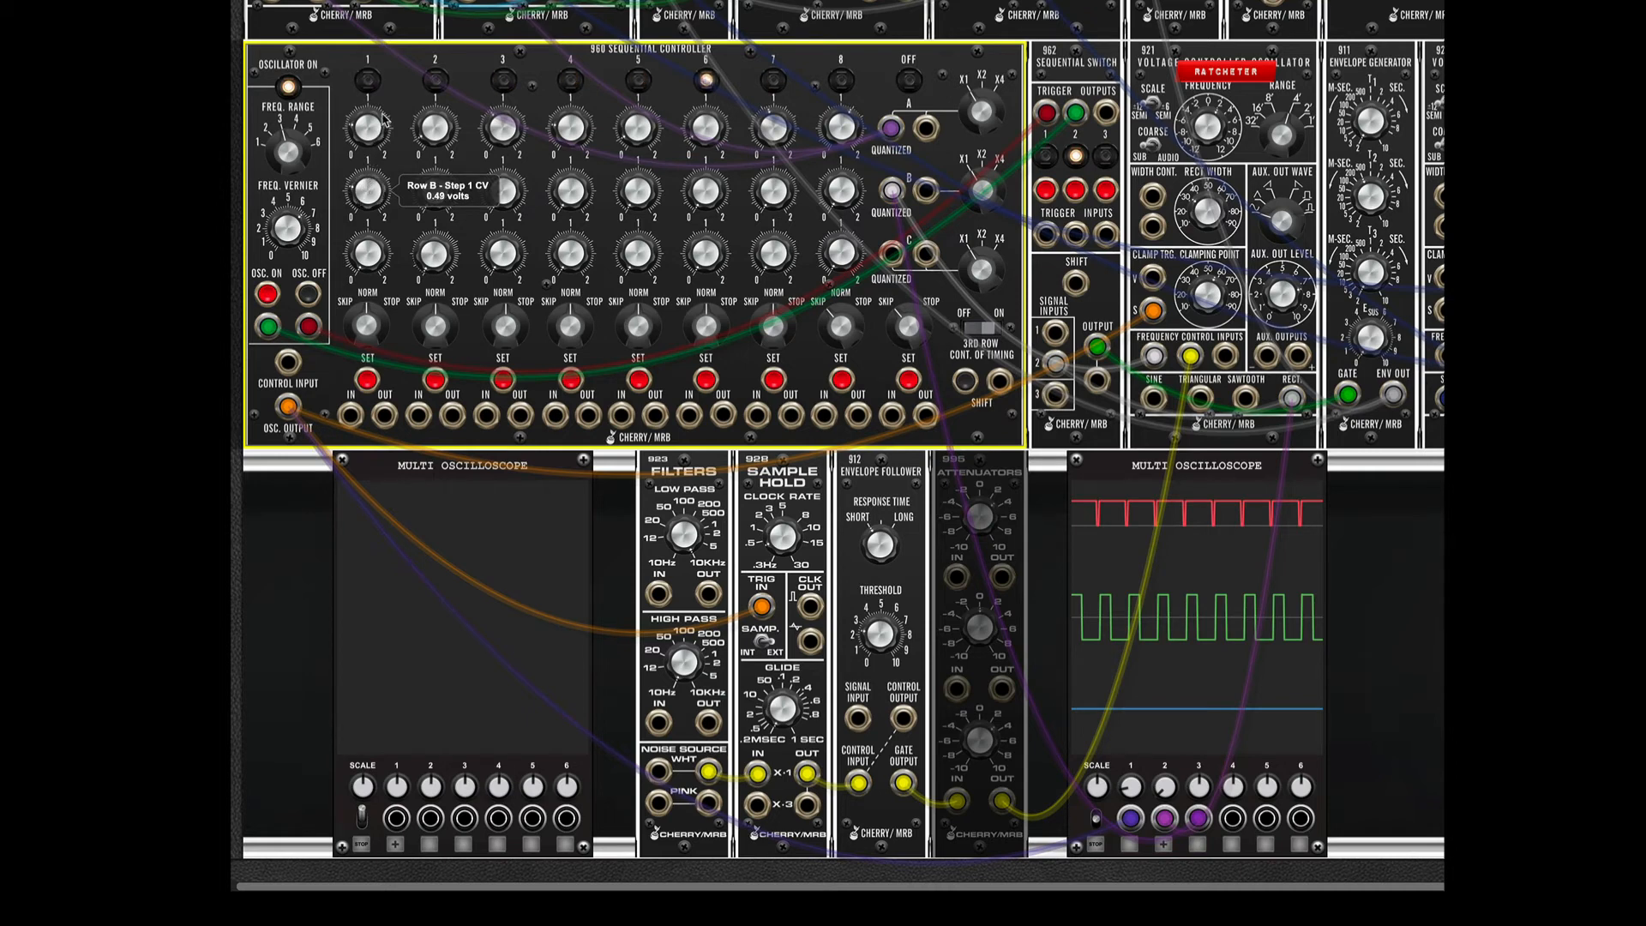
drag(361, 188, 373, 178)
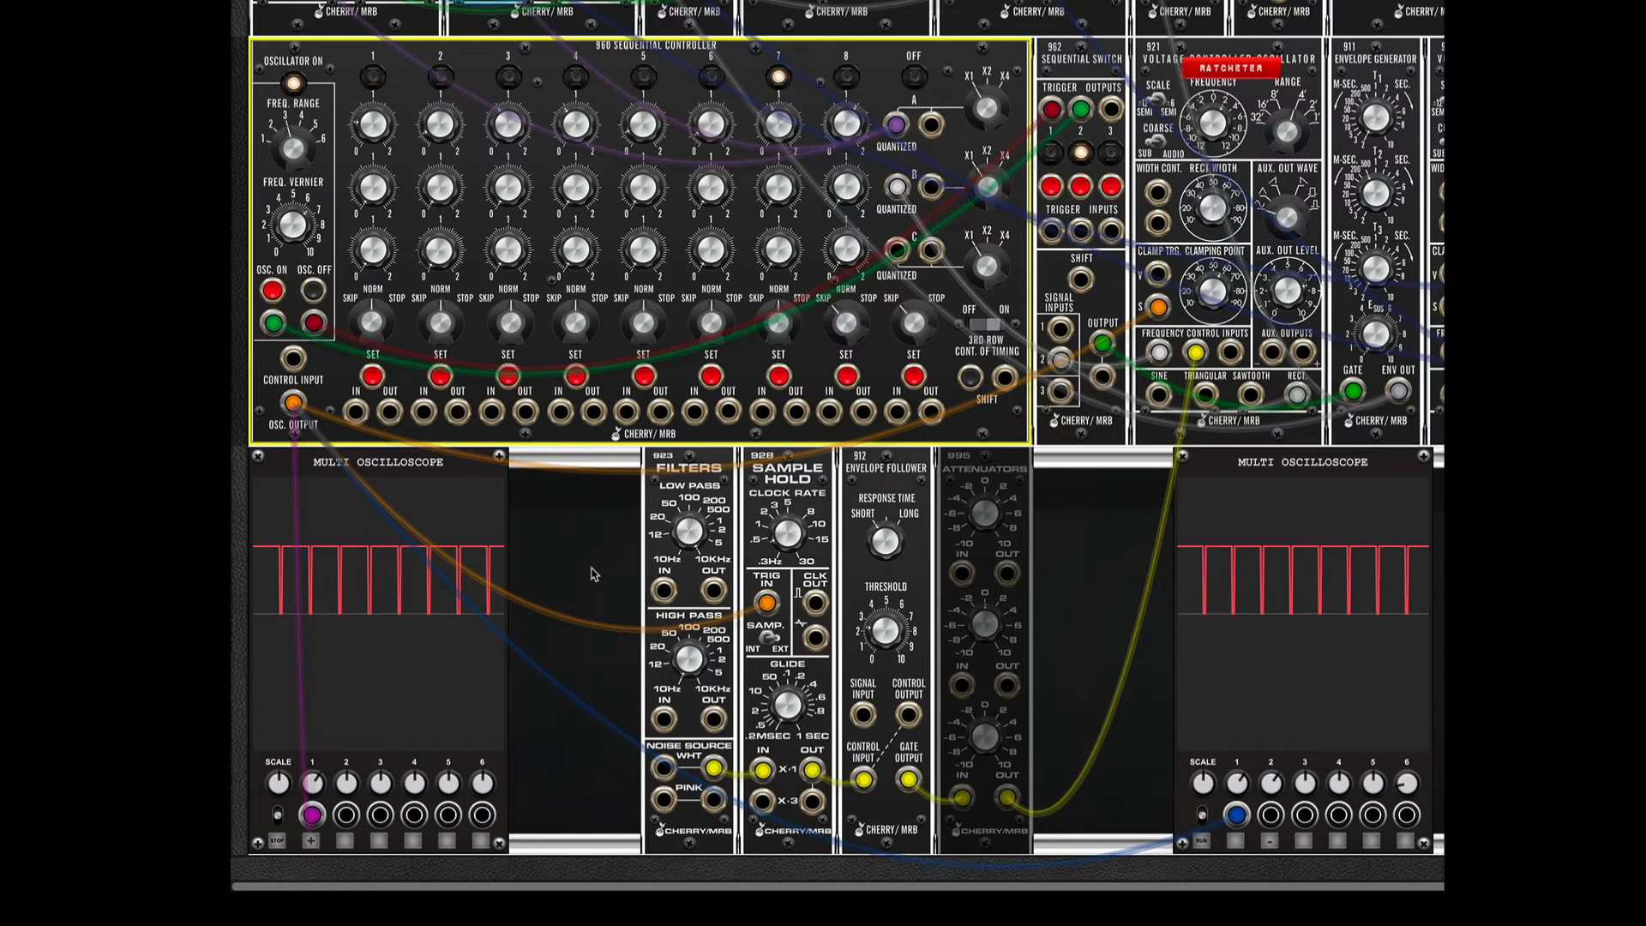
mouse_move(616, 570)
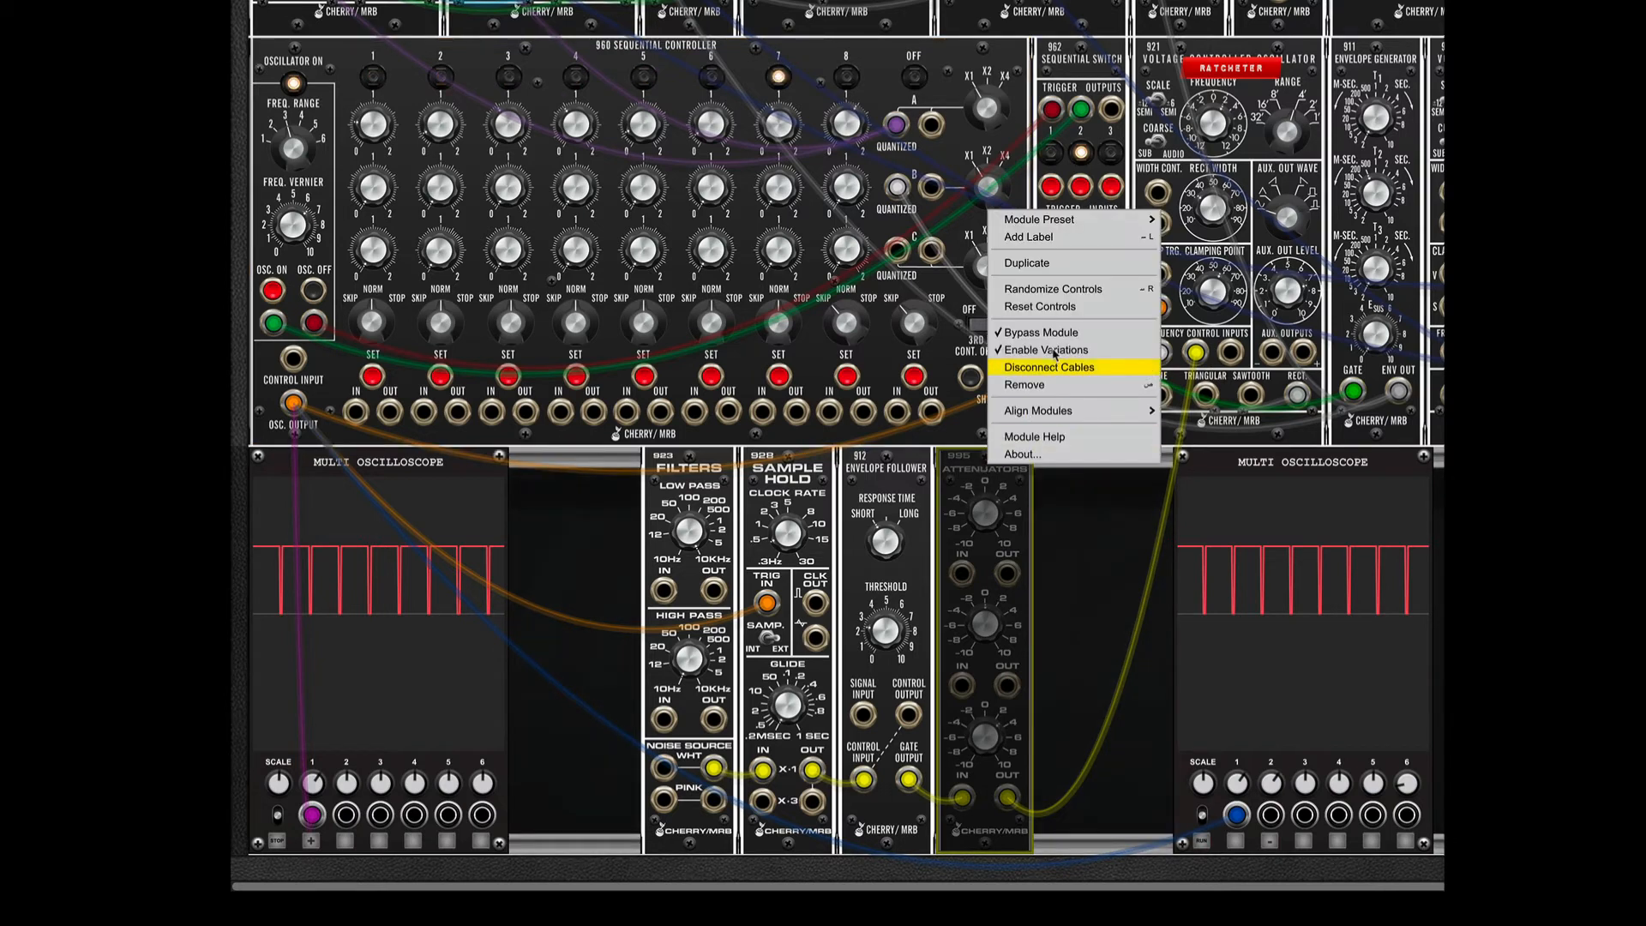
Choose Disconnect Cables from the module's context menu.
click(1048, 366)
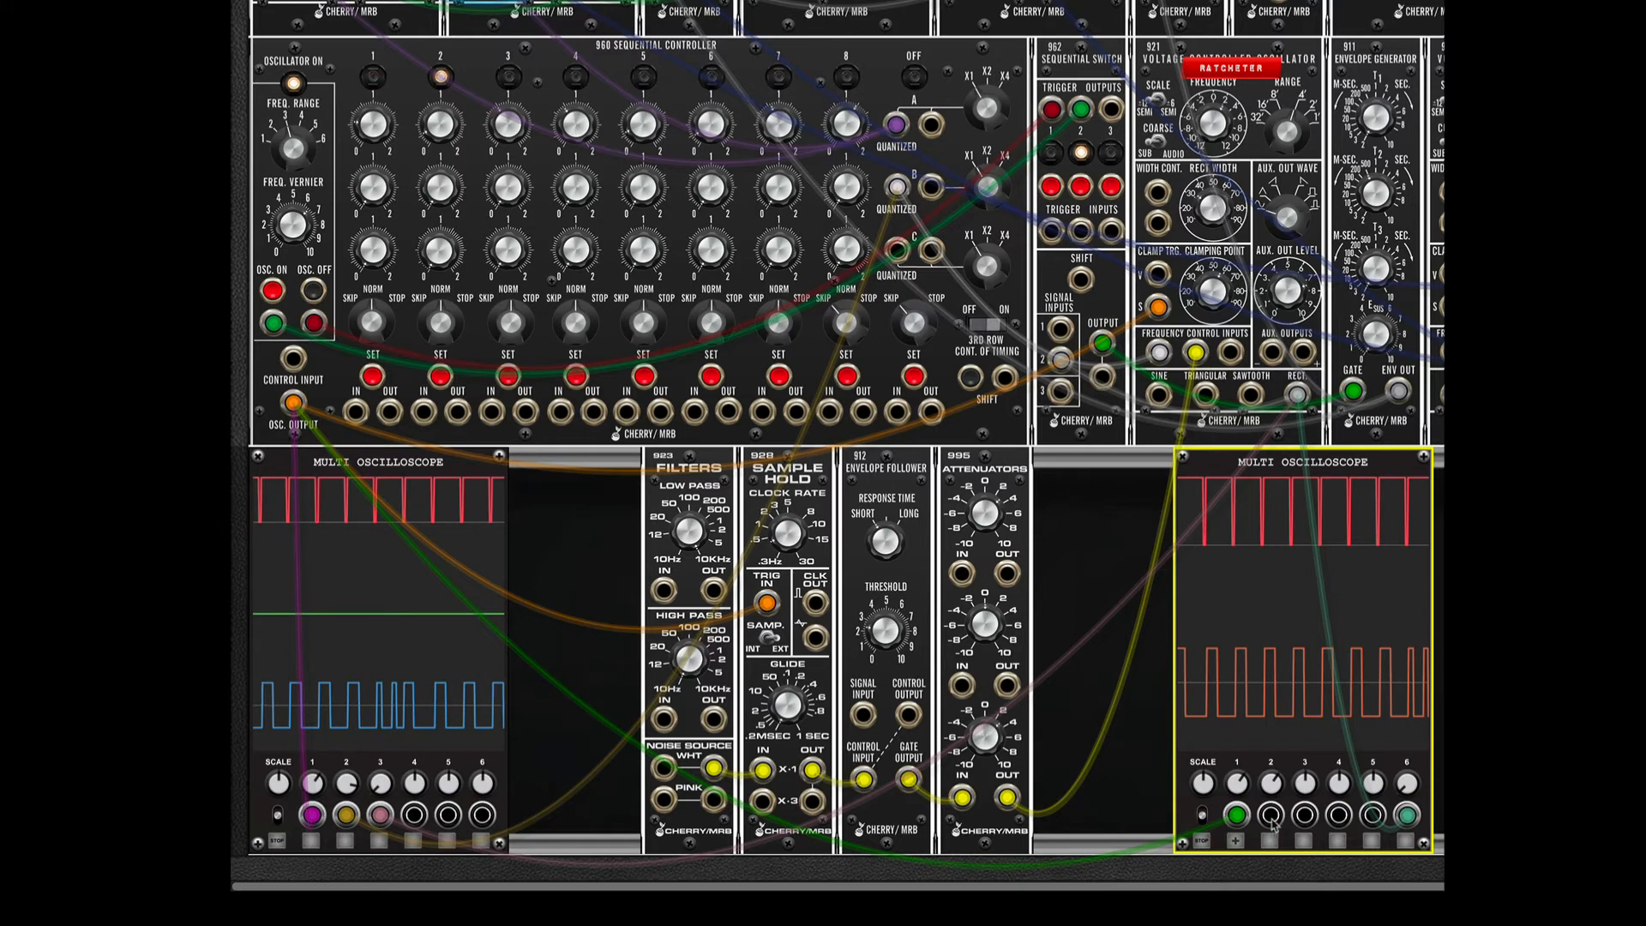
Patch the Sample & Hold output into another input on the right Multi Oscilloscope.
drag(767, 771, 1265, 814)
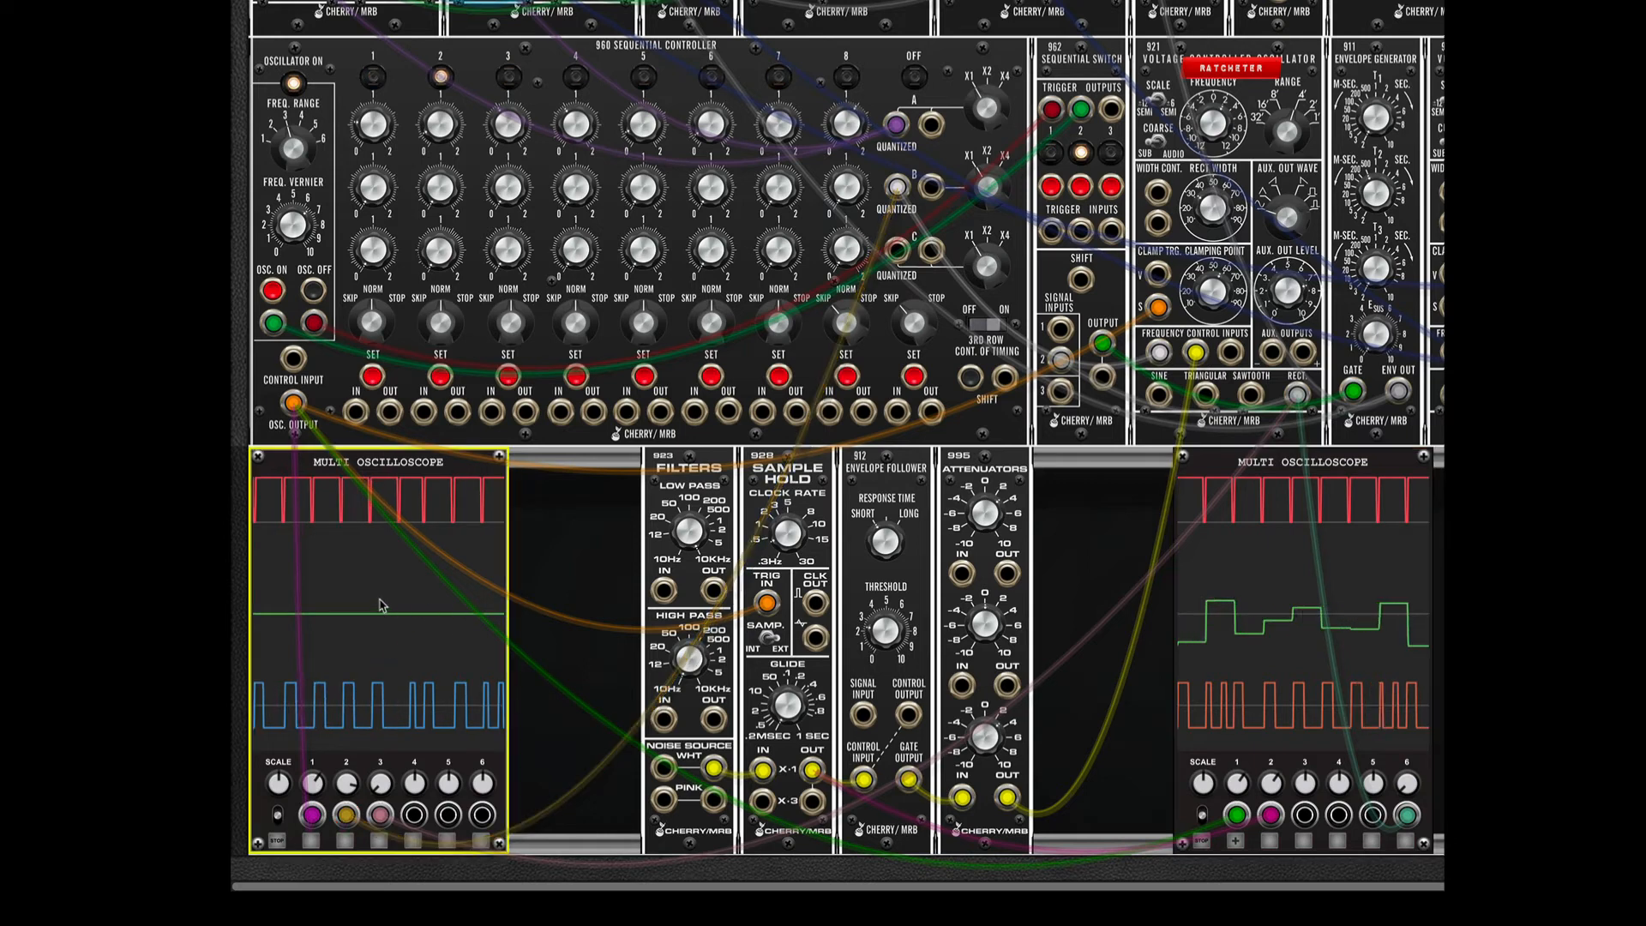
mouse_move(560, 560)
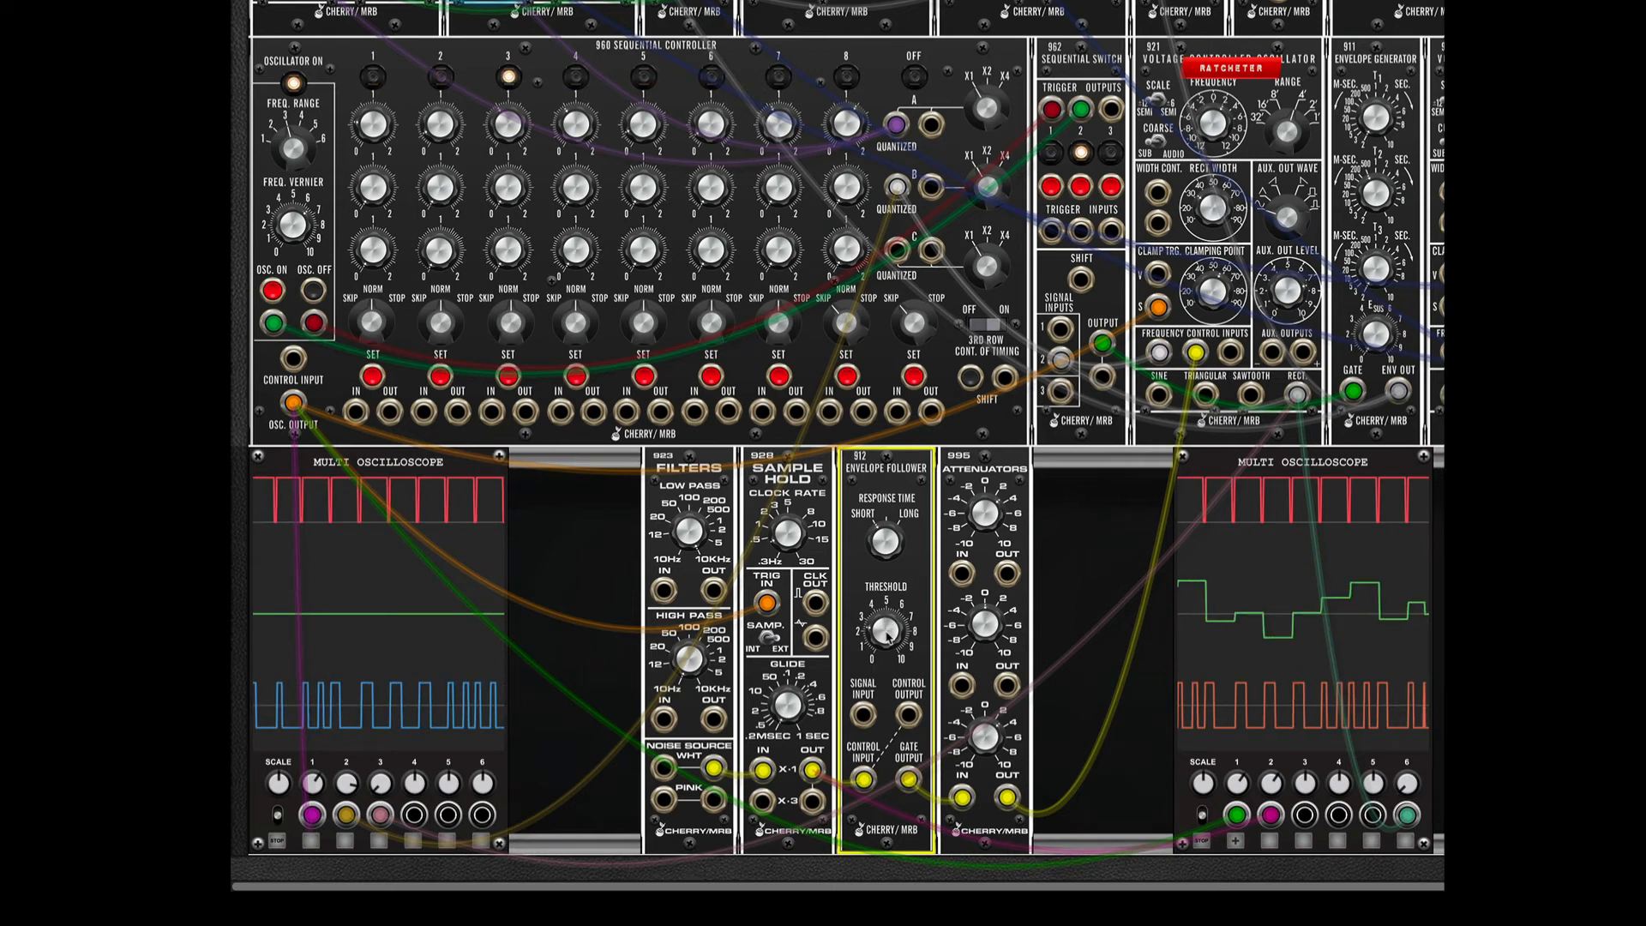
Patch the envelope follower and attenuator outputs into the right oscilloscope, adding blue and orange traces.
drag(885, 630, 885, 626)
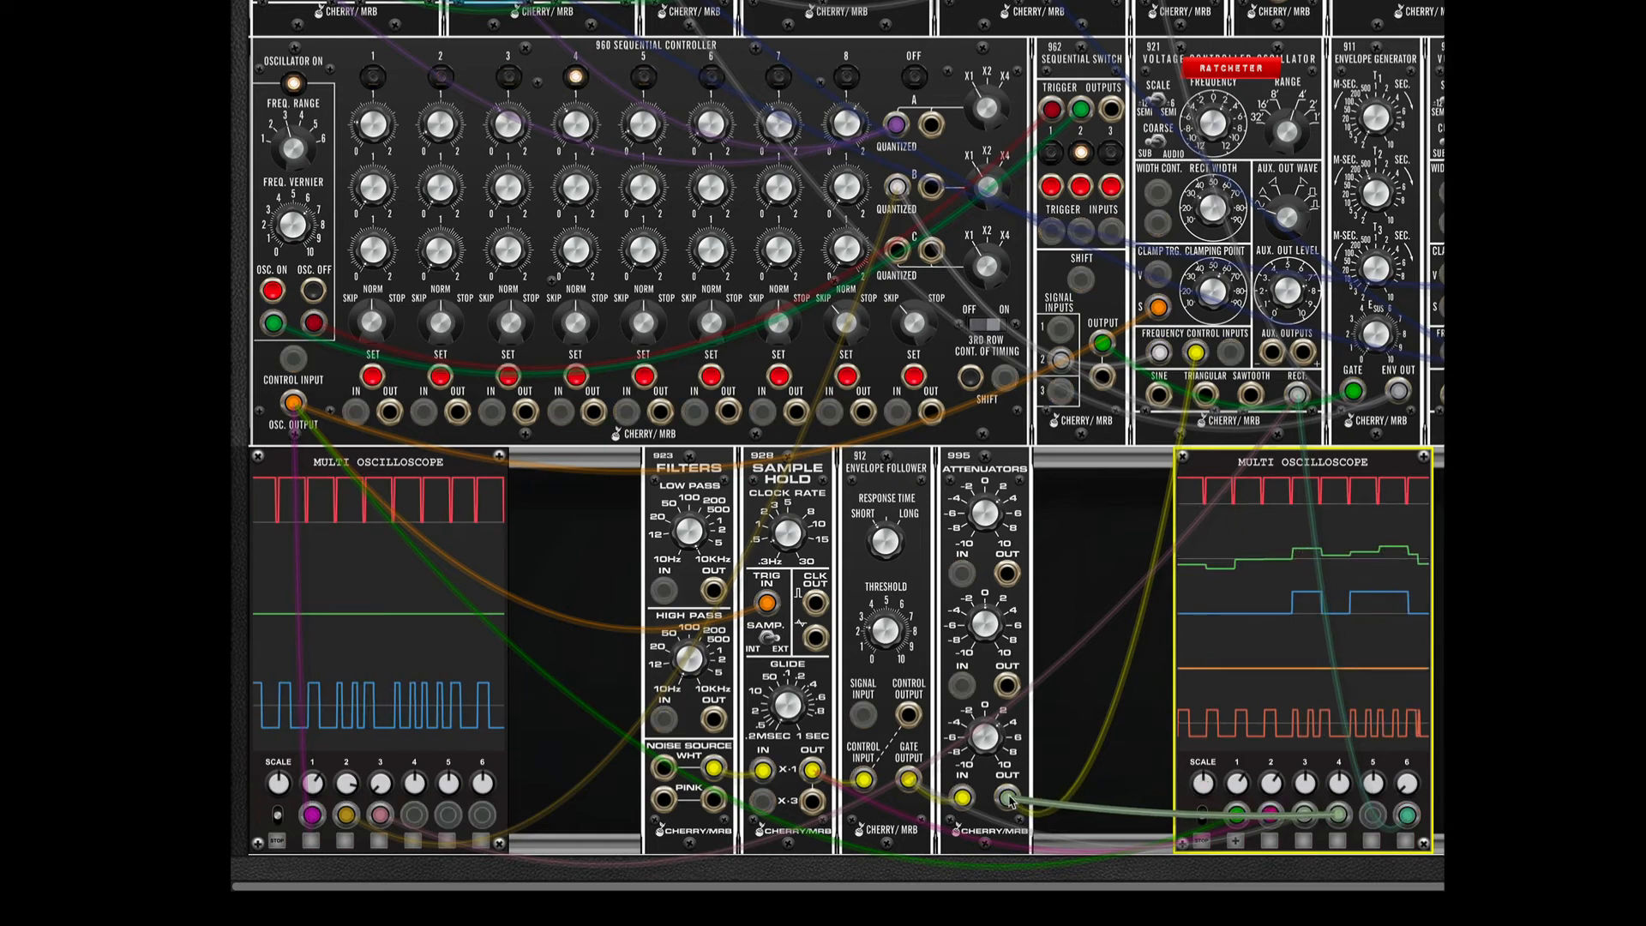
Cable the 960 Sequential Controller's Control Input back in so the orange trace steps.
drag(983, 735, 984, 714)
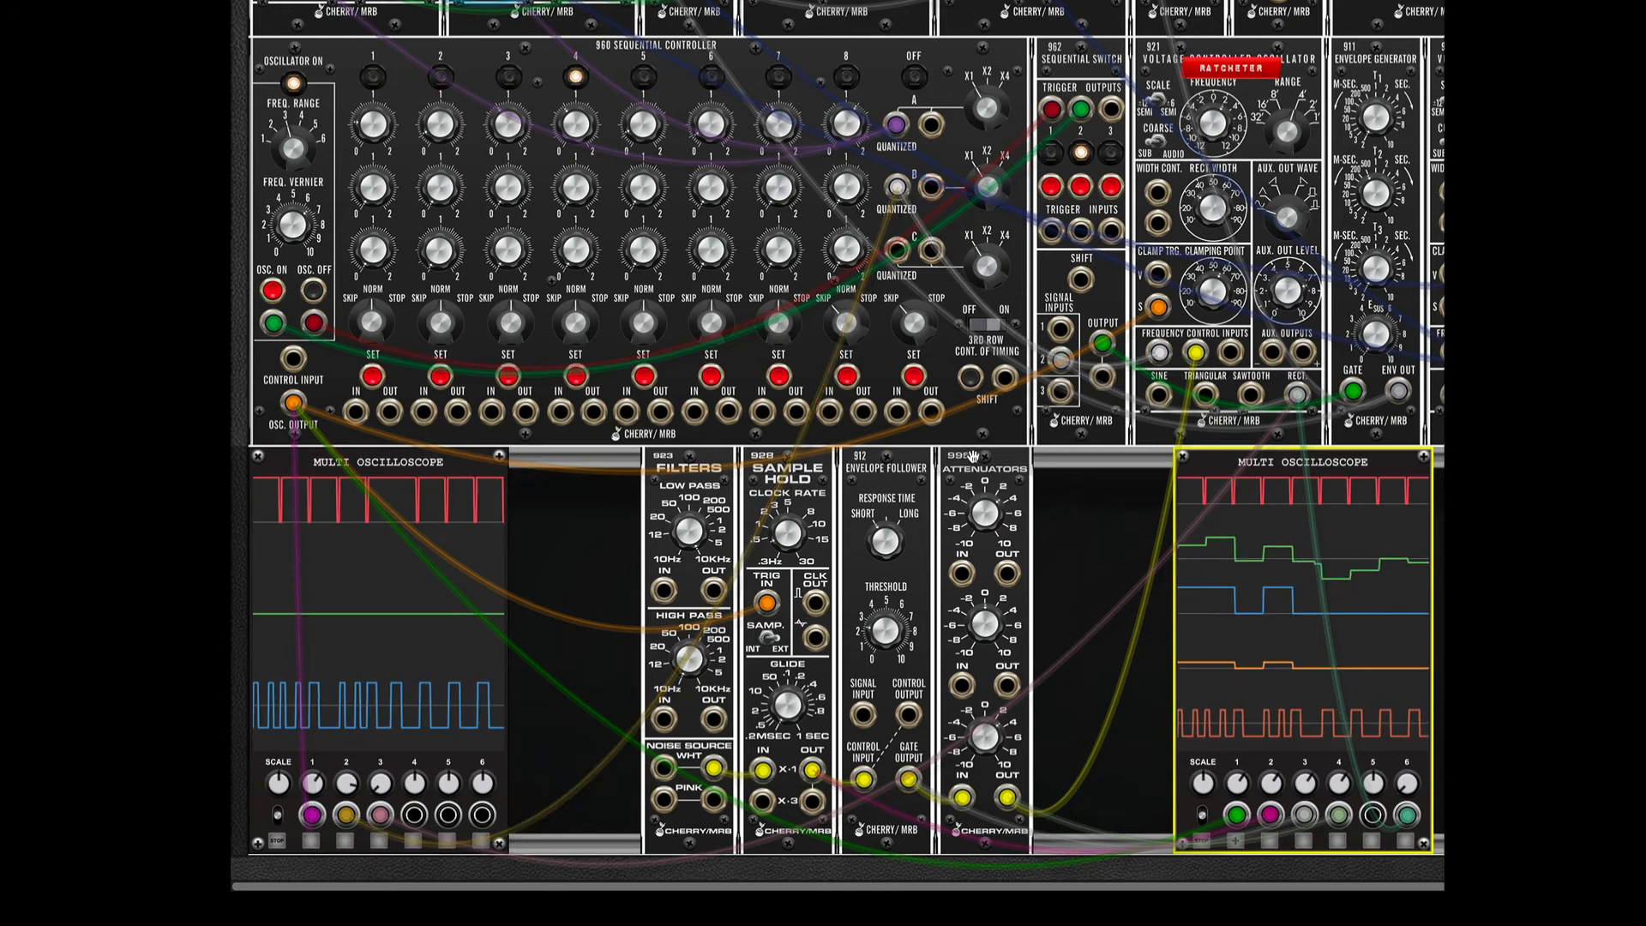
right_click(982, 457)
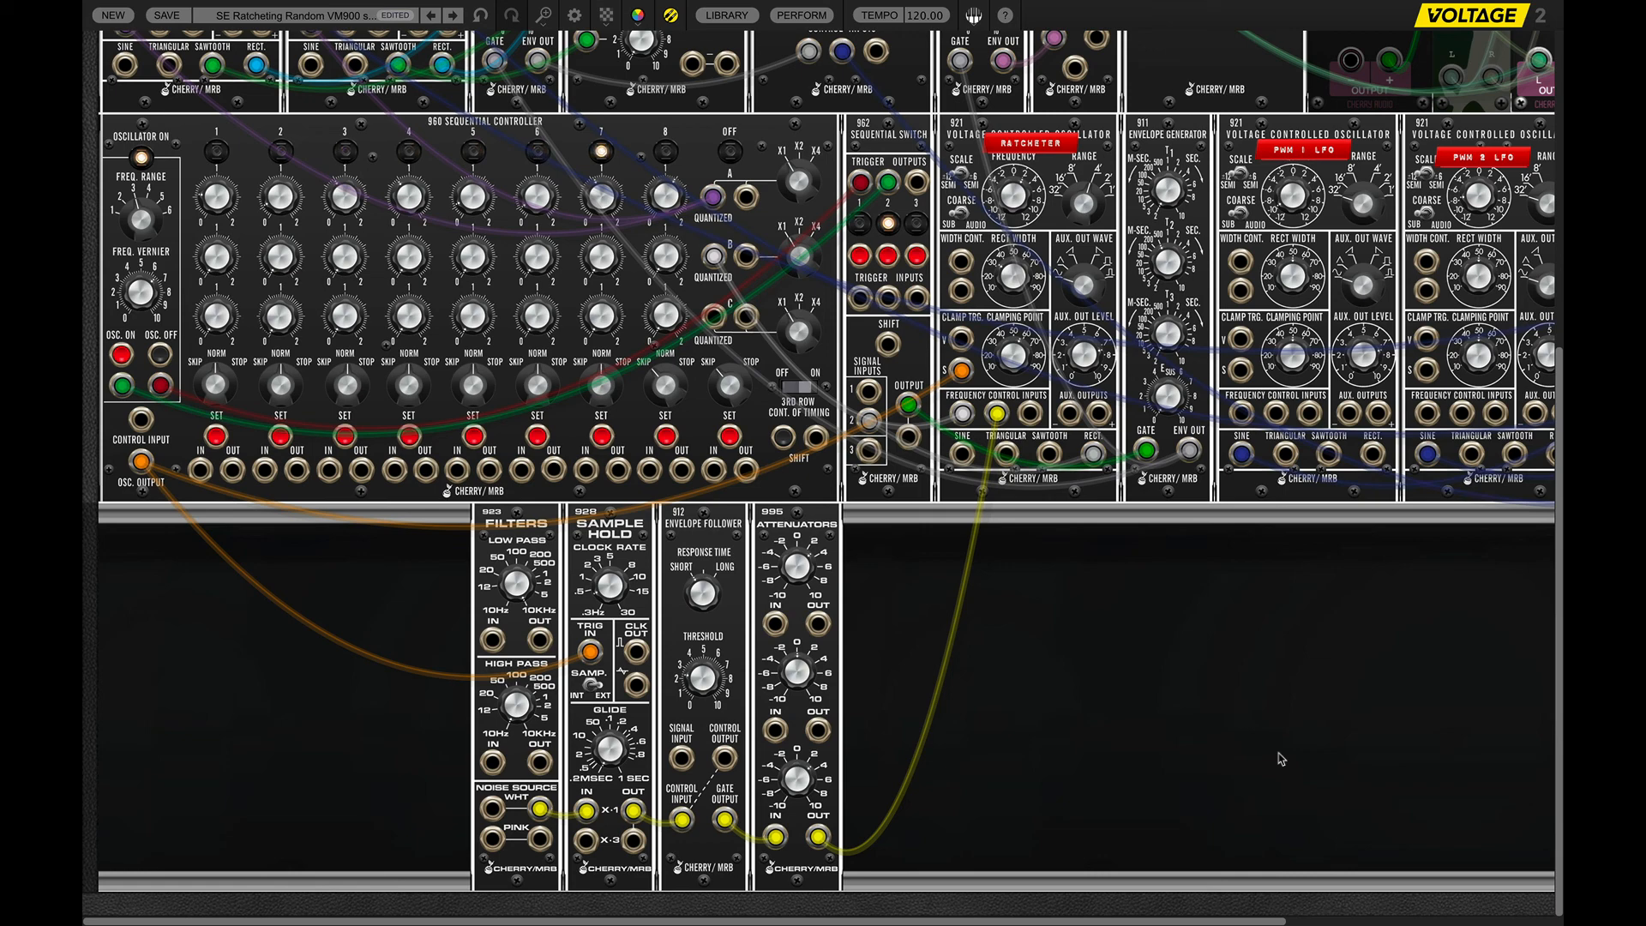
mouse_move(1249, 743)
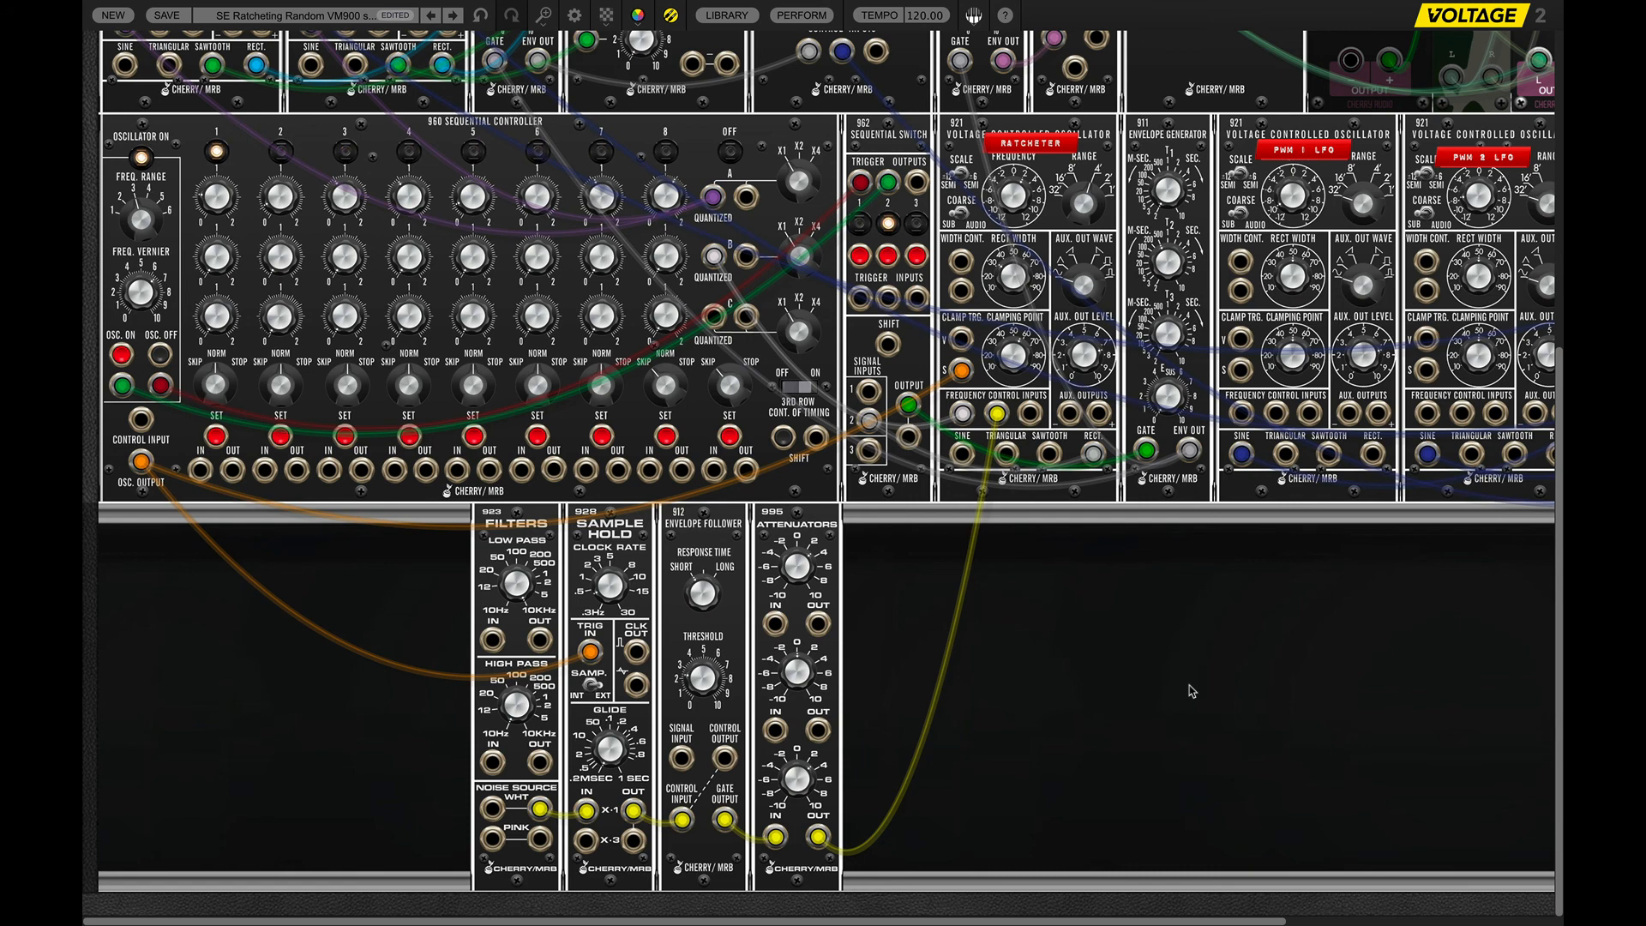
mouse_move(1089, 642)
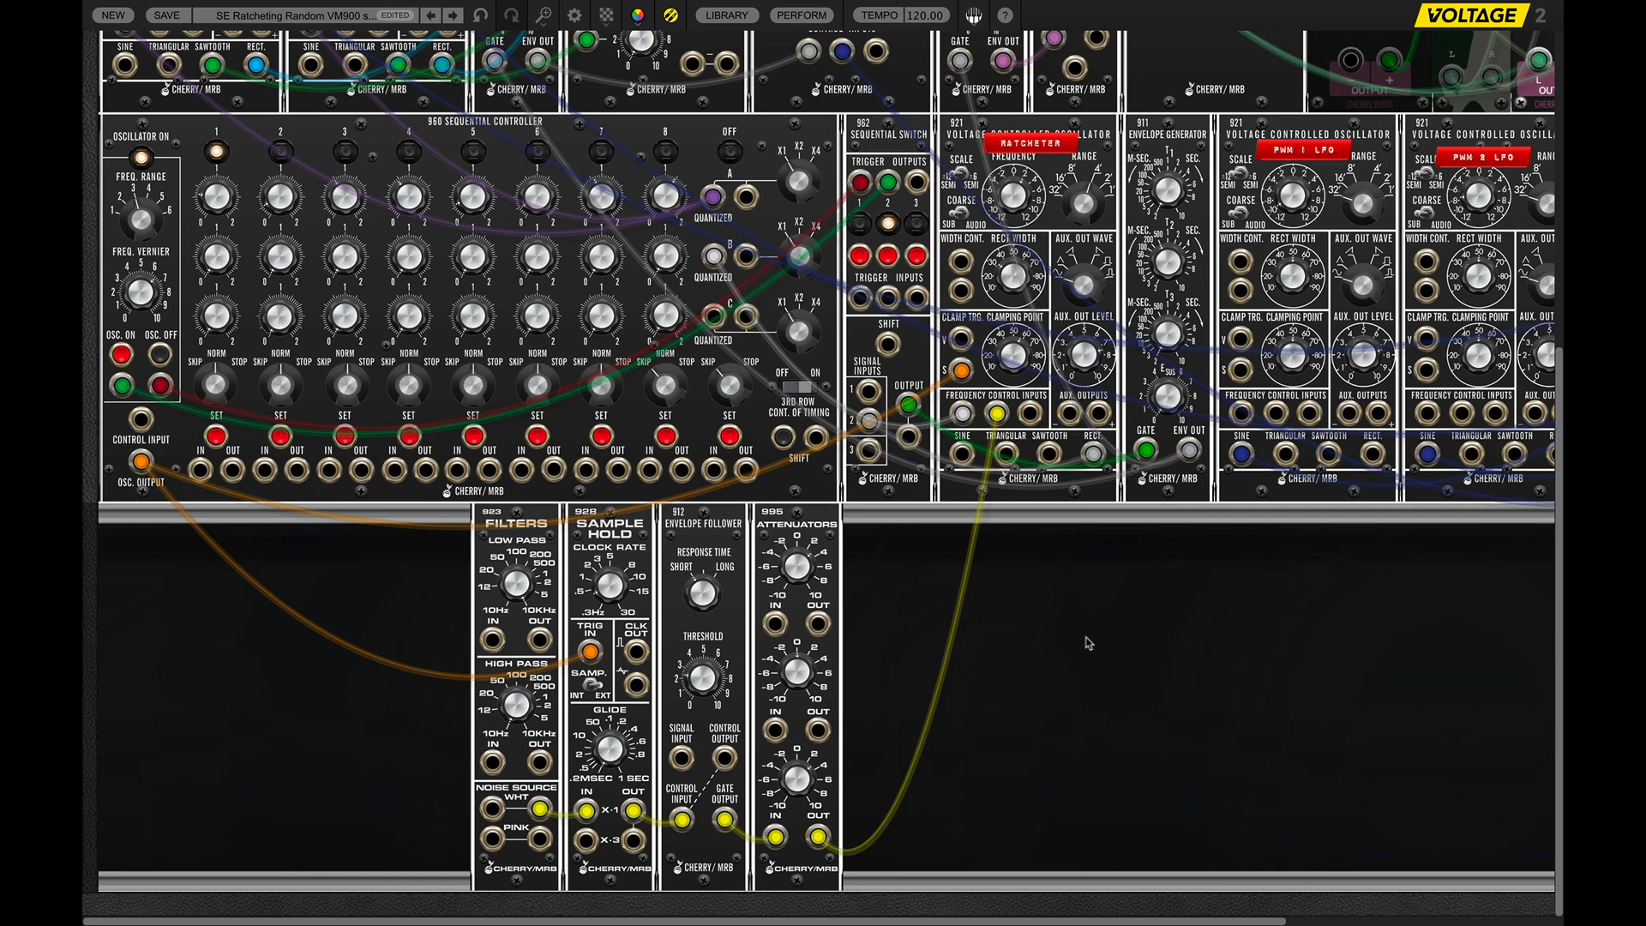
mouse_move(284, 197)
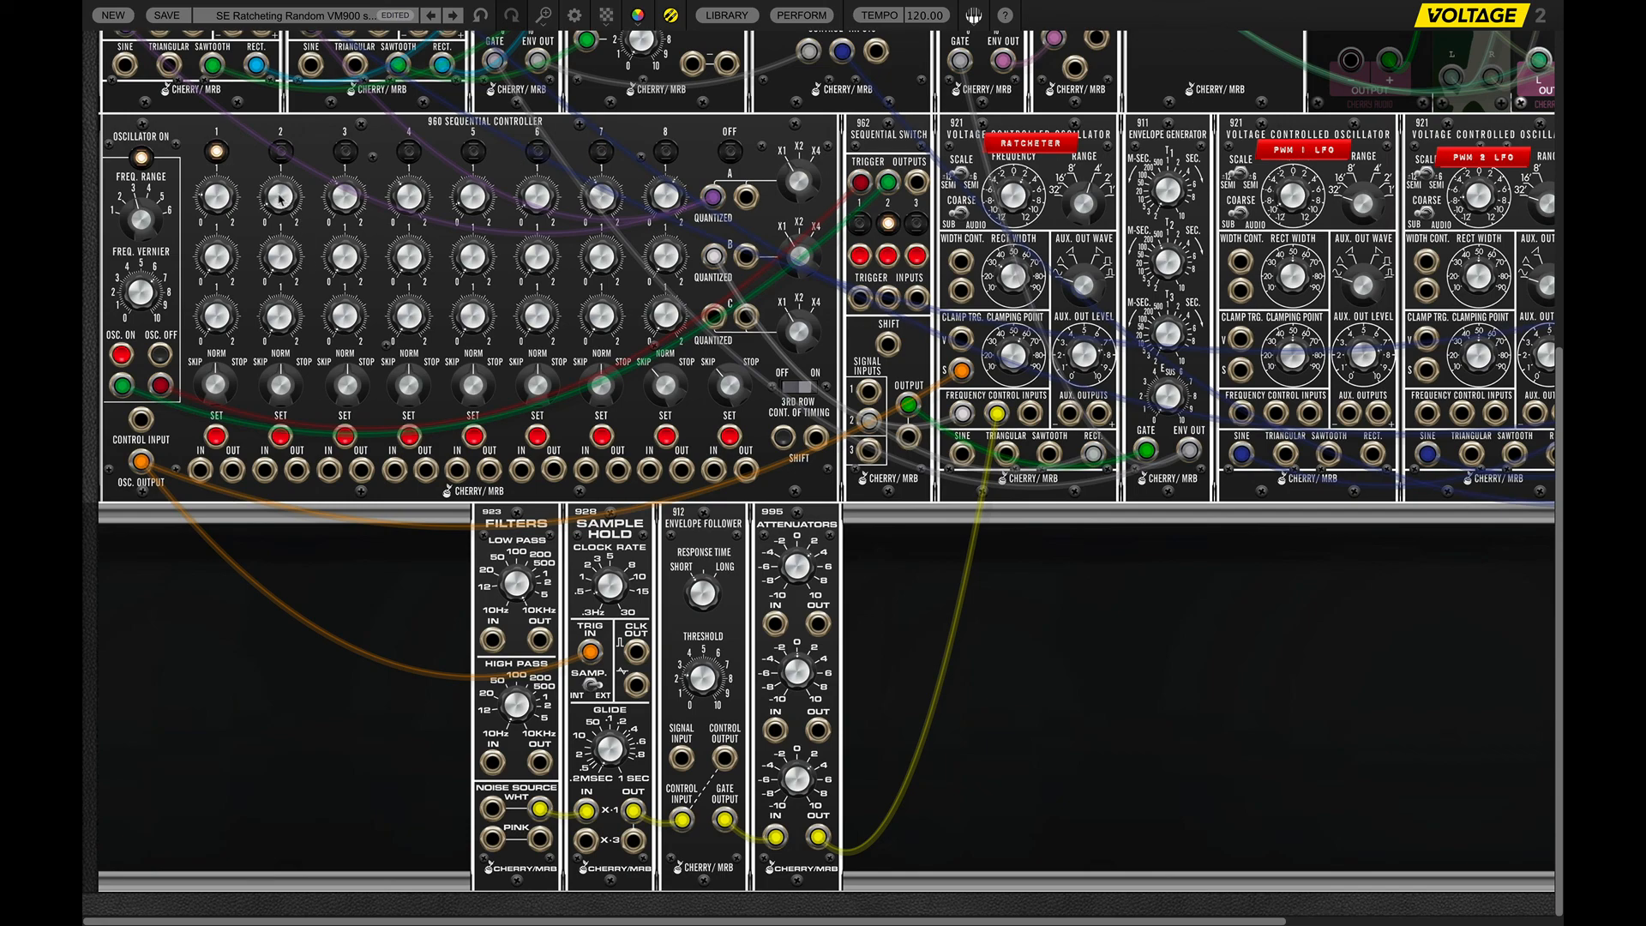